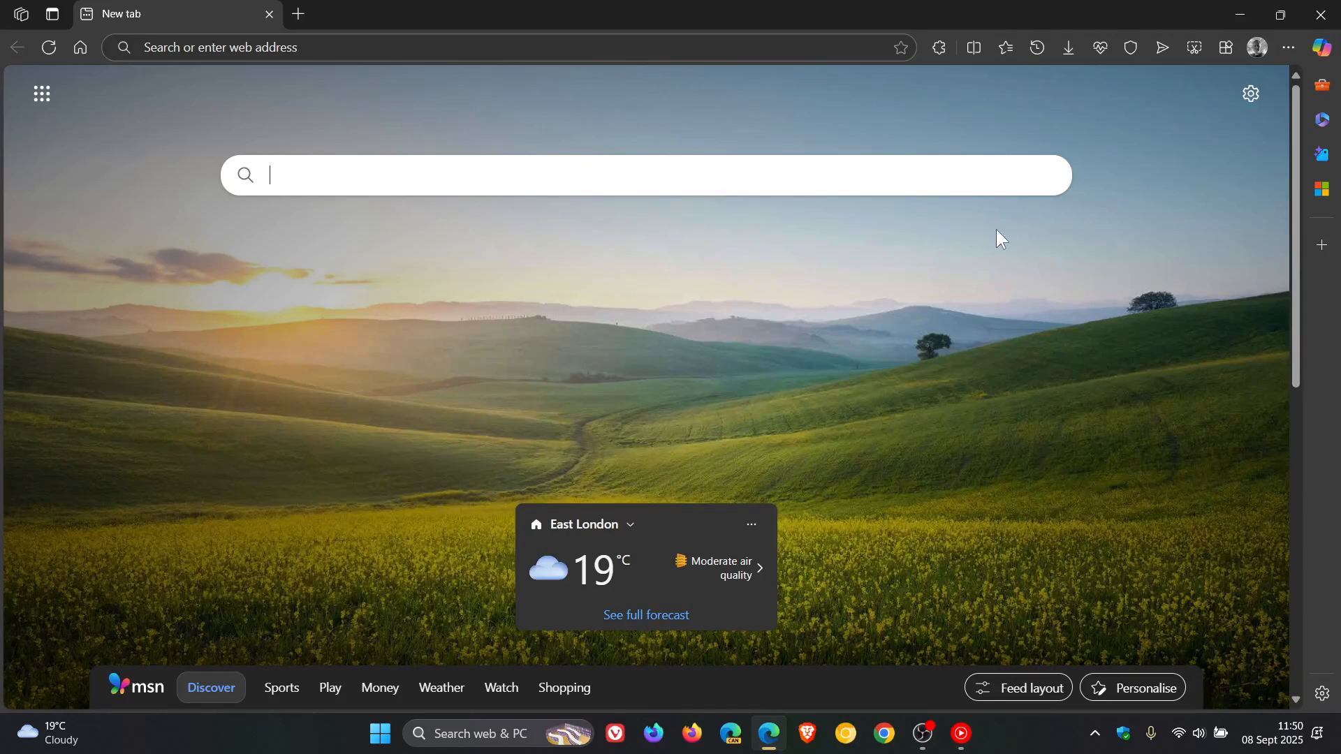
mouse_move(996, 339)
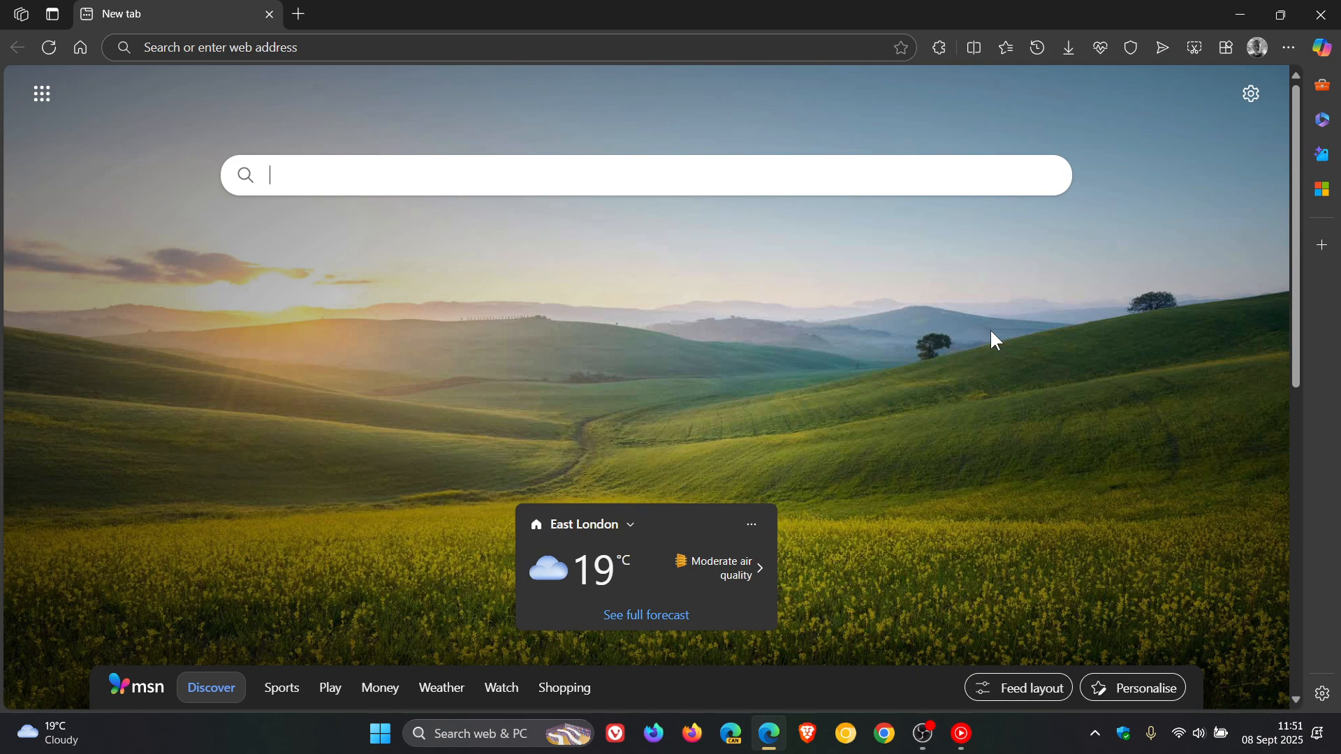
mouse_move(1287, 72)
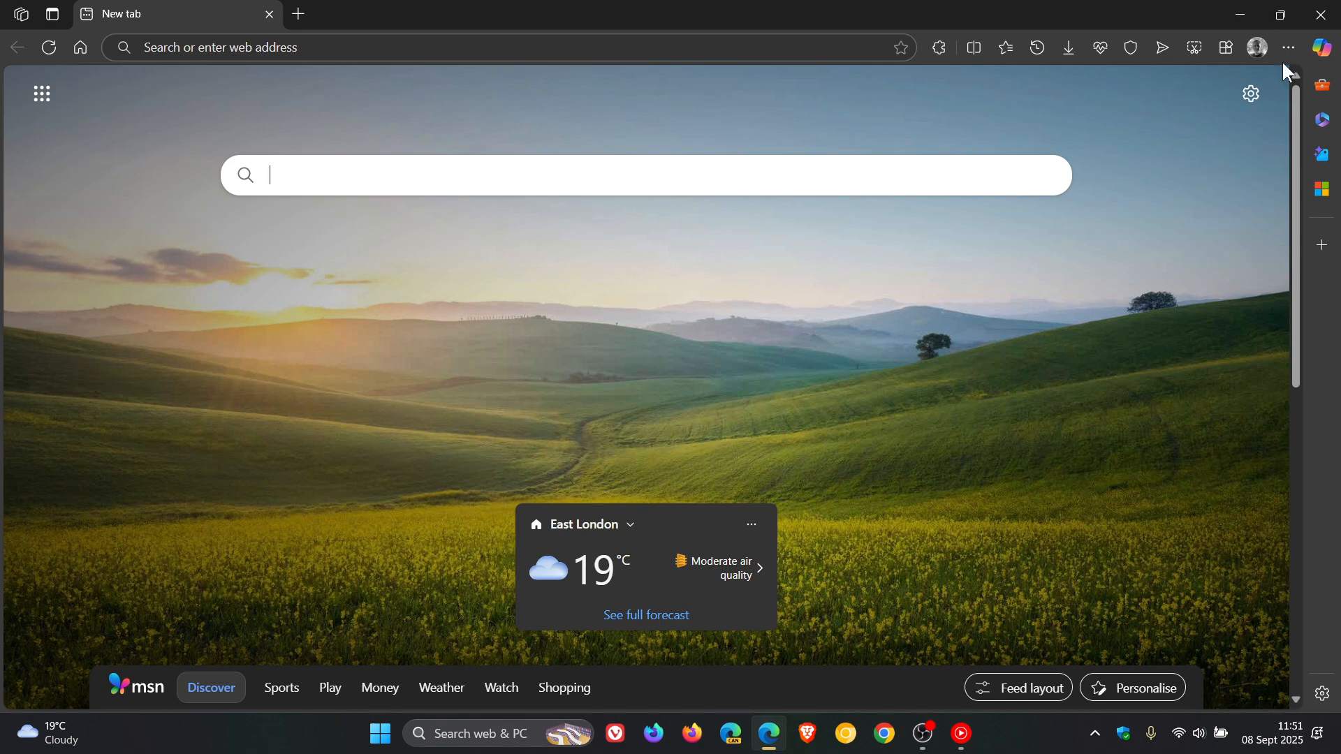
Open Edge's About page through the … menu, showing version 140.0.3485.54 up to date.
left_click(1287, 47)
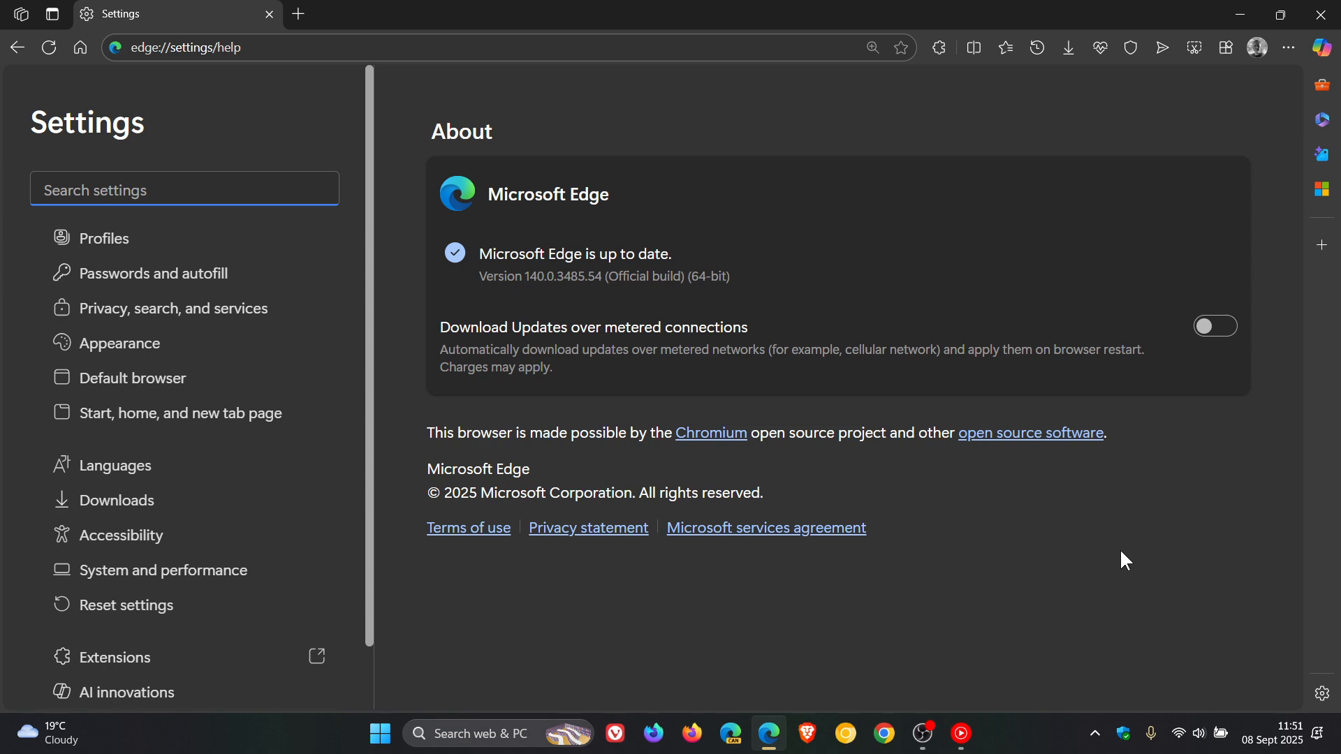
Focus the Settings search box, then add a second tab showing the MSN start page.
left_click(184, 189)
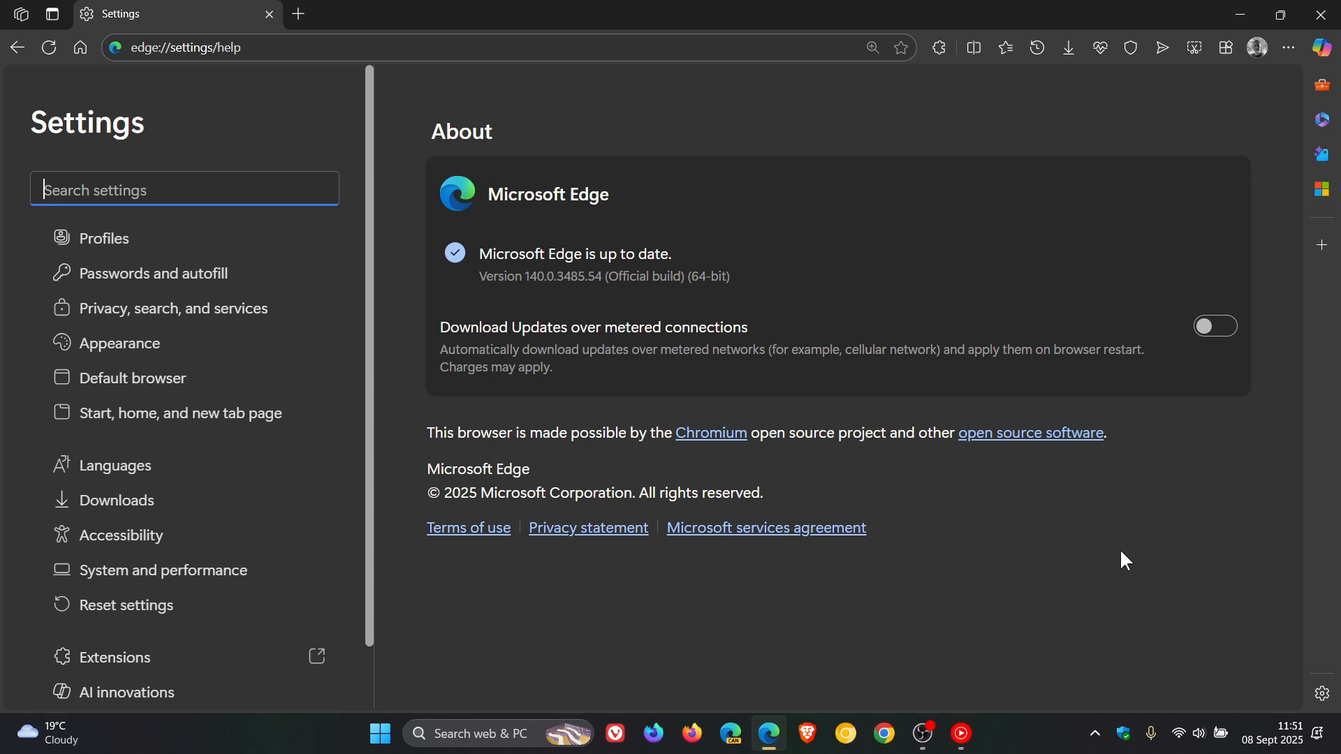
mouse_move(1159, 523)
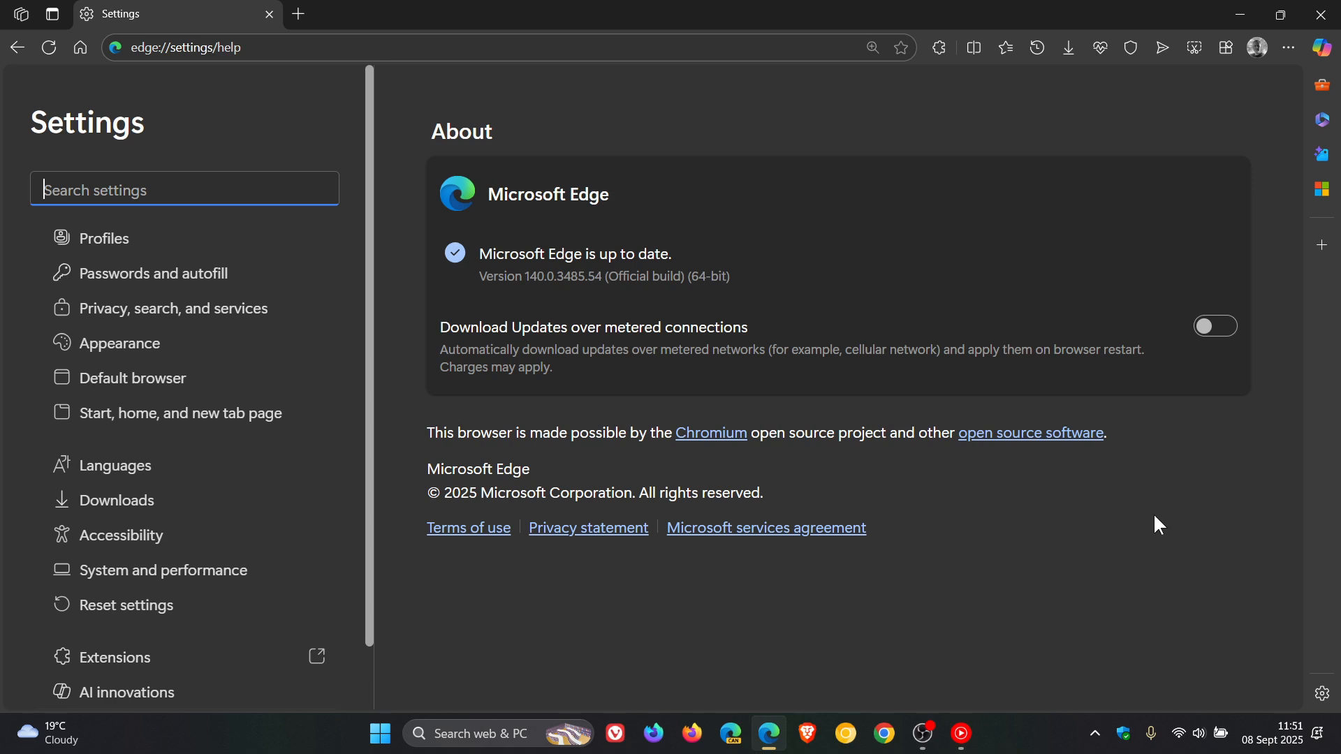
mouse_move(838, 465)
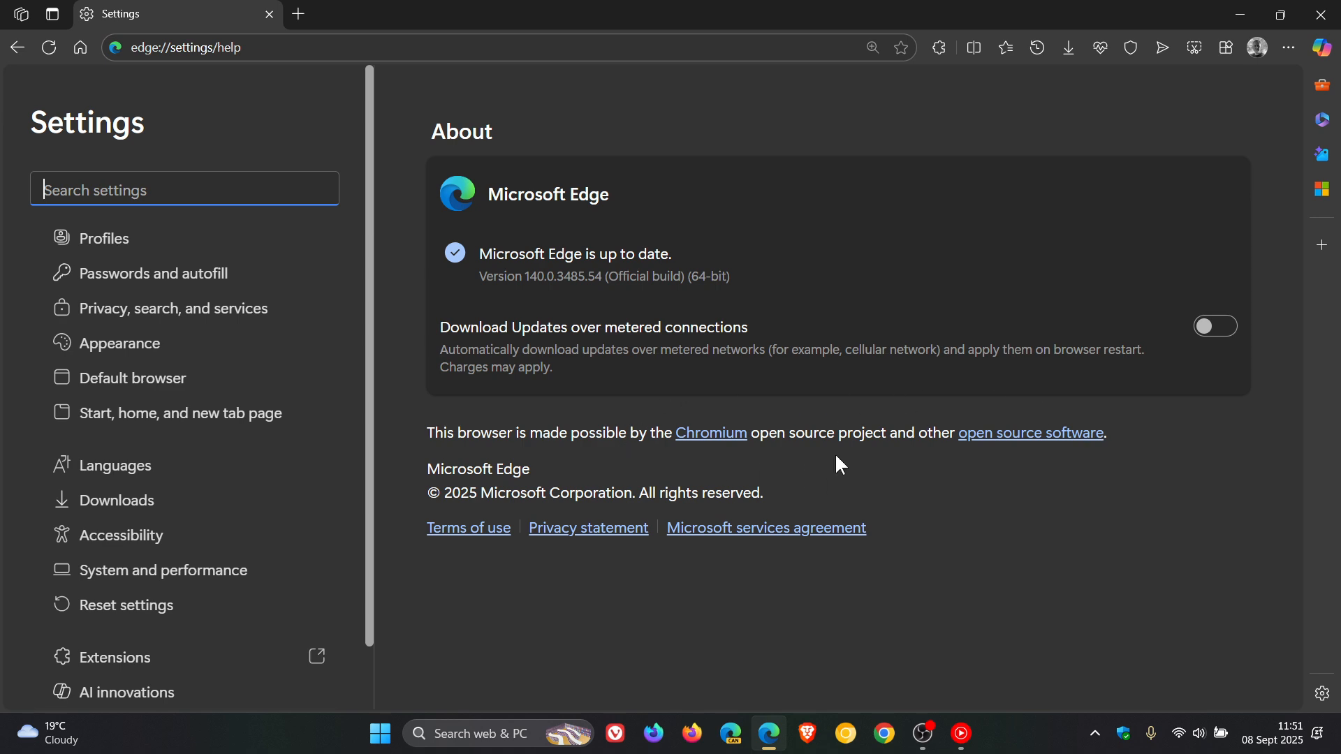
mouse_move(898, 465)
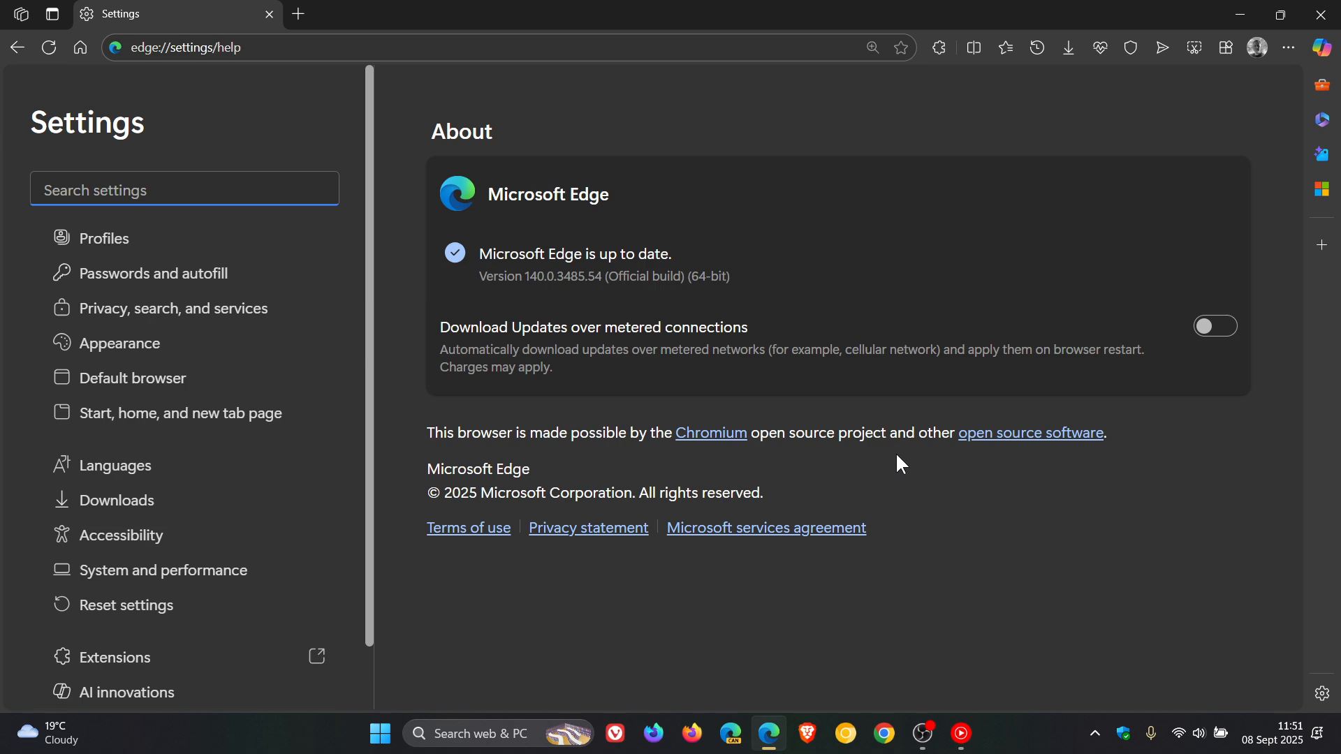
left_click(184, 189)
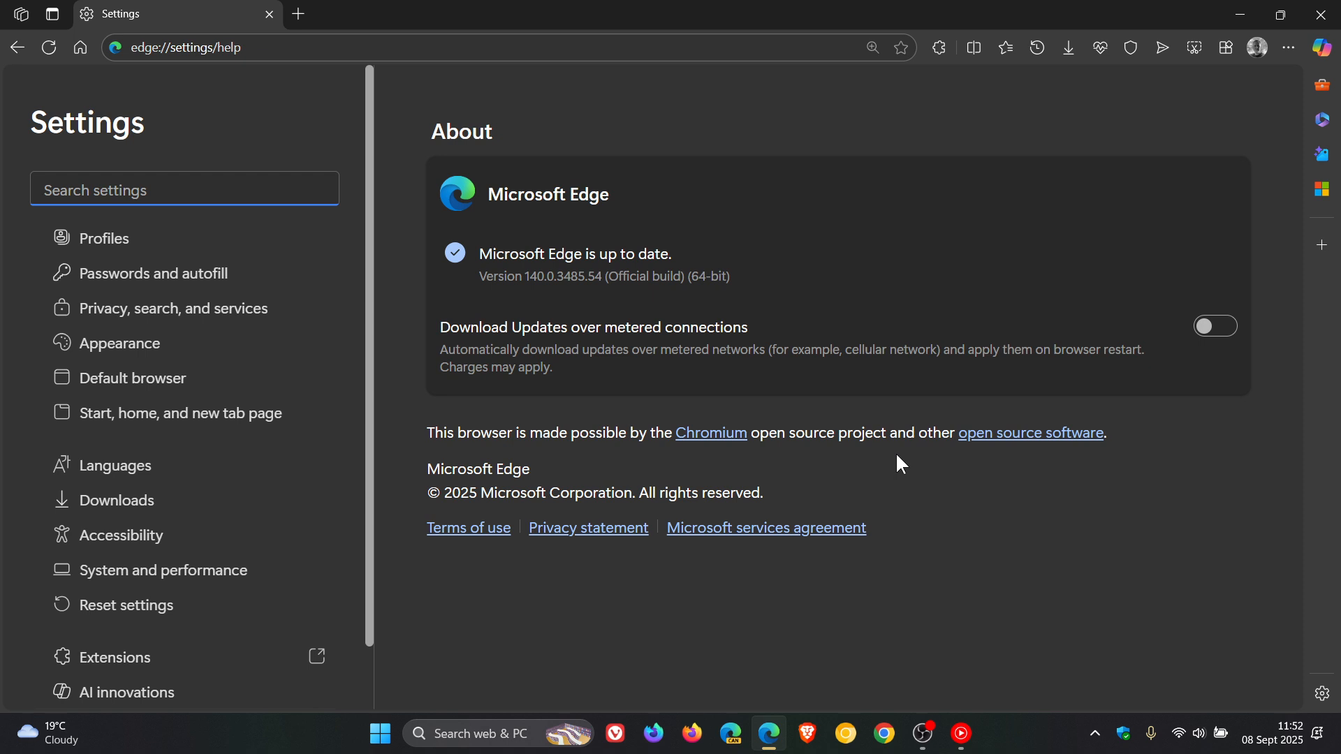
mouse_move(403, 193)
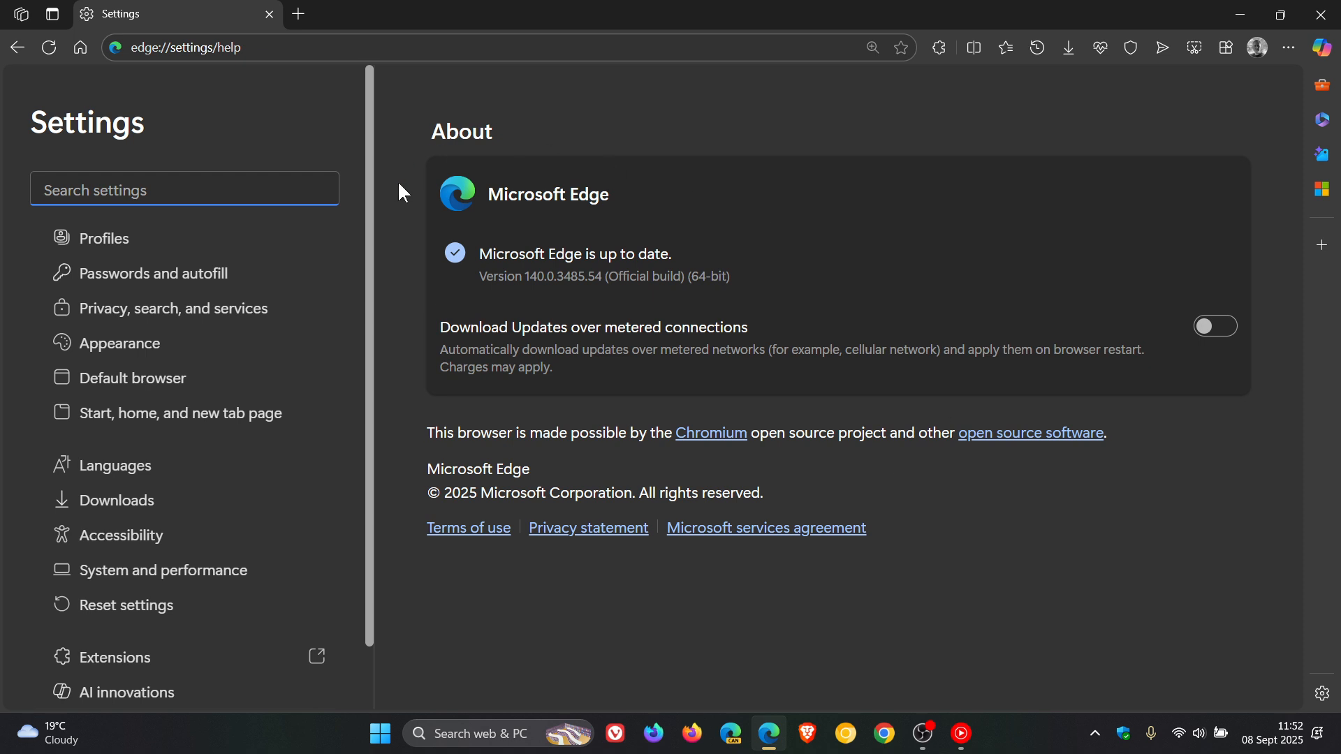
mouse_move(948, 217)
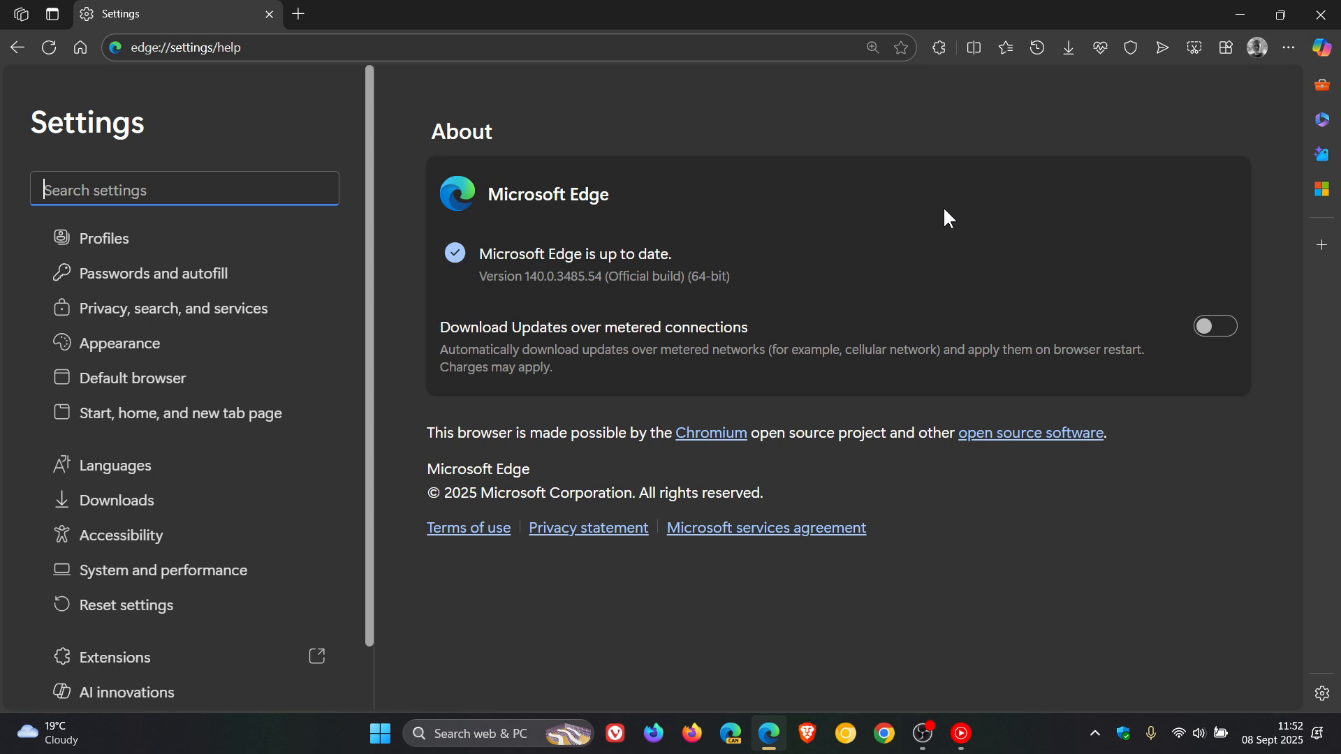
mouse_move(298, 14)
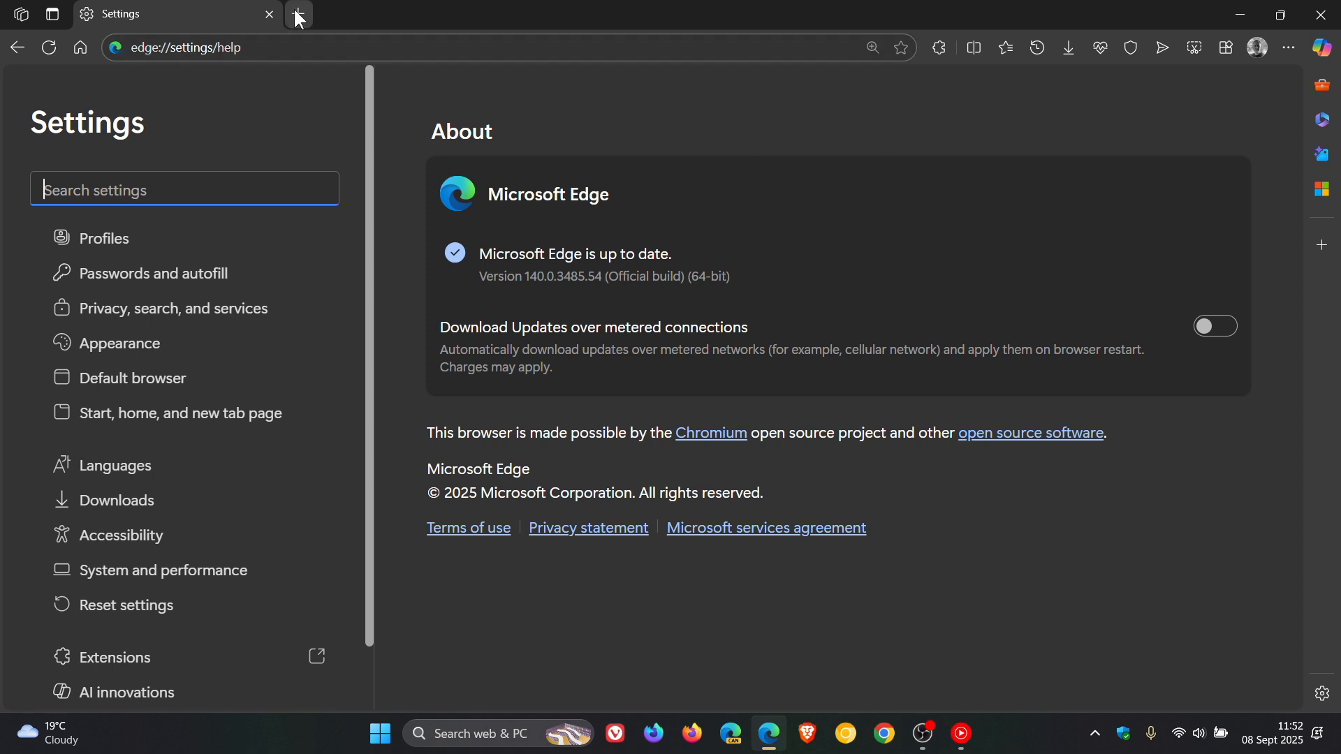
left_click(297, 14)
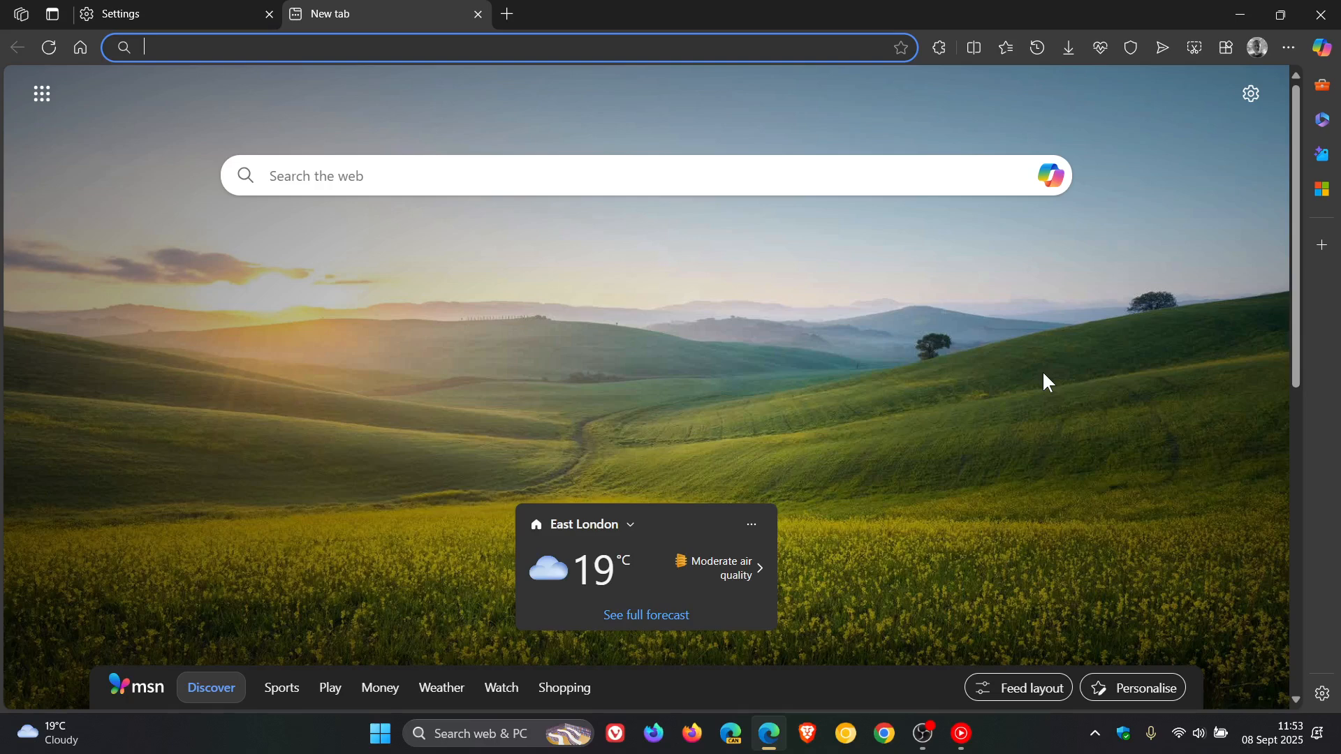
On Privacy, search, and services > Security, toggle Scareware blocker off and back on.
left_click(124, 14)
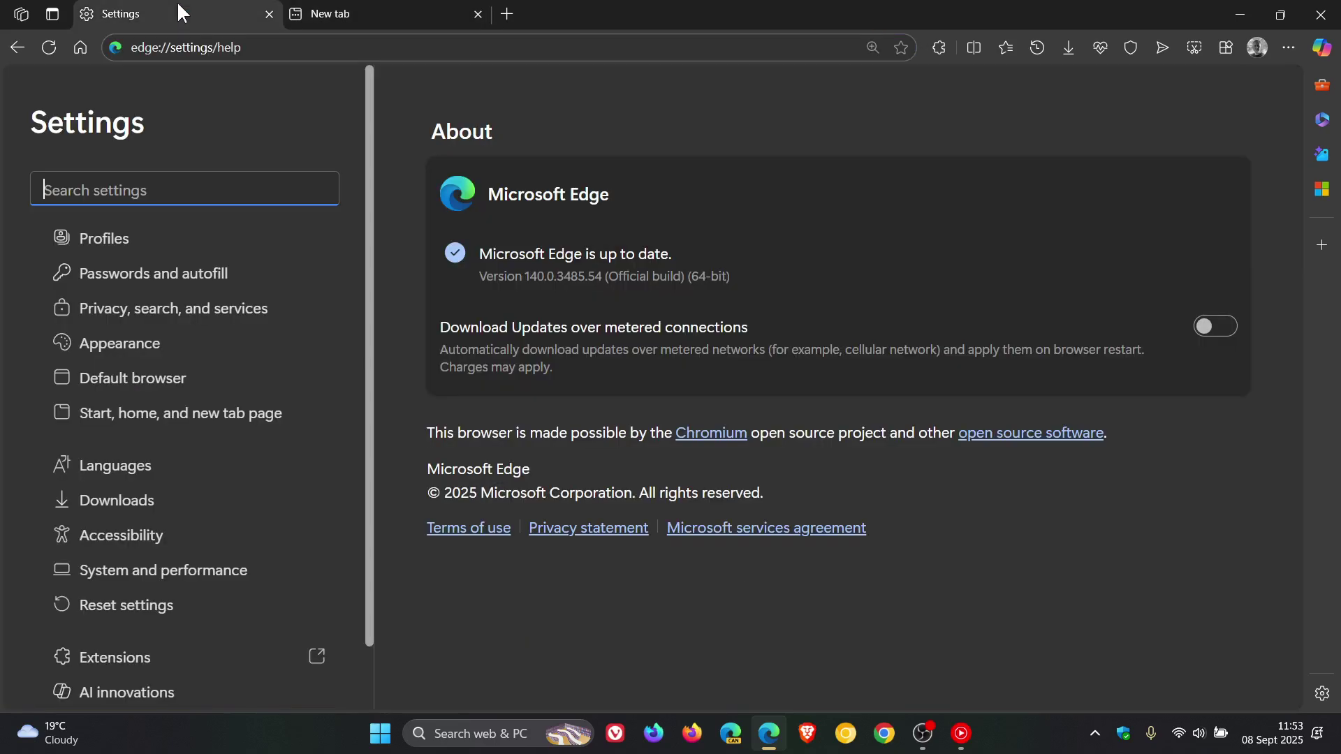
left_click(174, 308)
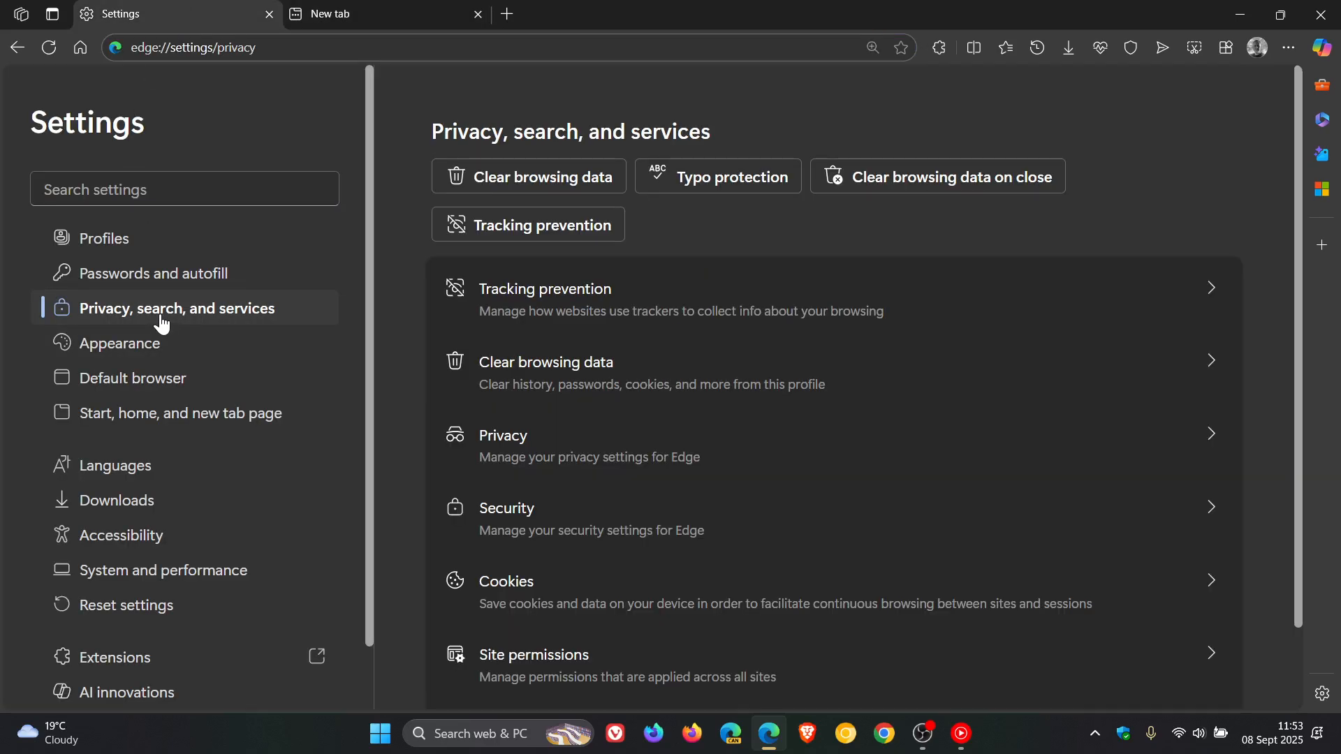
left_click(507, 507)
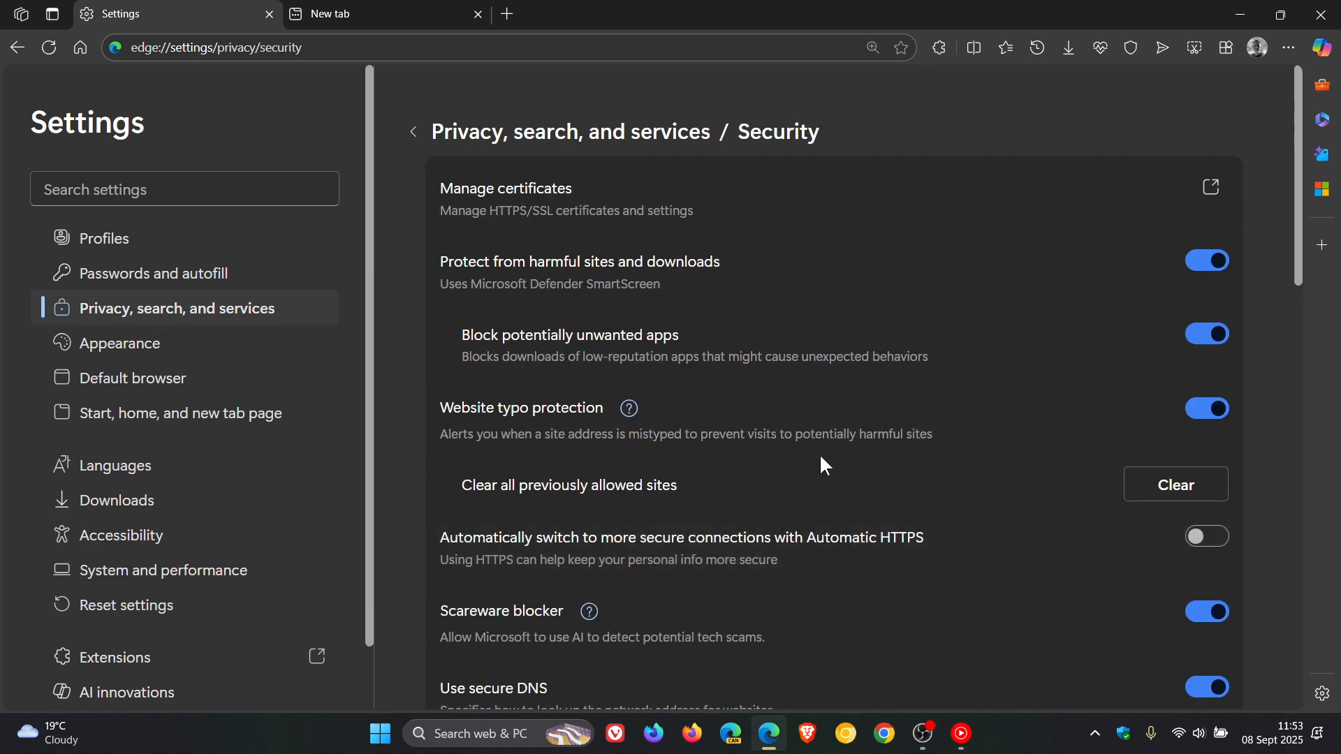
scroll("down", 3)
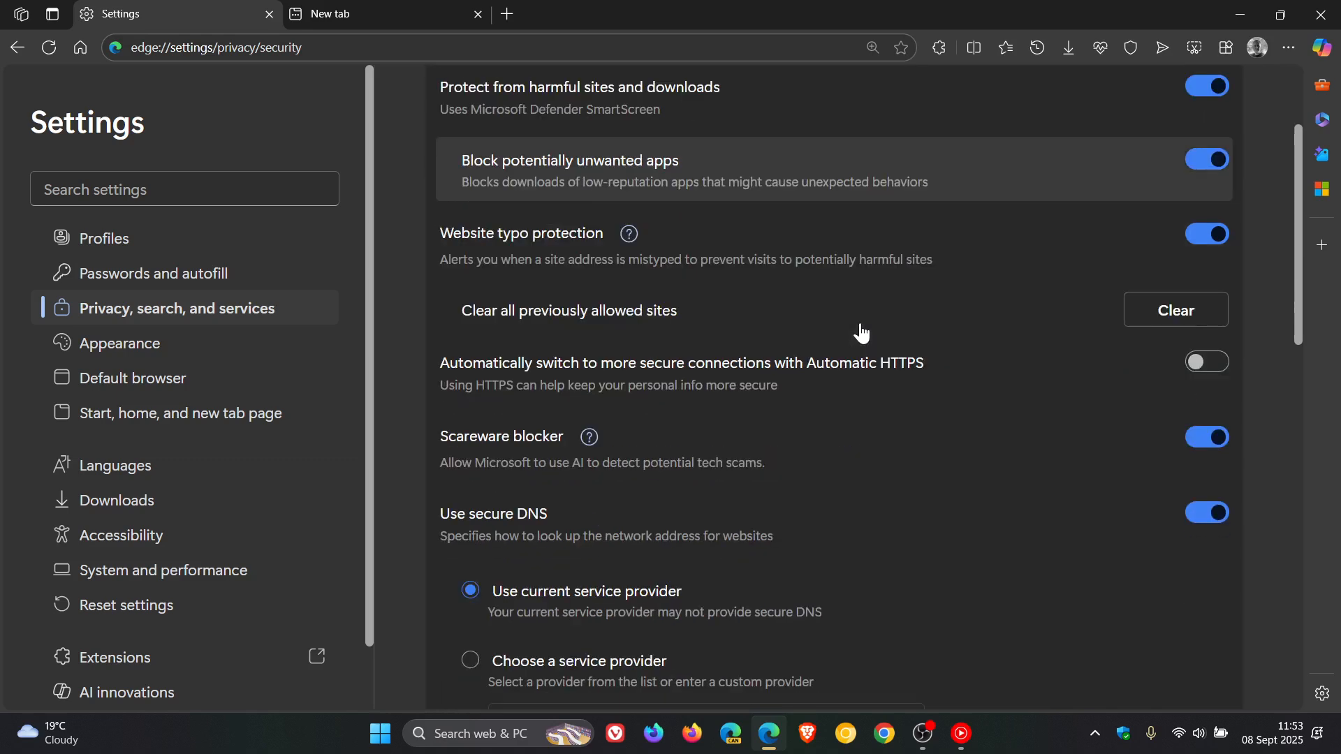
mouse_move(837, 442)
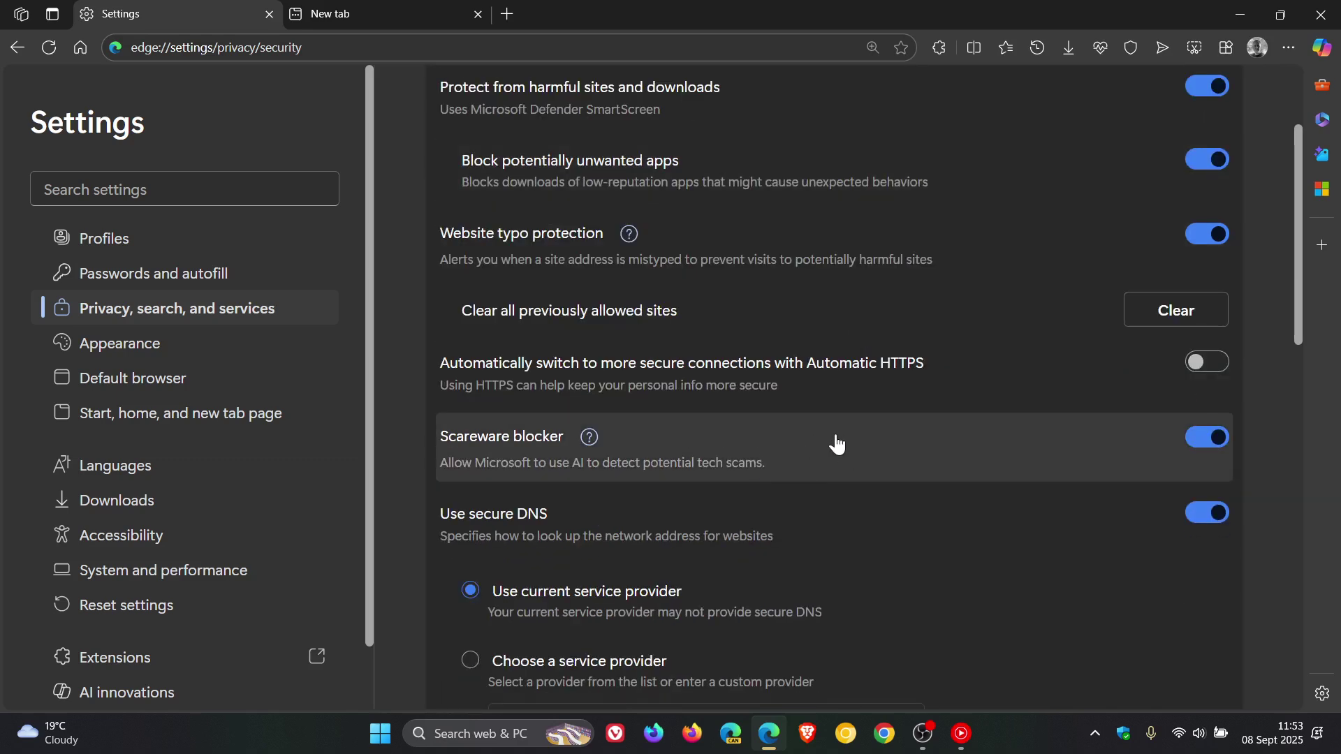
mouse_move(601, 488)
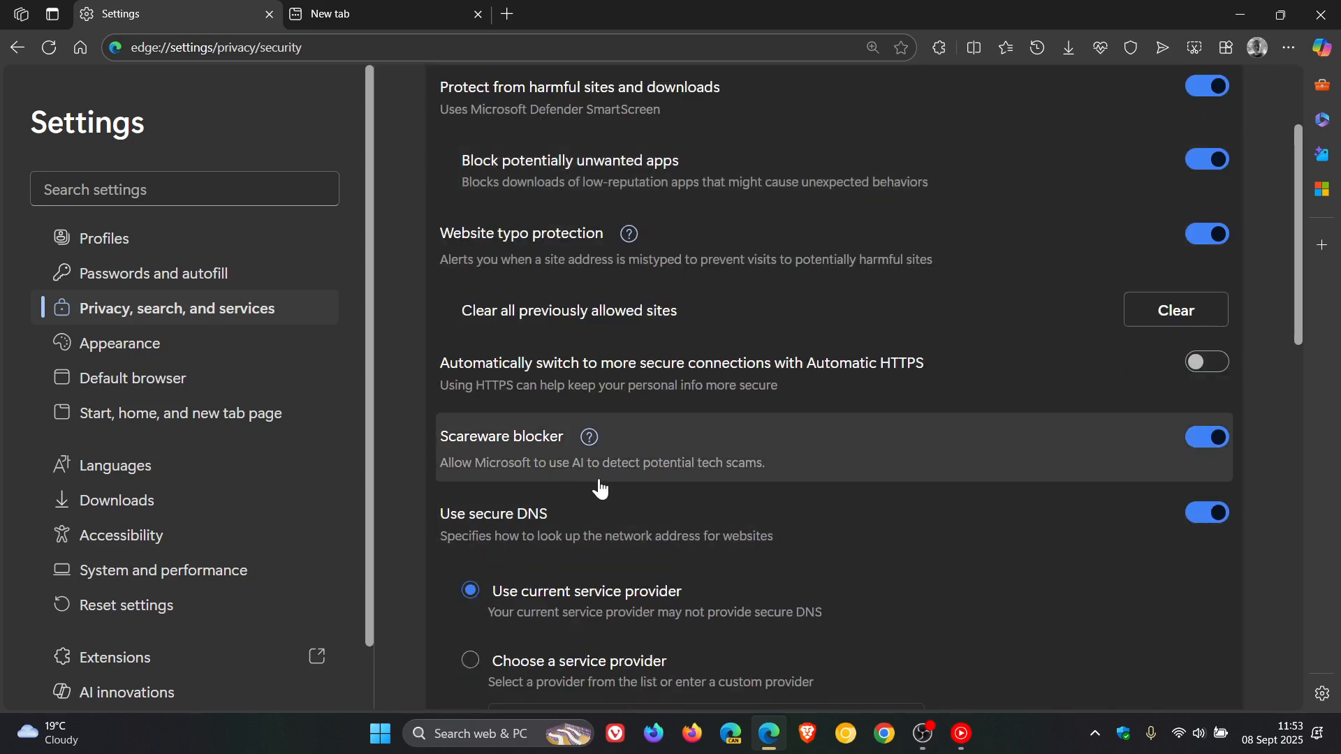
mouse_move(781, 476)
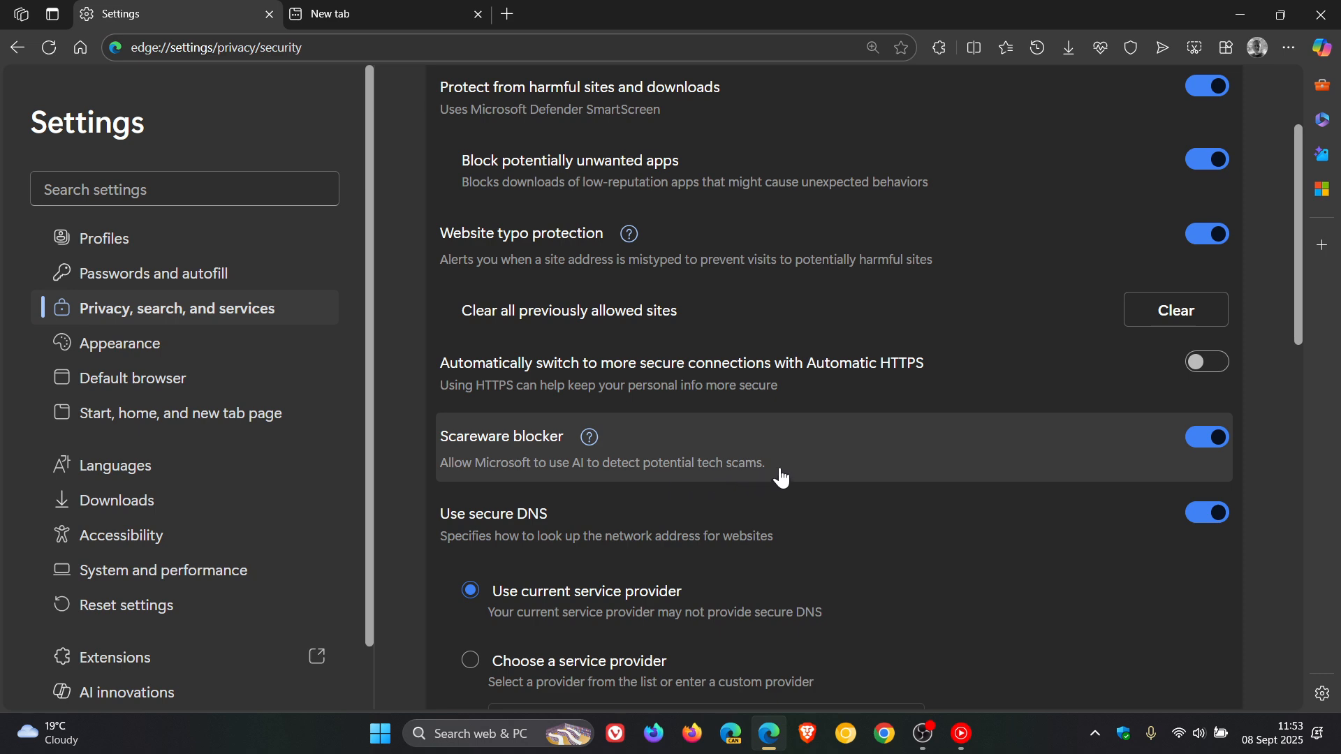
mouse_move(780, 469)
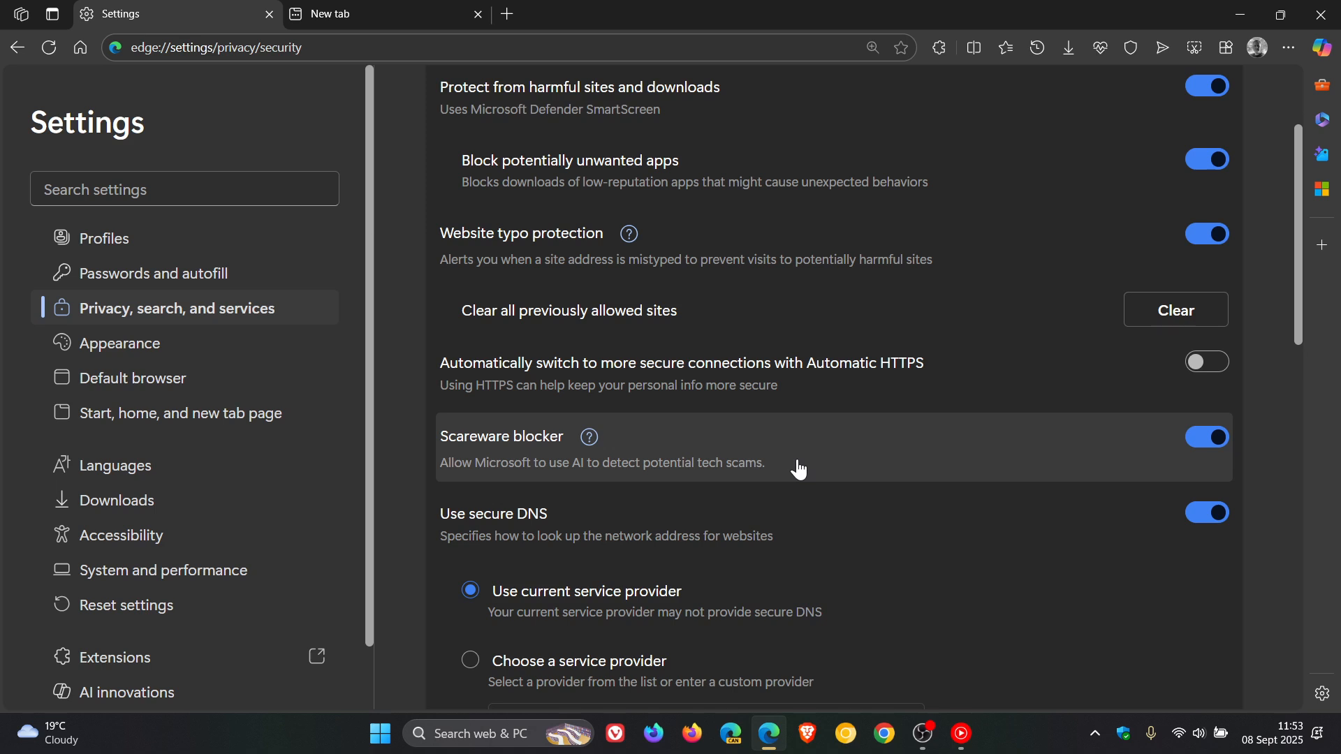
mouse_move(1144, 427)
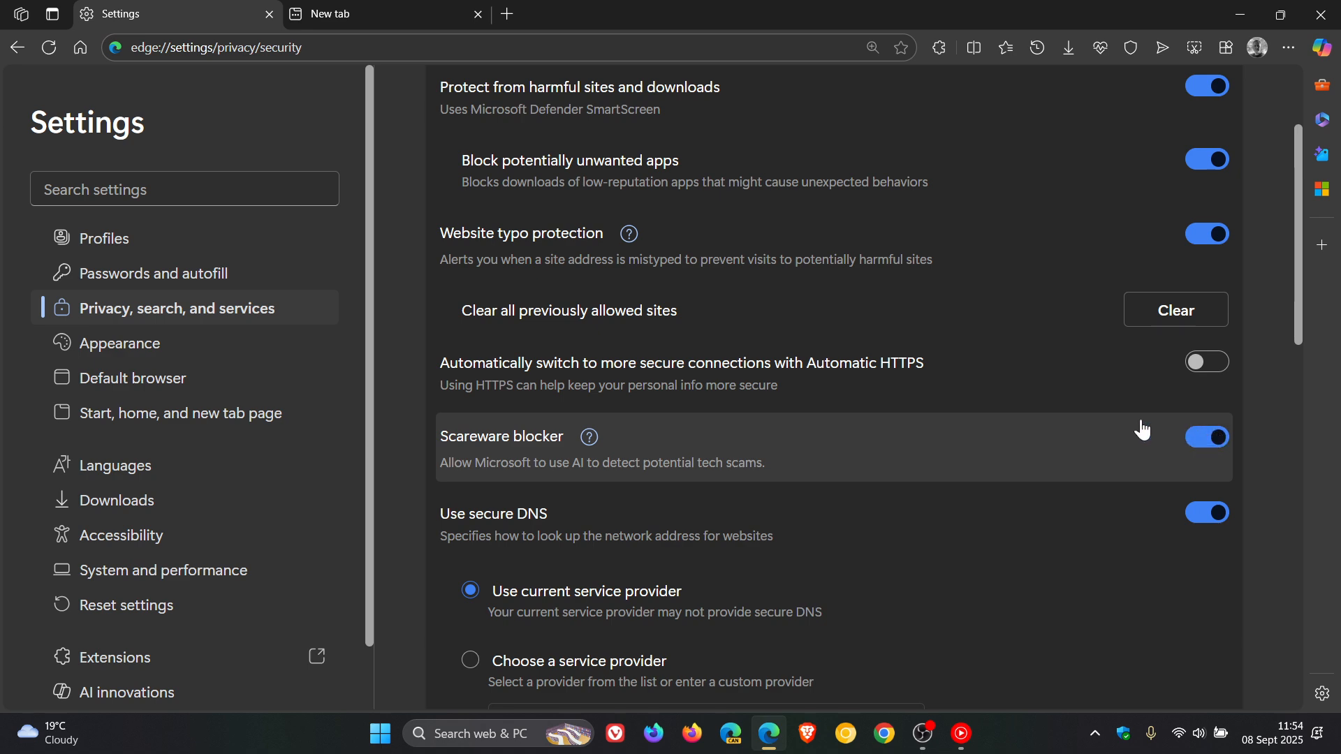
mouse_move(1113, 434)
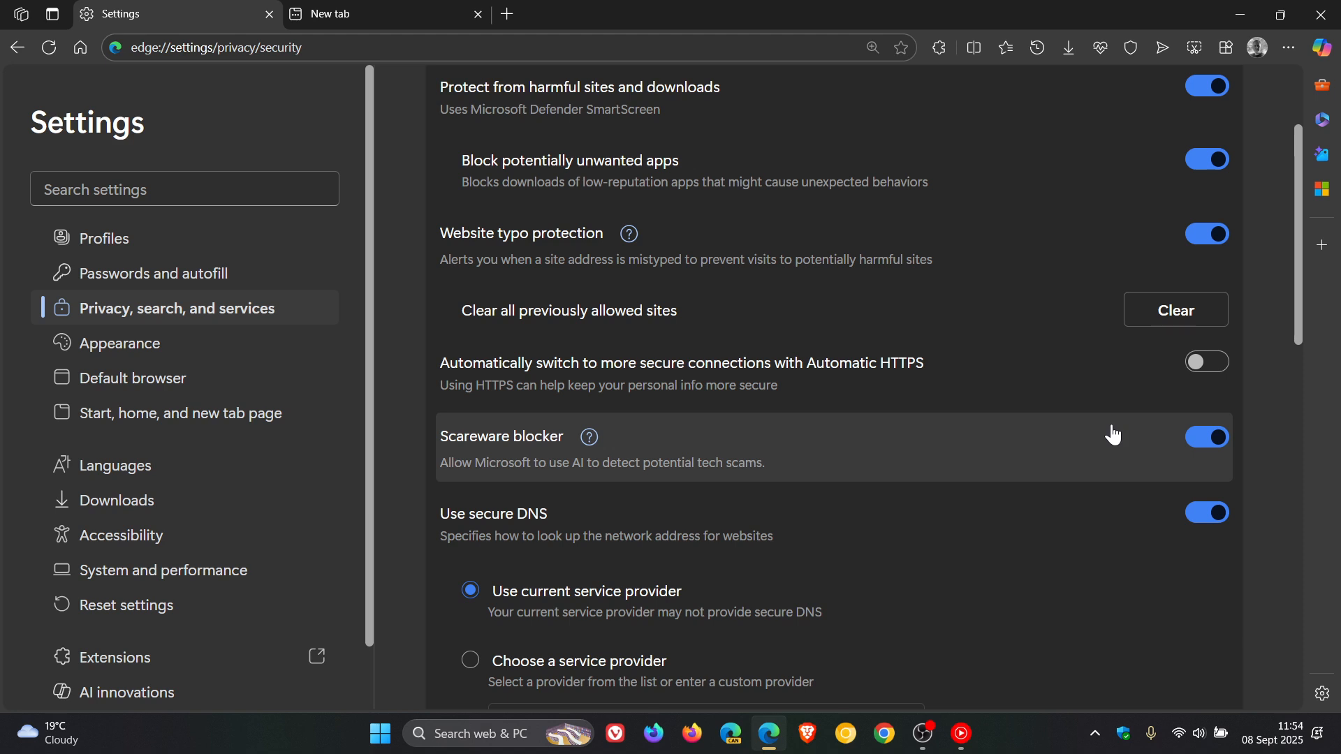
mouse_move(1020, 460)
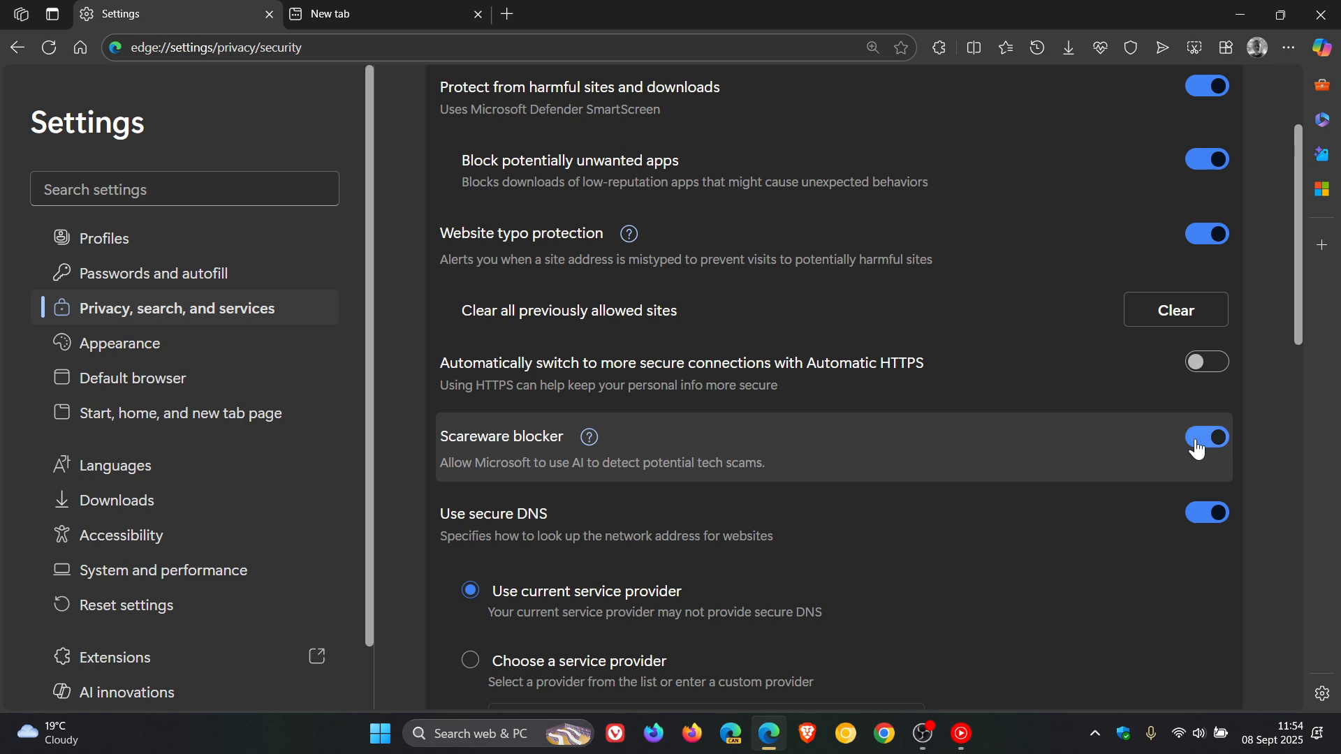
left_click(1206, 437)
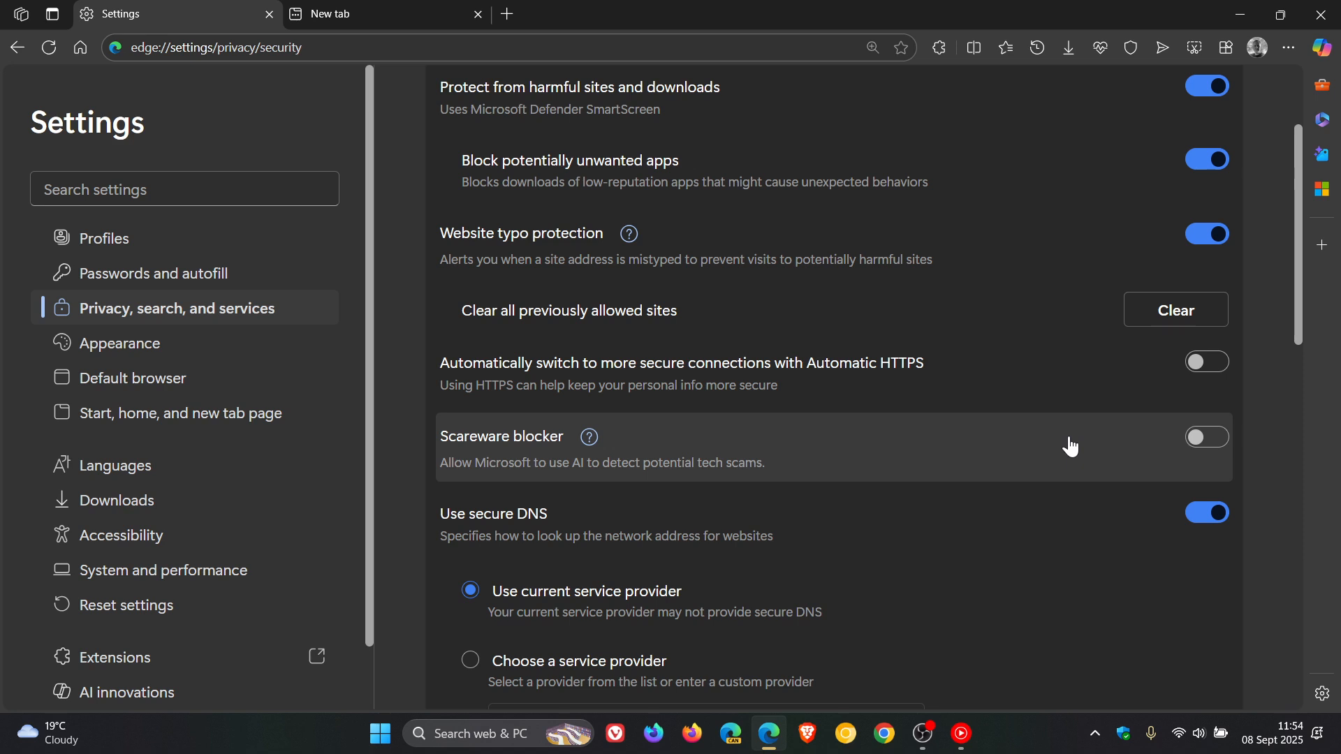
left_click(1207, 438)
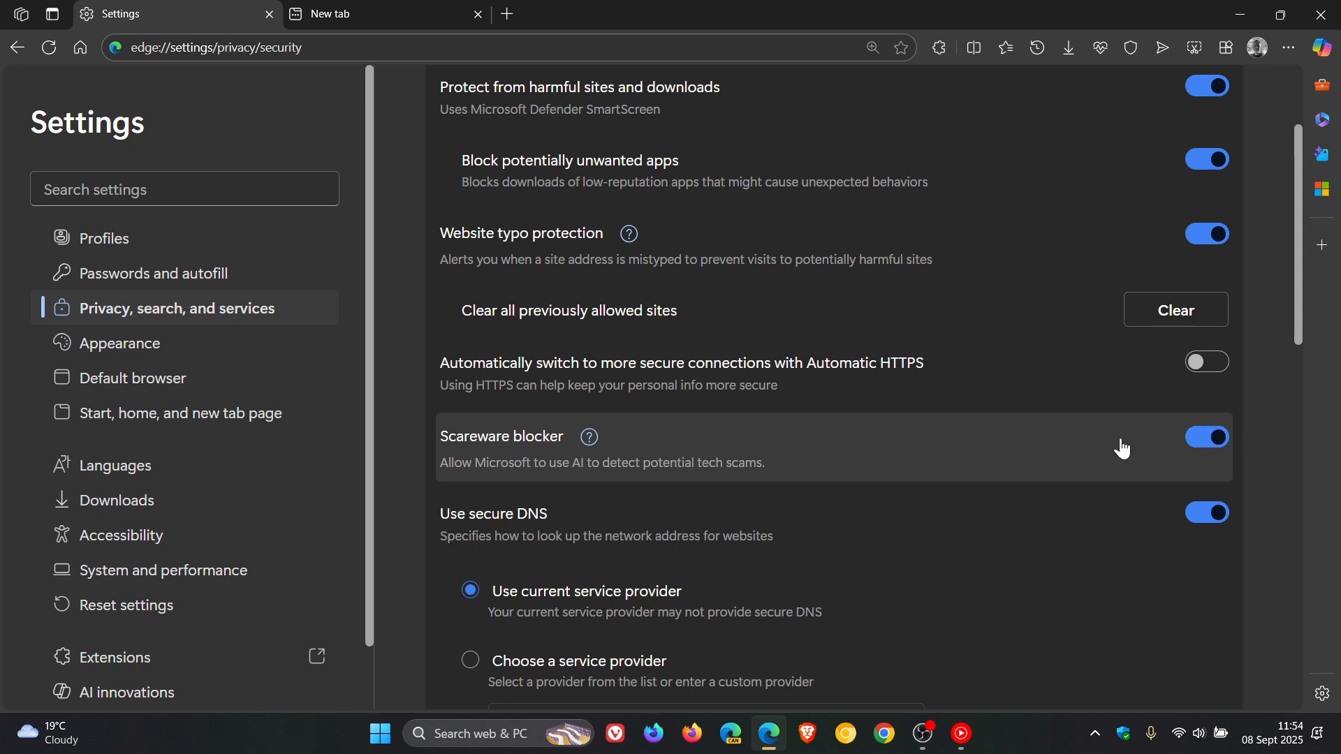
mouse_move(409, 23)
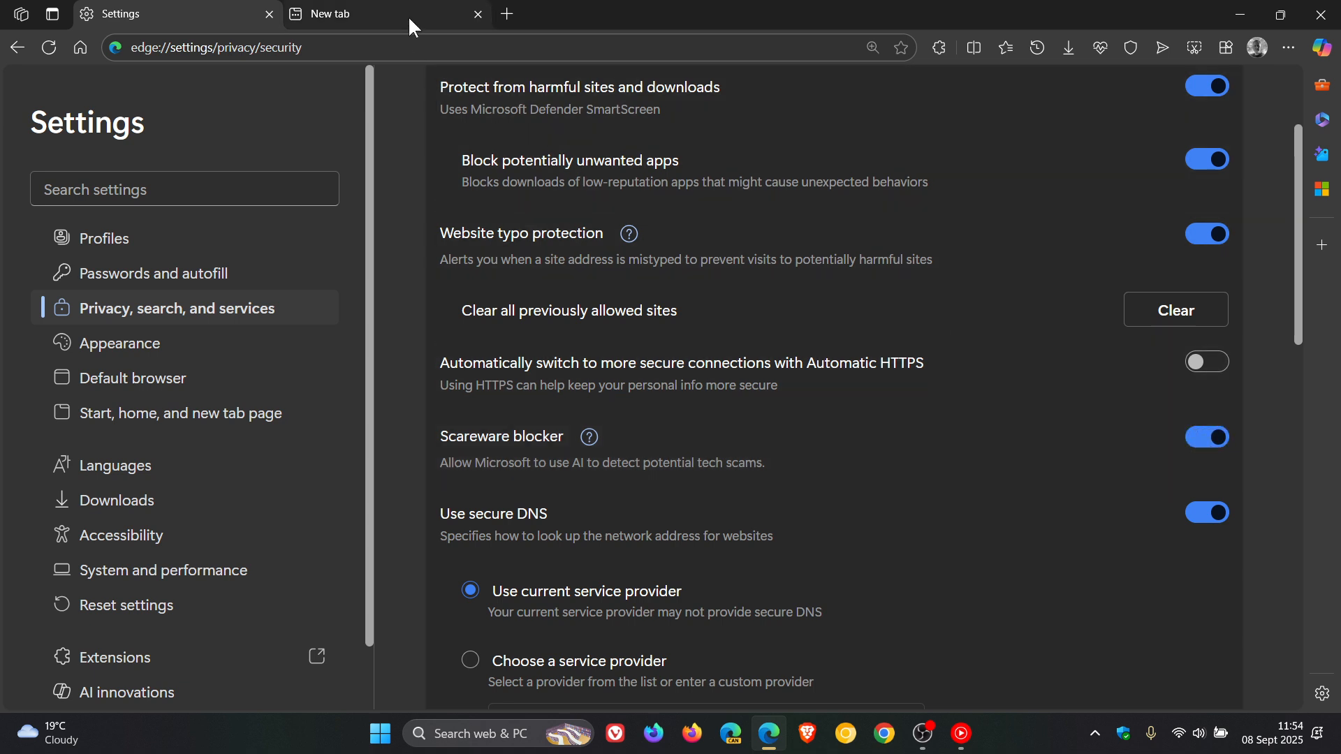
Group a new tab as 'Edge', restore the window, then ungroup into two new tabs without Settings.
left_click(368, 14)
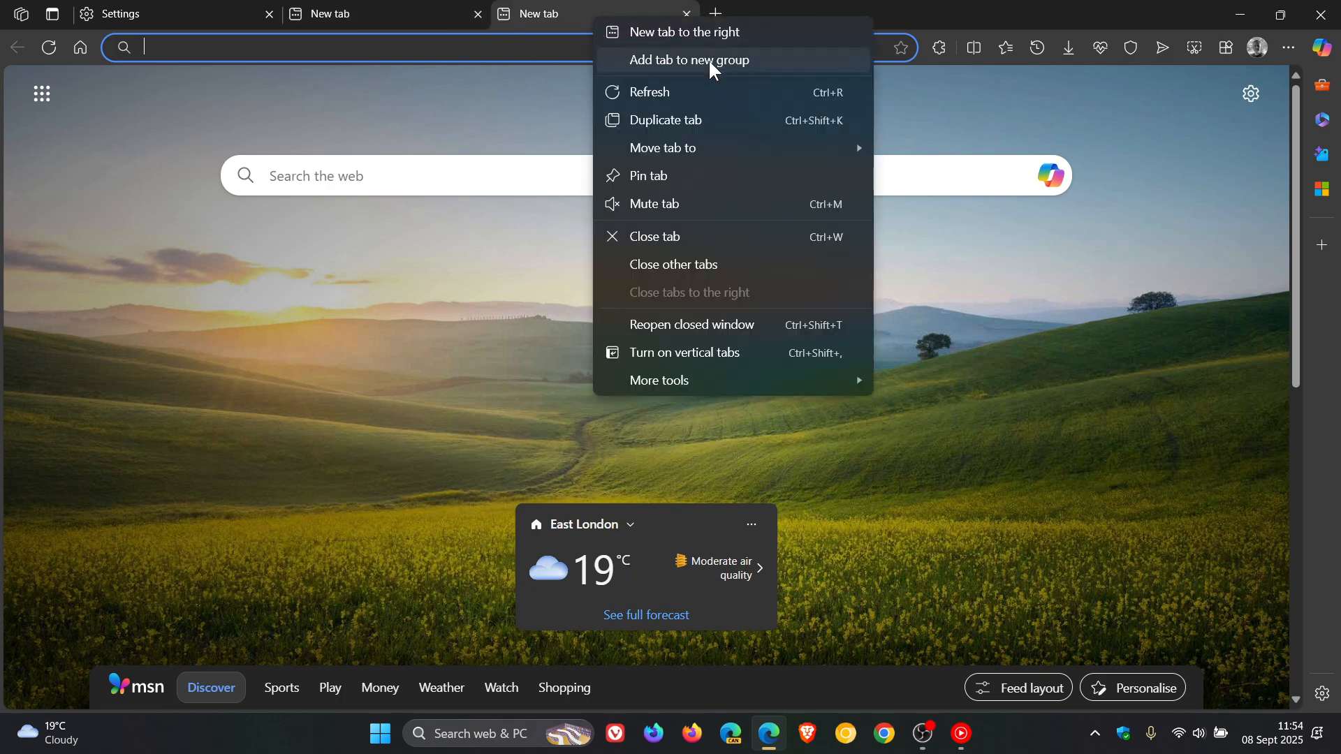
left_click(689, 60)
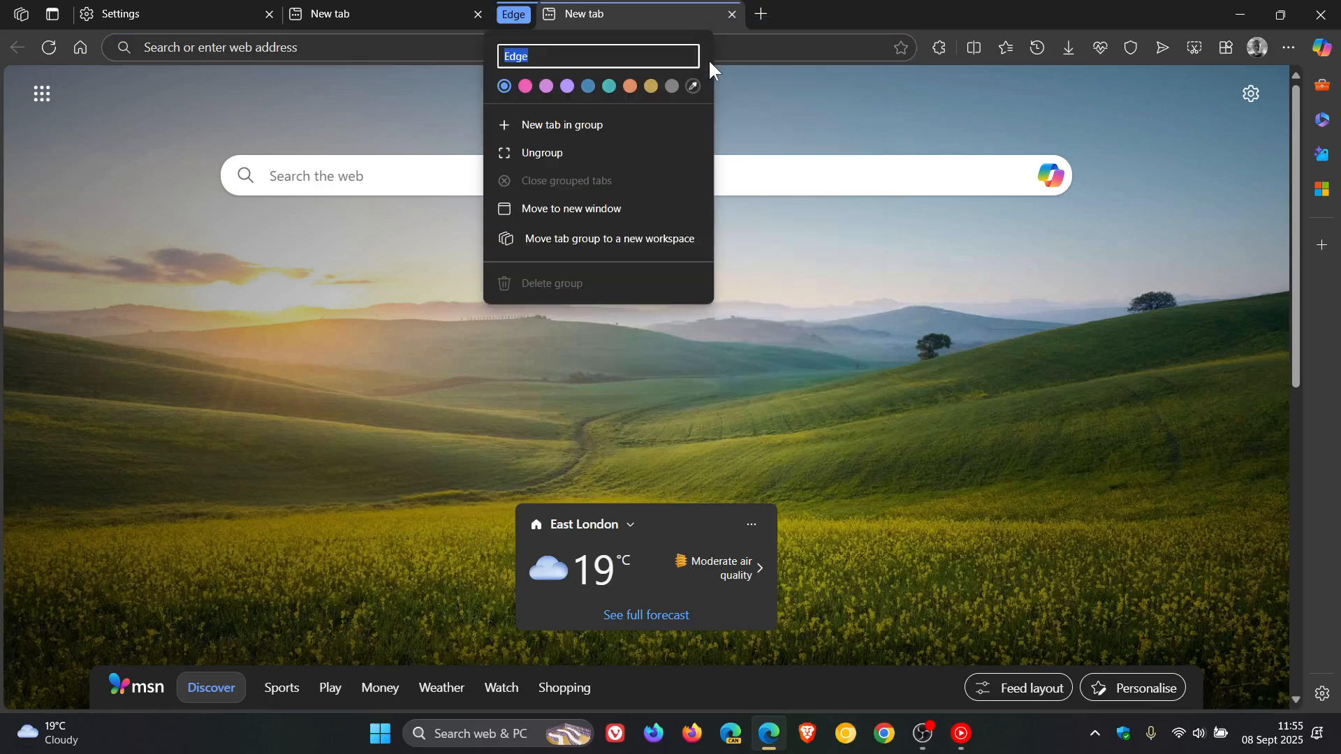
left_click(989, 129)
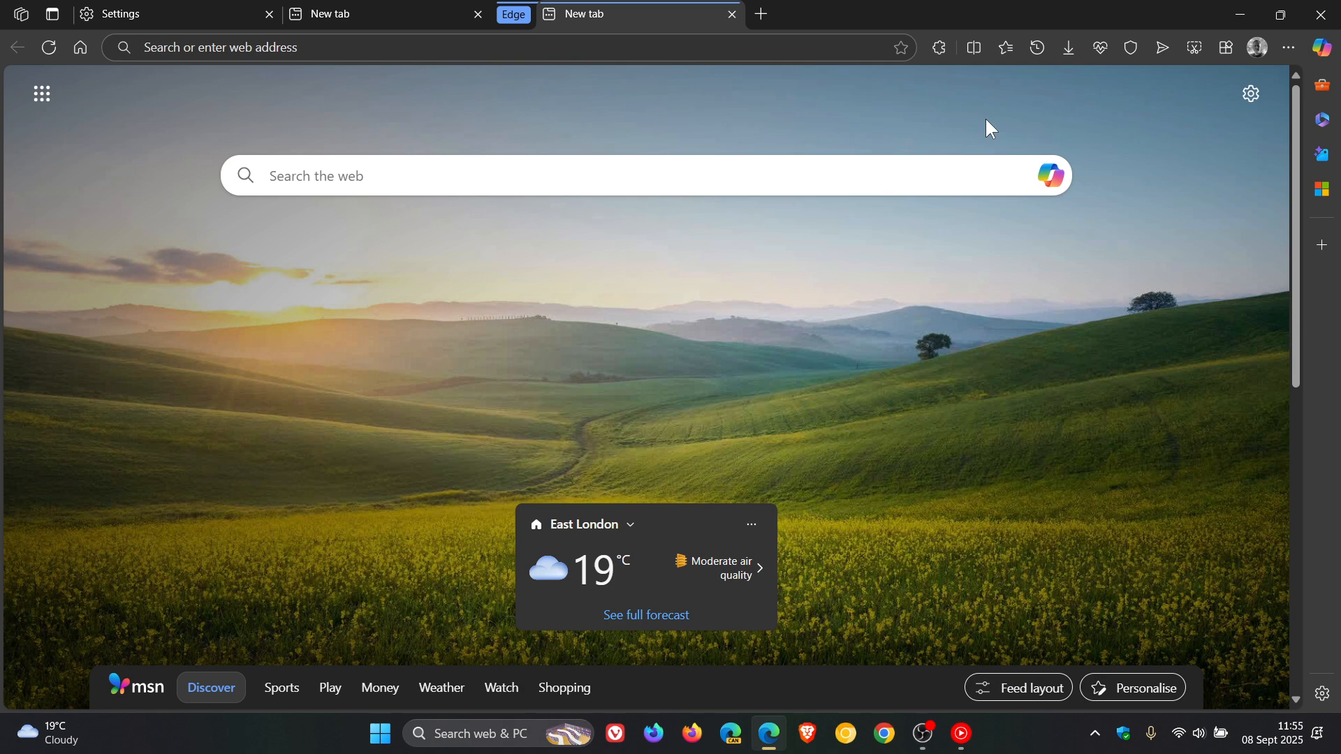
mouse_move(1307, 38)
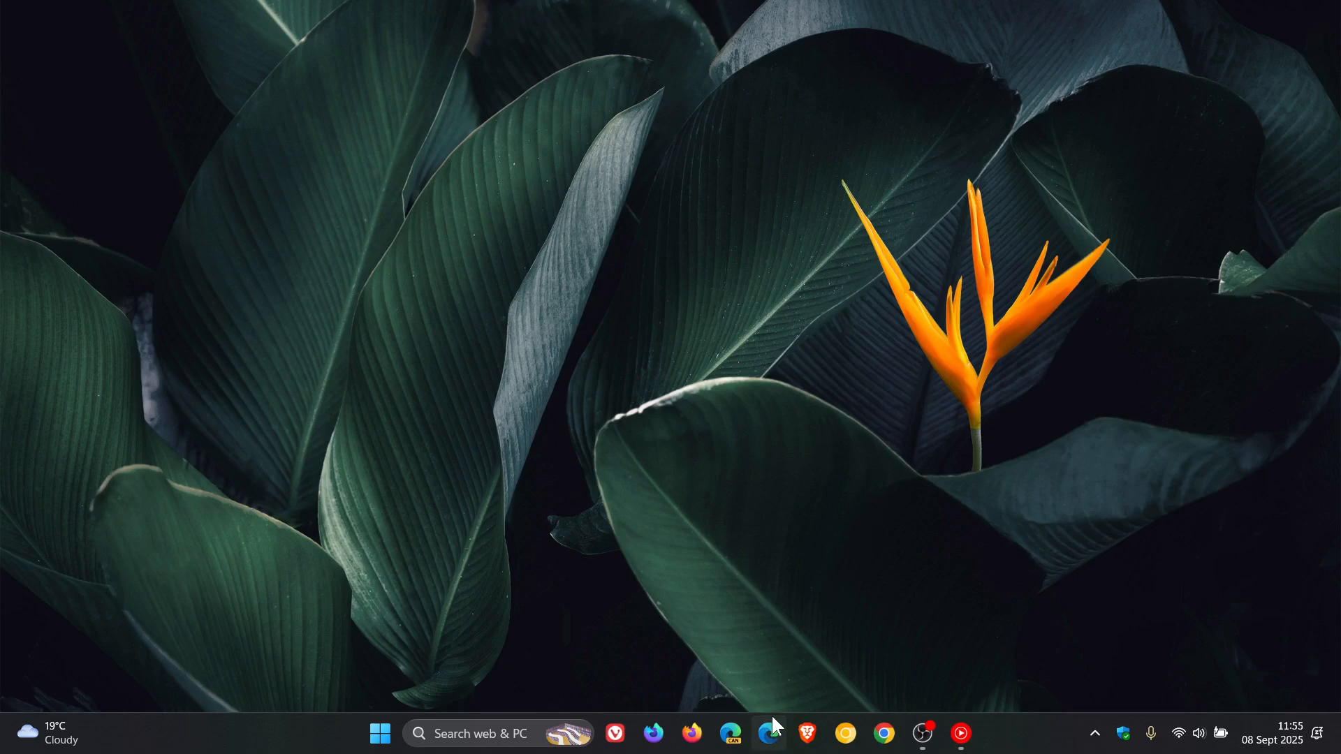
left_click(768, 734)
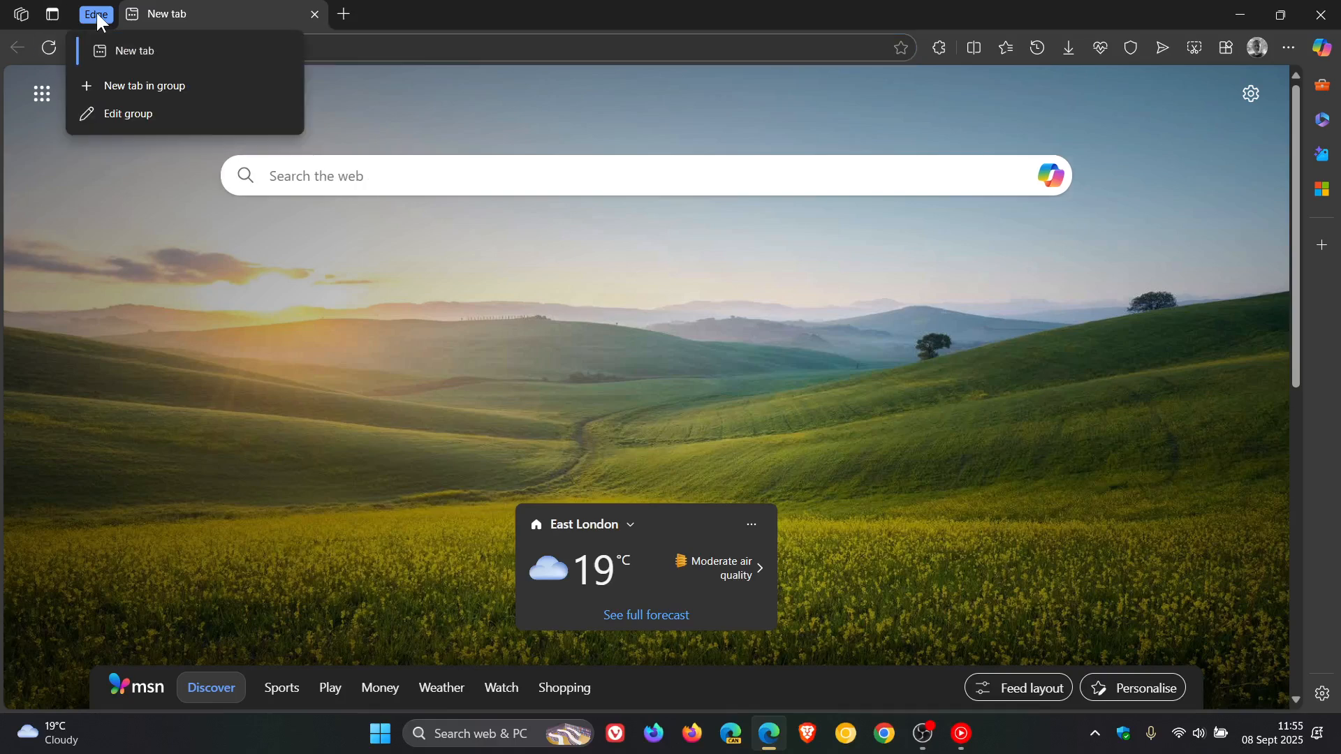
left_click(133, 50)
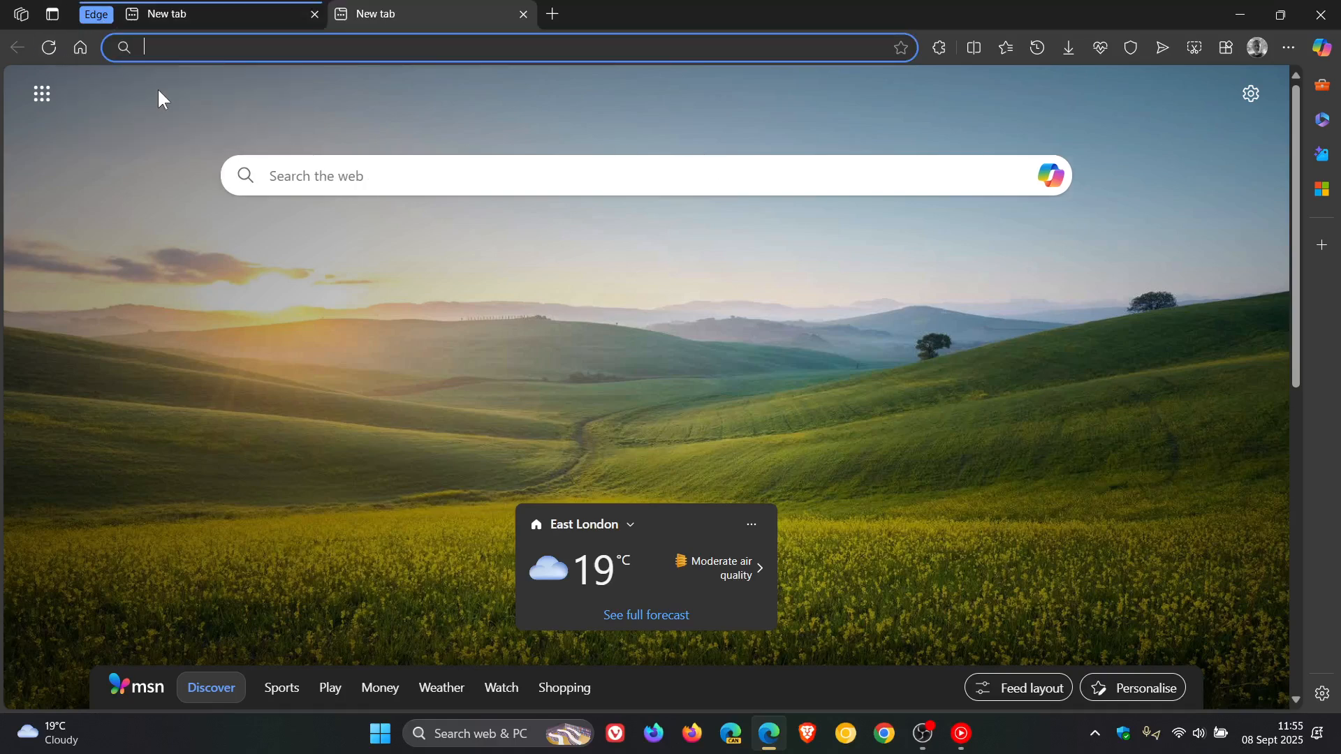
left_click(96, 14)
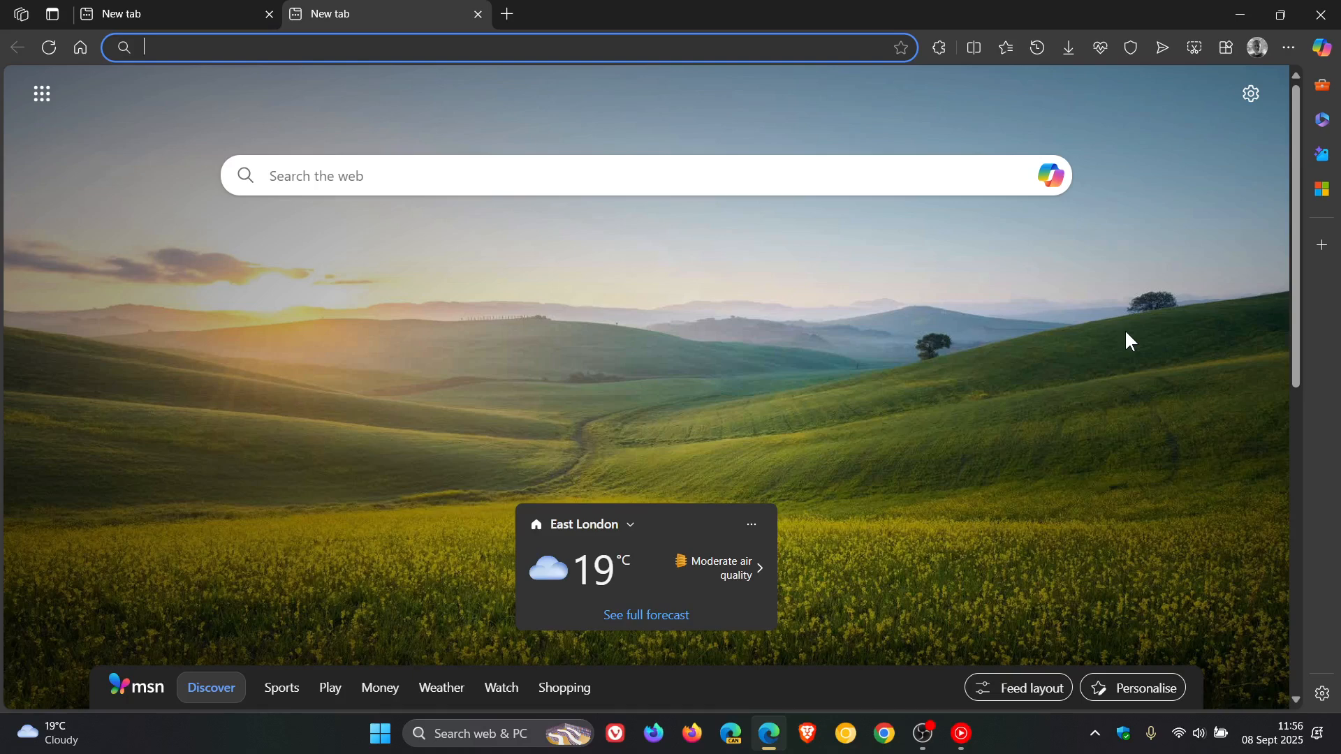
Switch on Automatic HTTPS in Security settings, alerting only about insecure public sites (Default).
left_click(1284, 47)
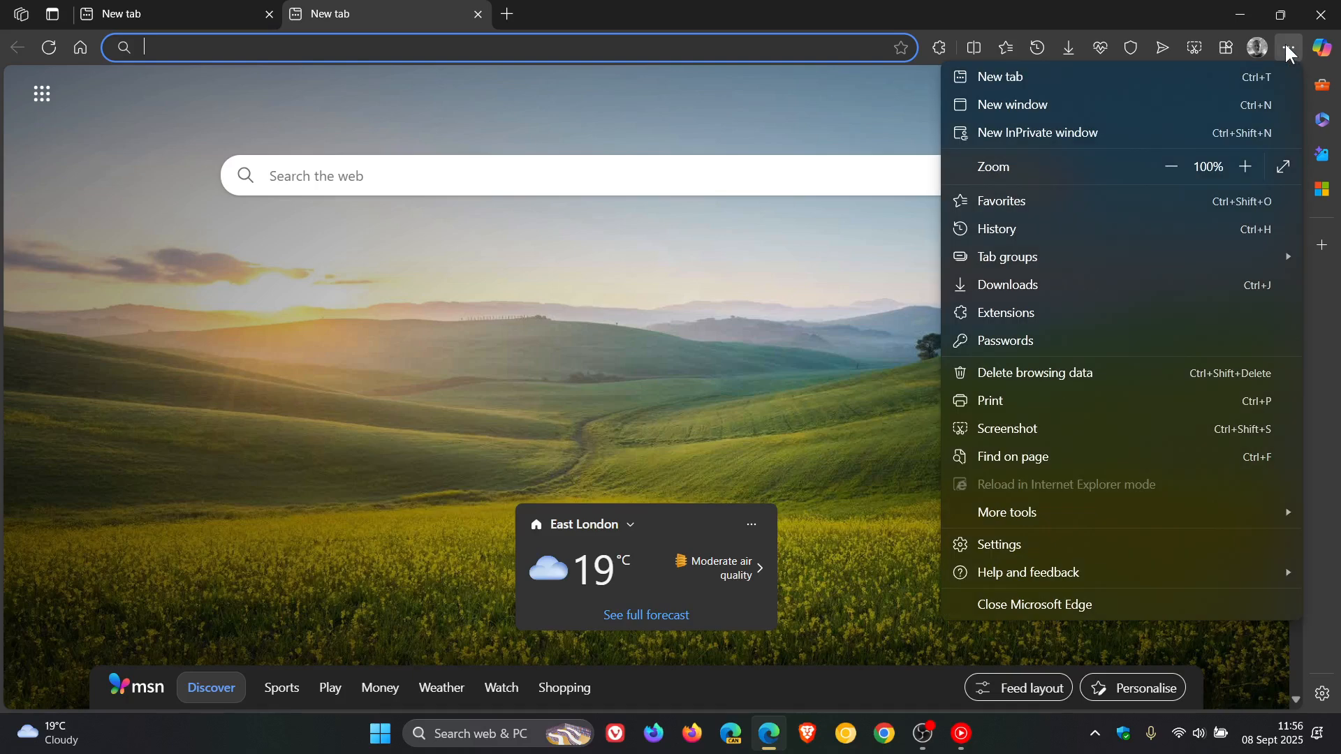
left_click(998, 544)
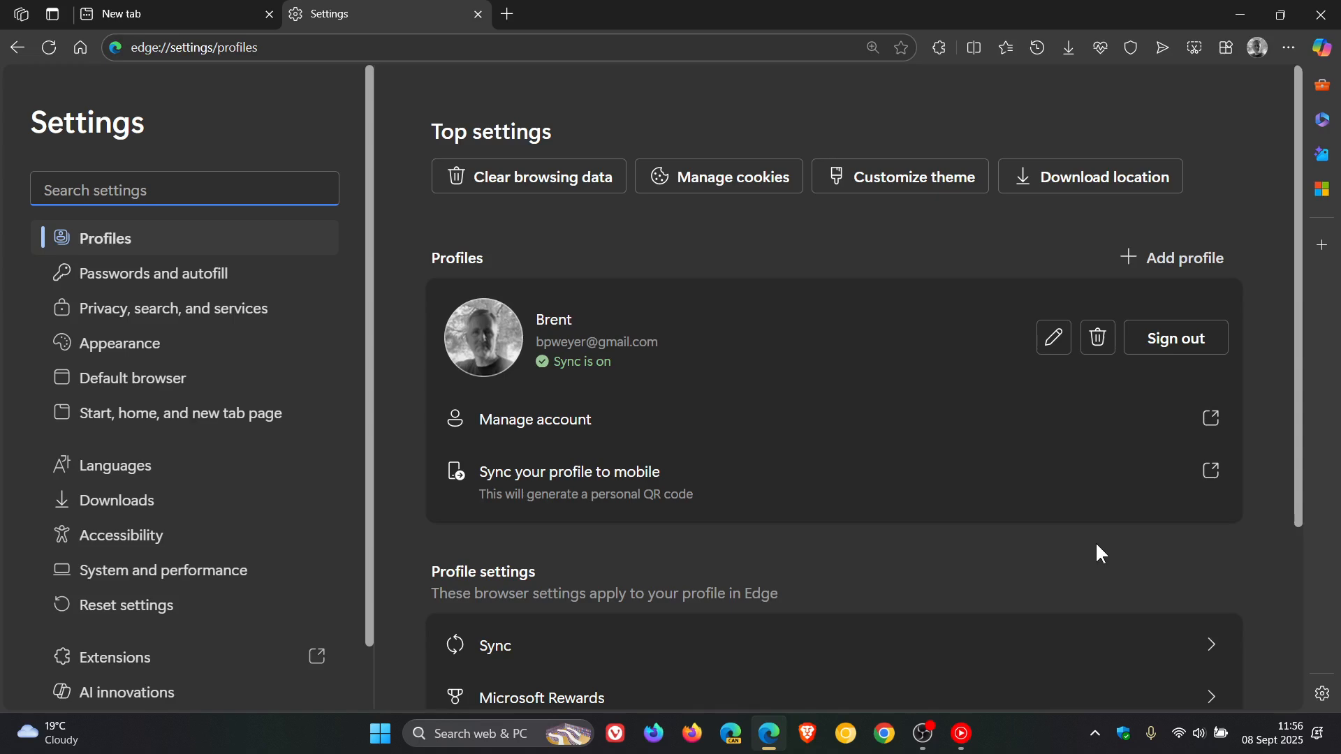
left_click(174, 308)
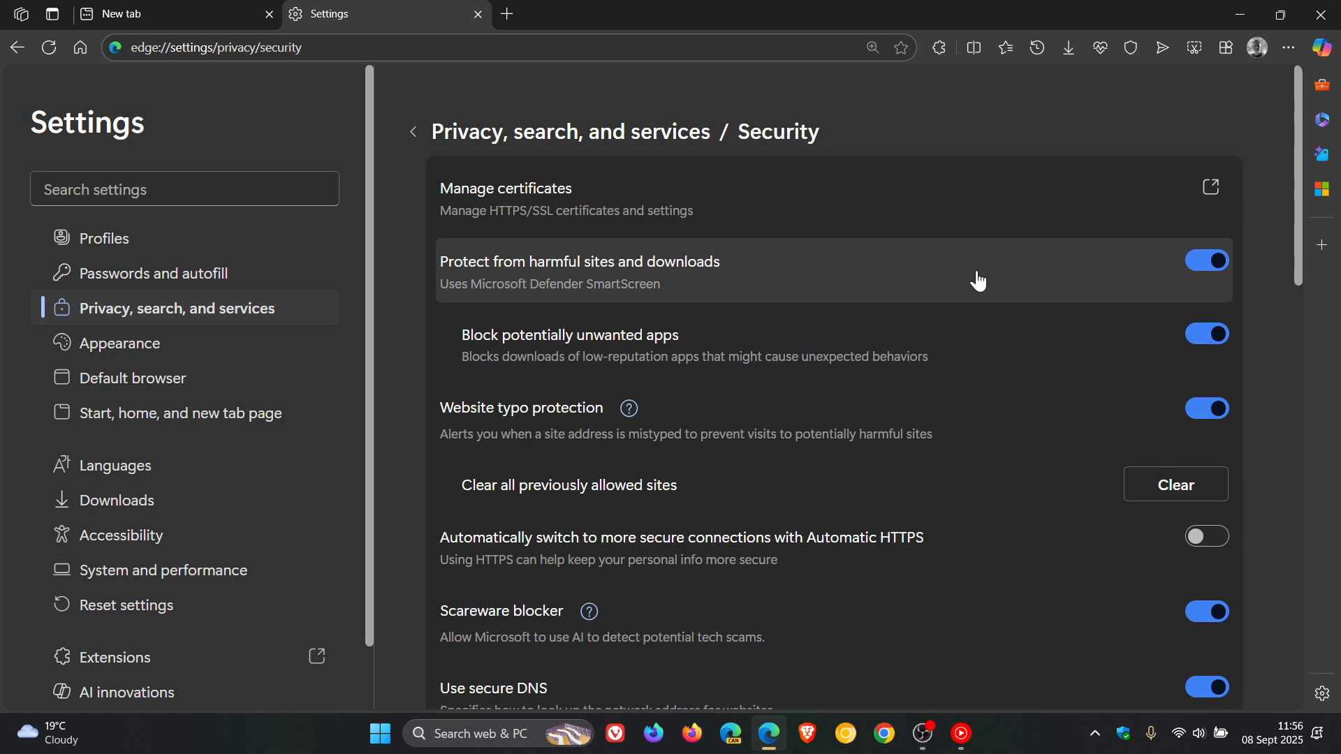
scroll("down", 3)
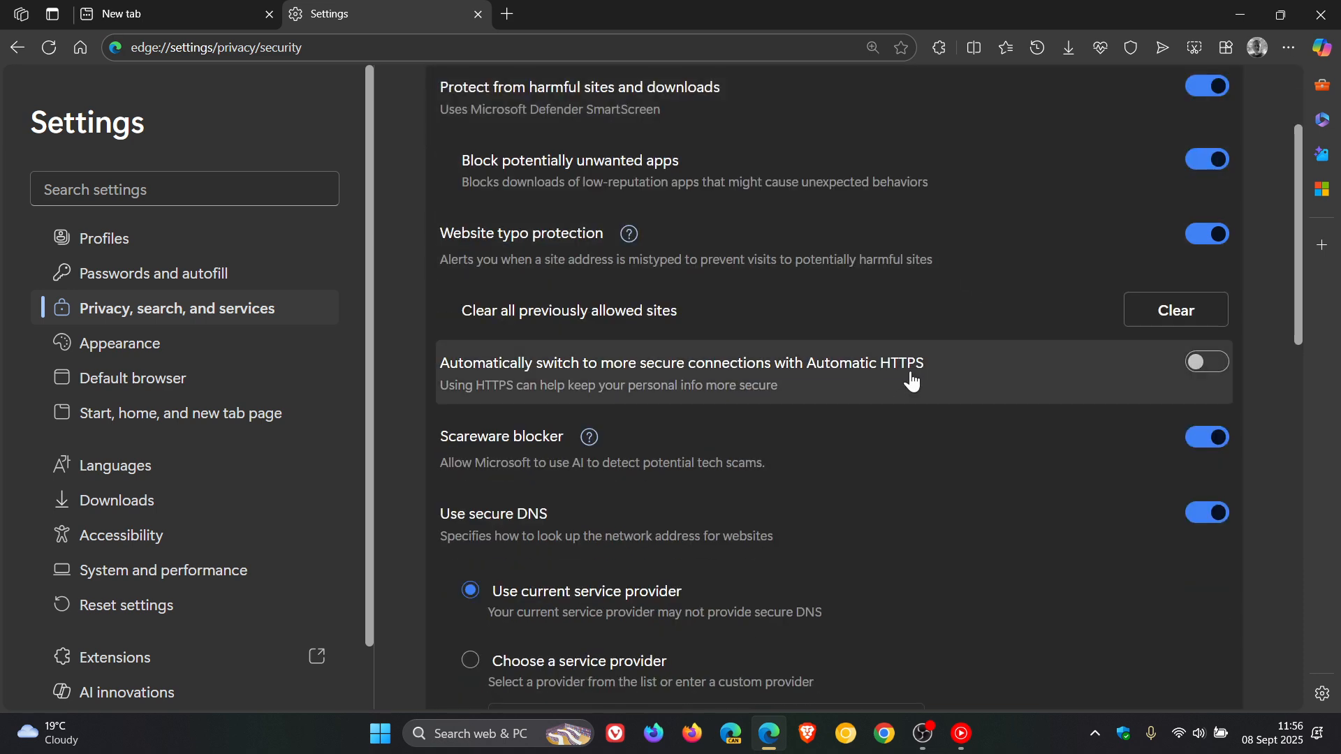
mouse_move(891, 462)
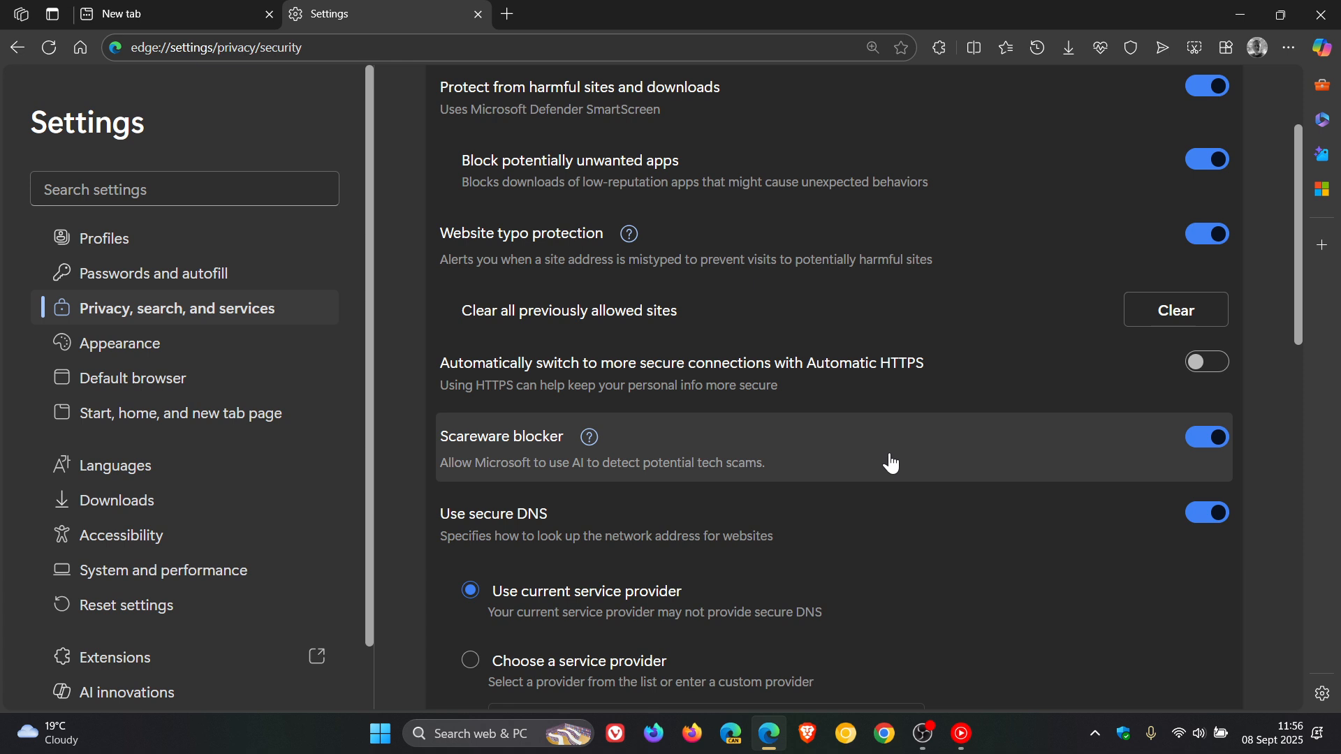
mouse_move(698, 389)
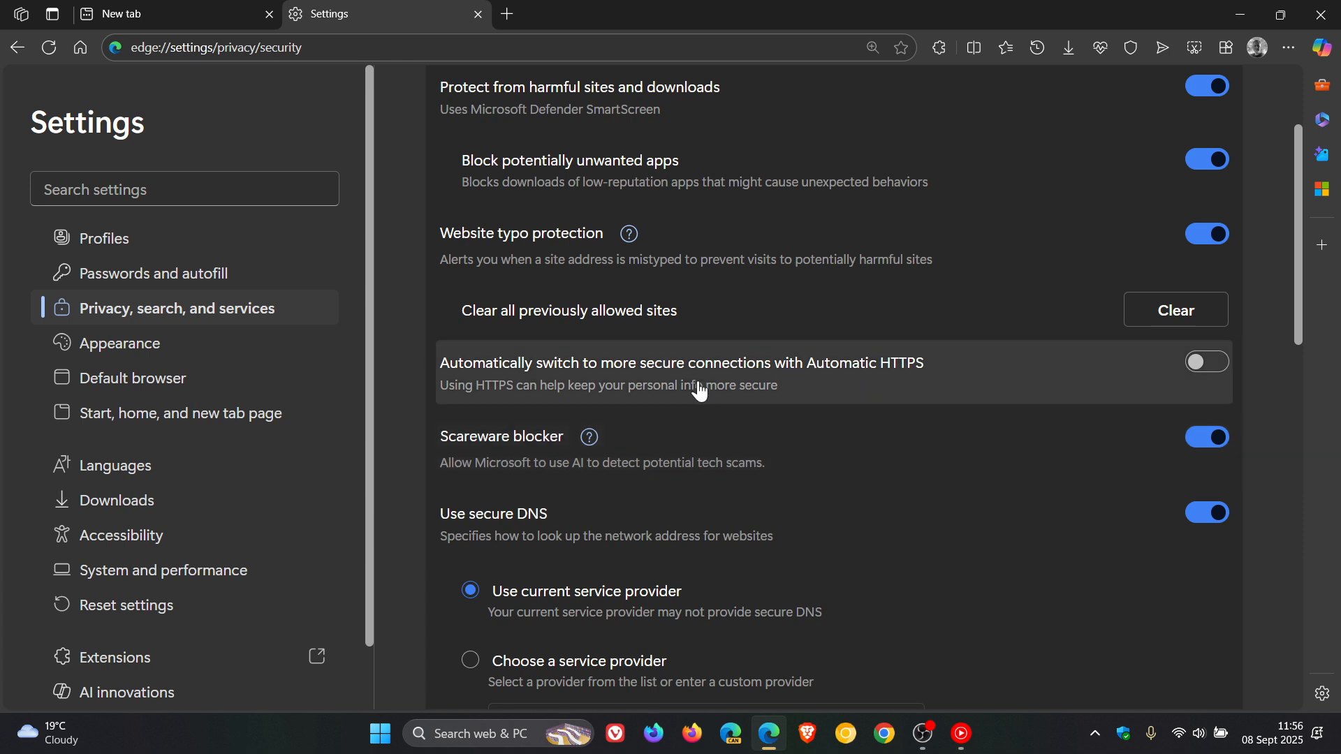
mouse_move(911, 383)
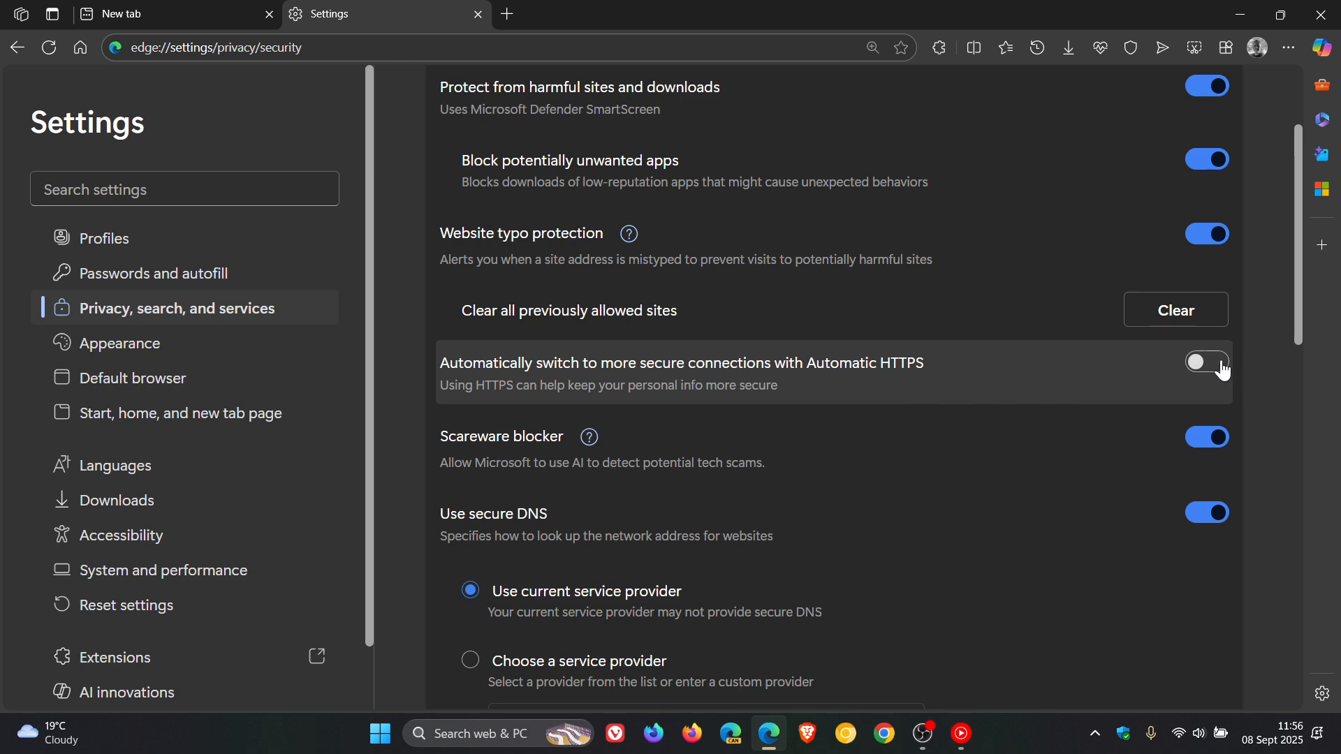
left_click(1205, 362)
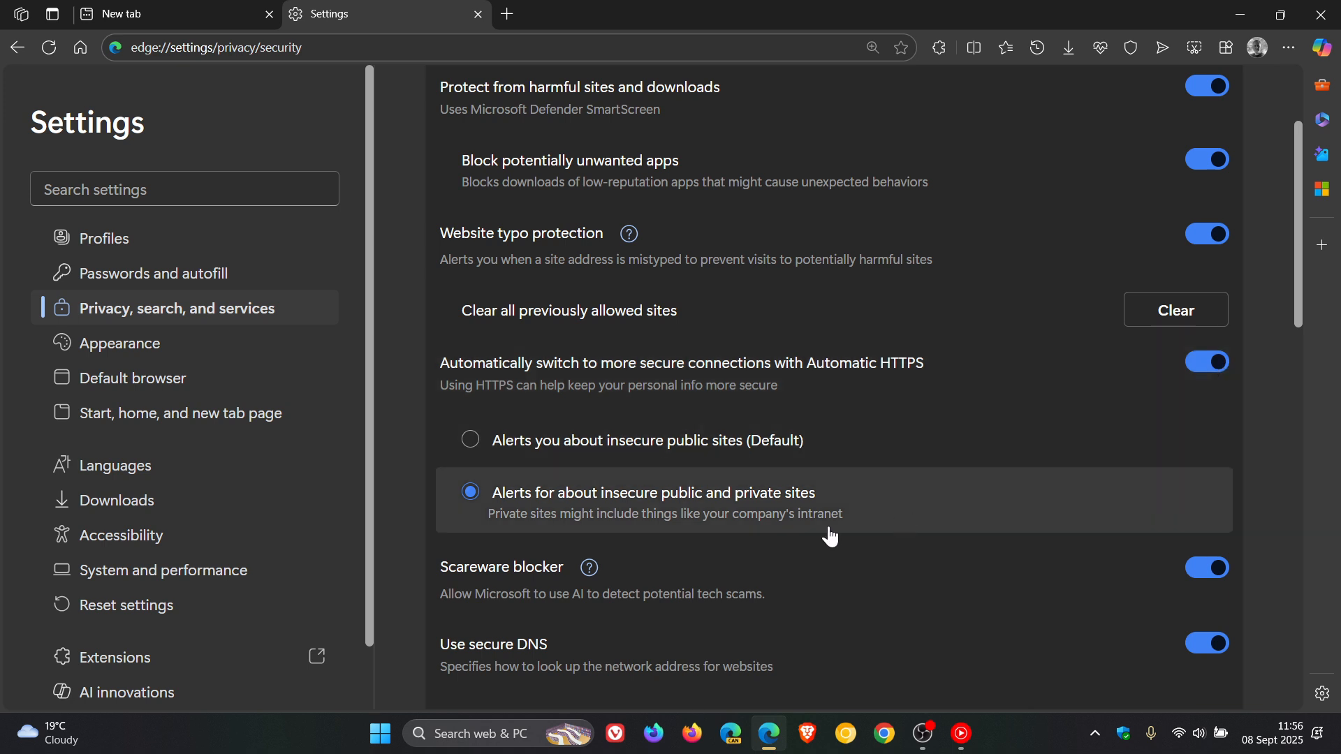
mouse_move(600, 525)
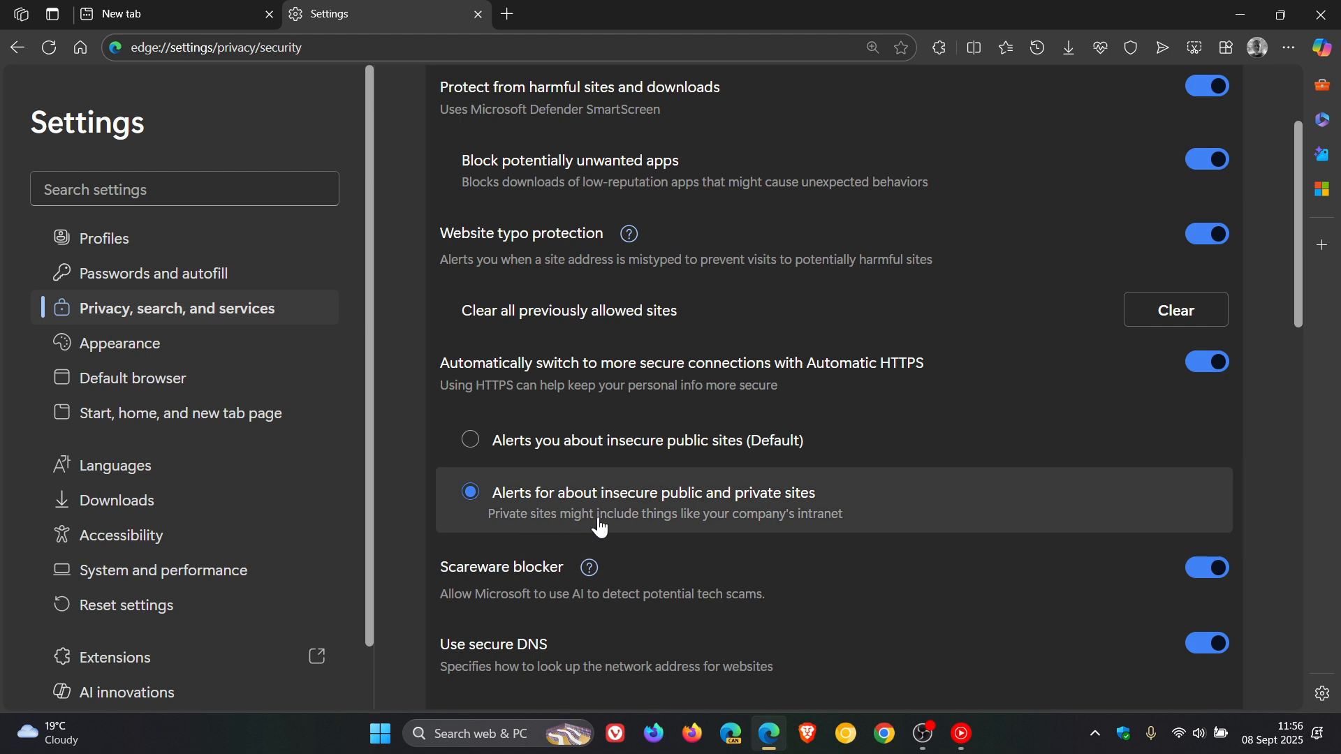
mouse_move(838, 511)
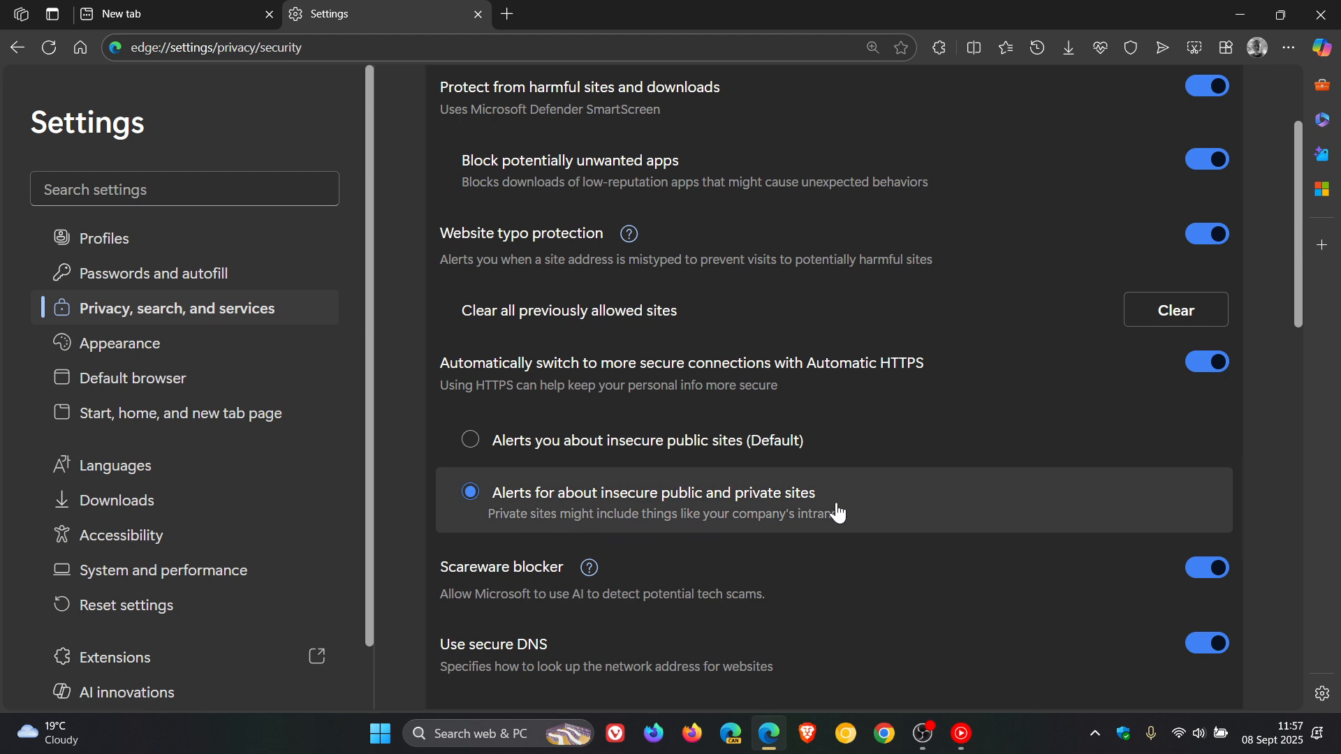
mouse_move(488, 446)
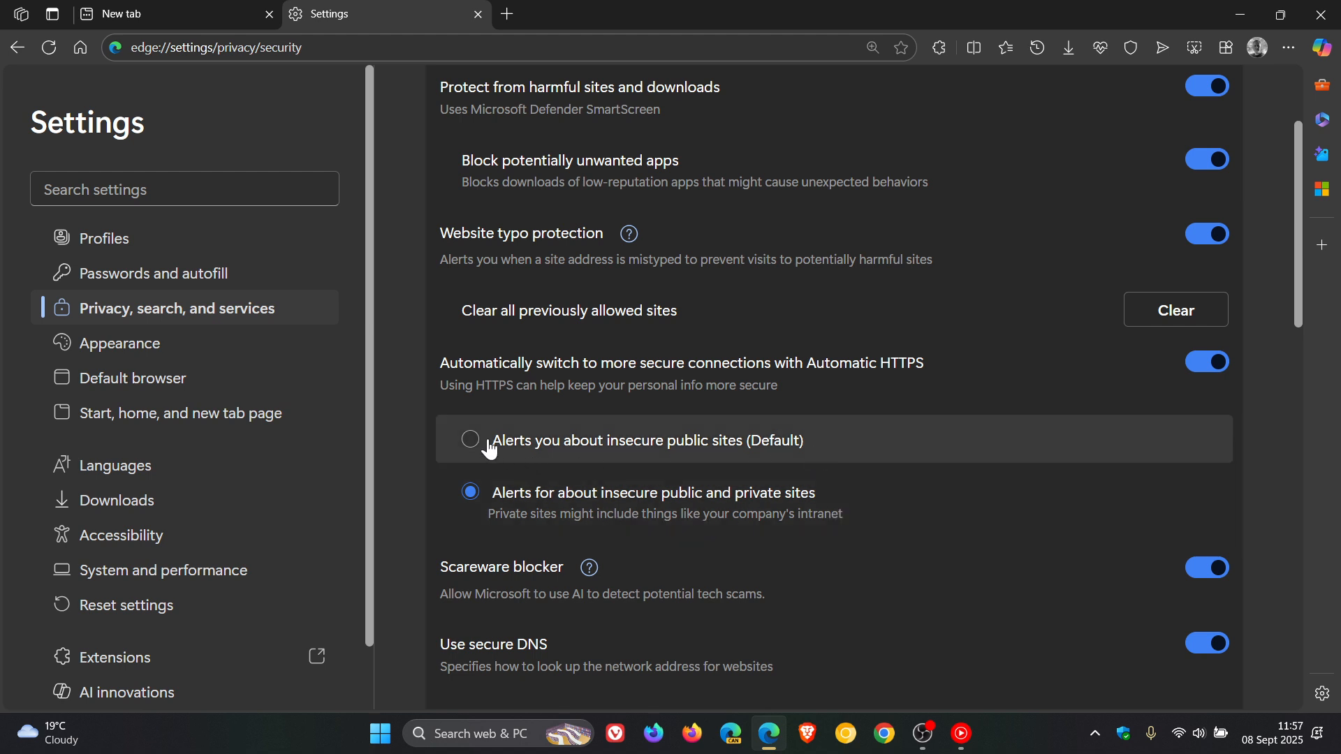
left_click(469, 439)
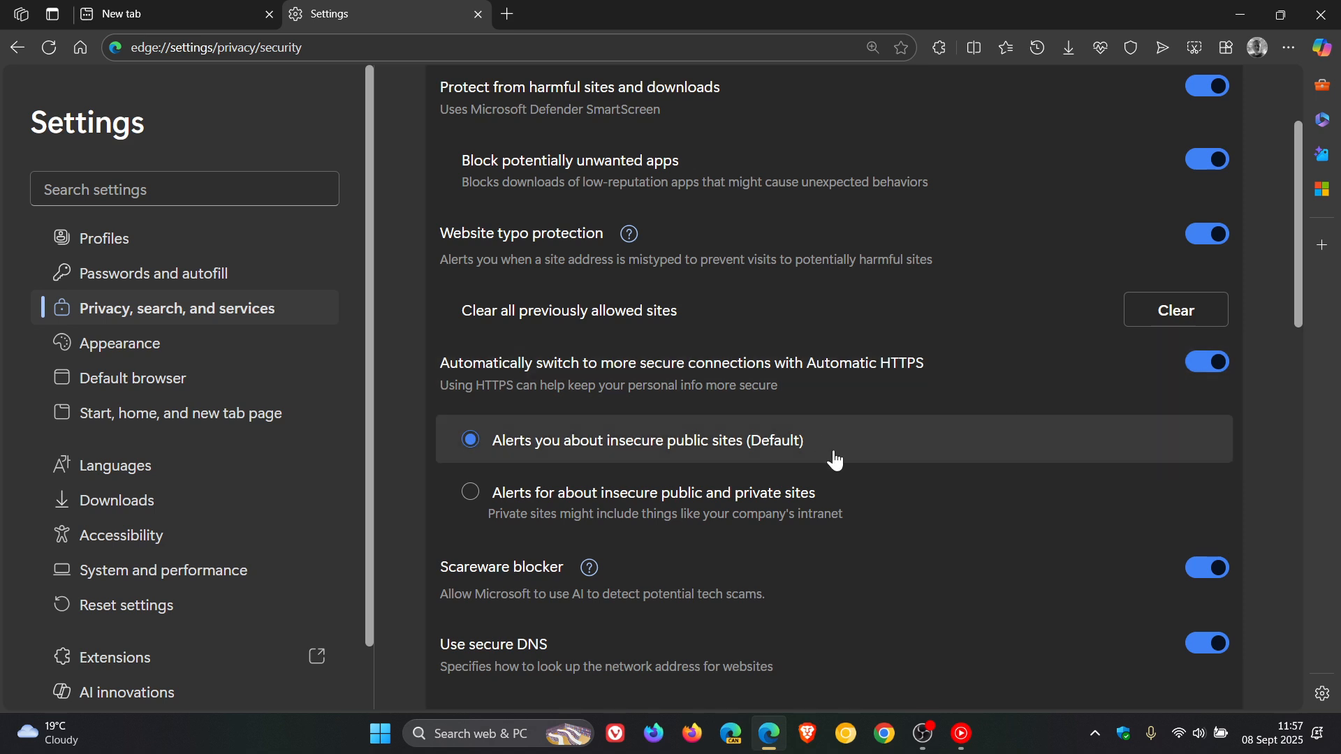
mouse_move(955, 419)
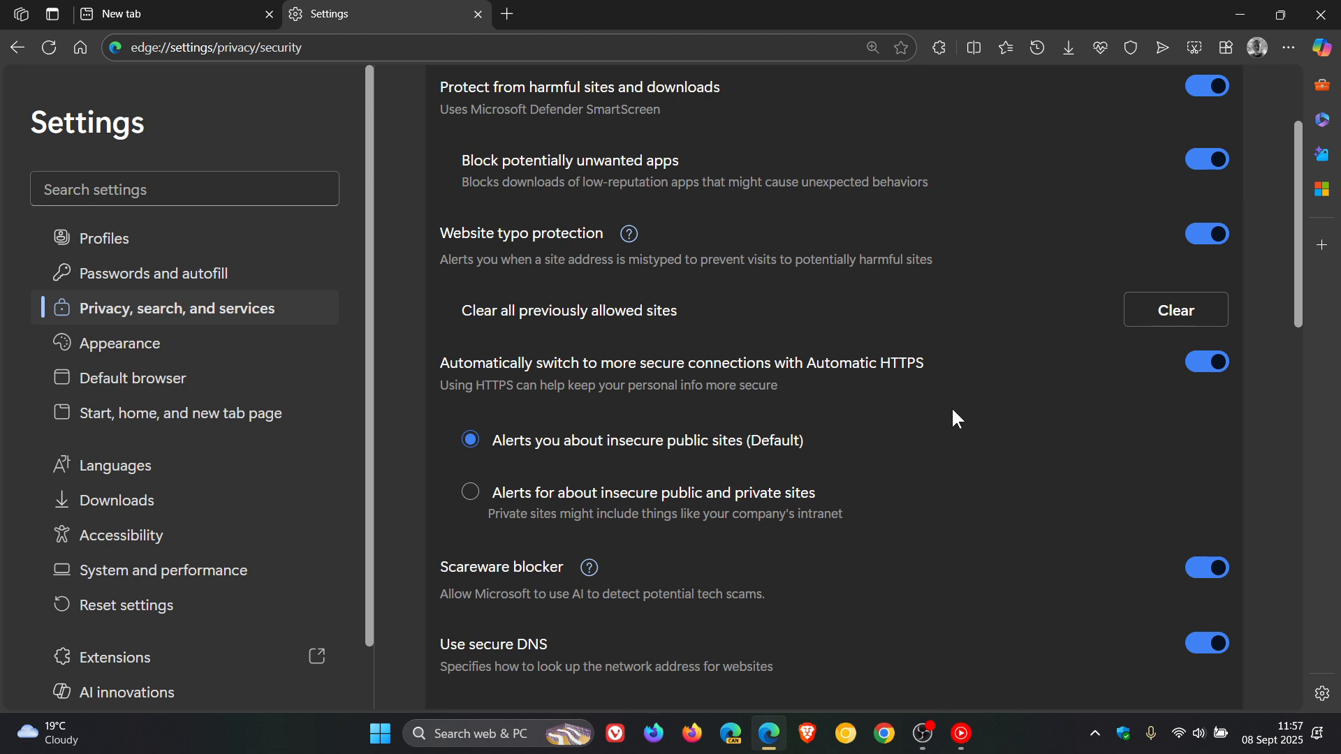
mouse_move(1273, 392)
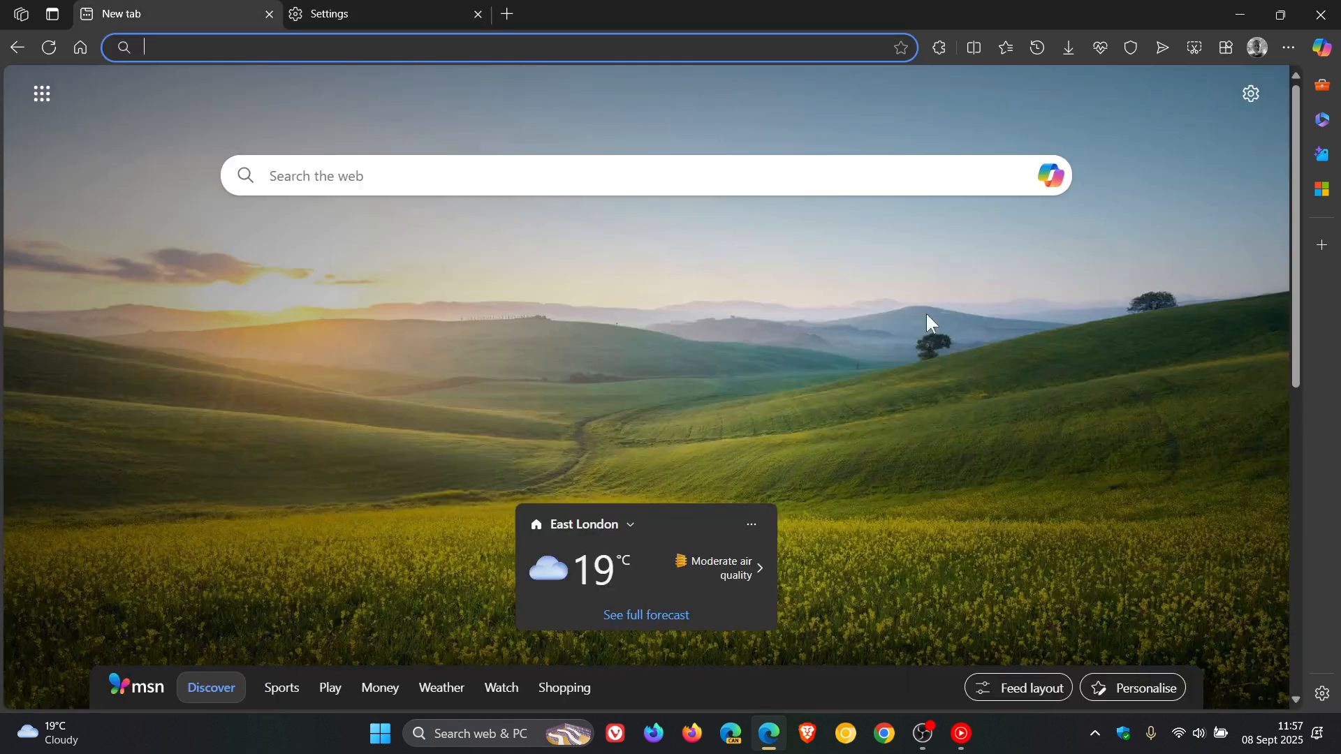
mouse_move(1121, 470)
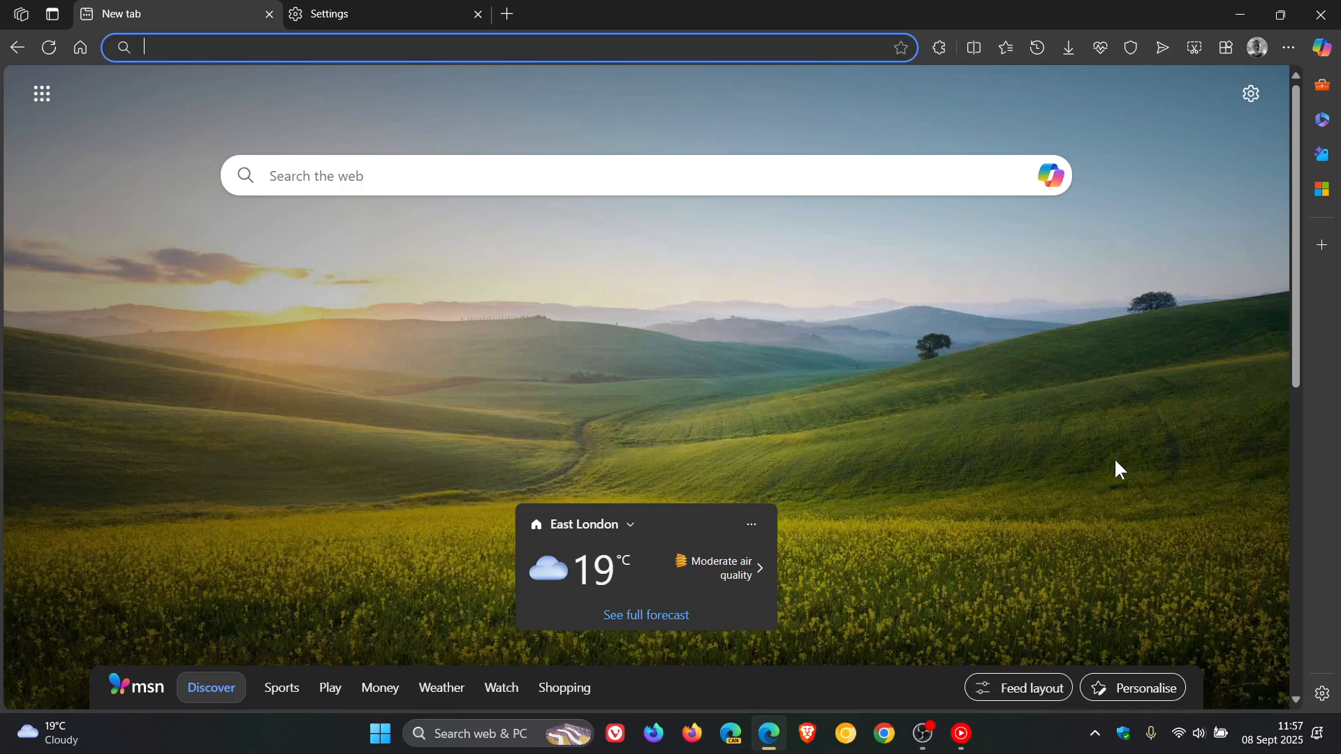
mouse_move(1334, 222)
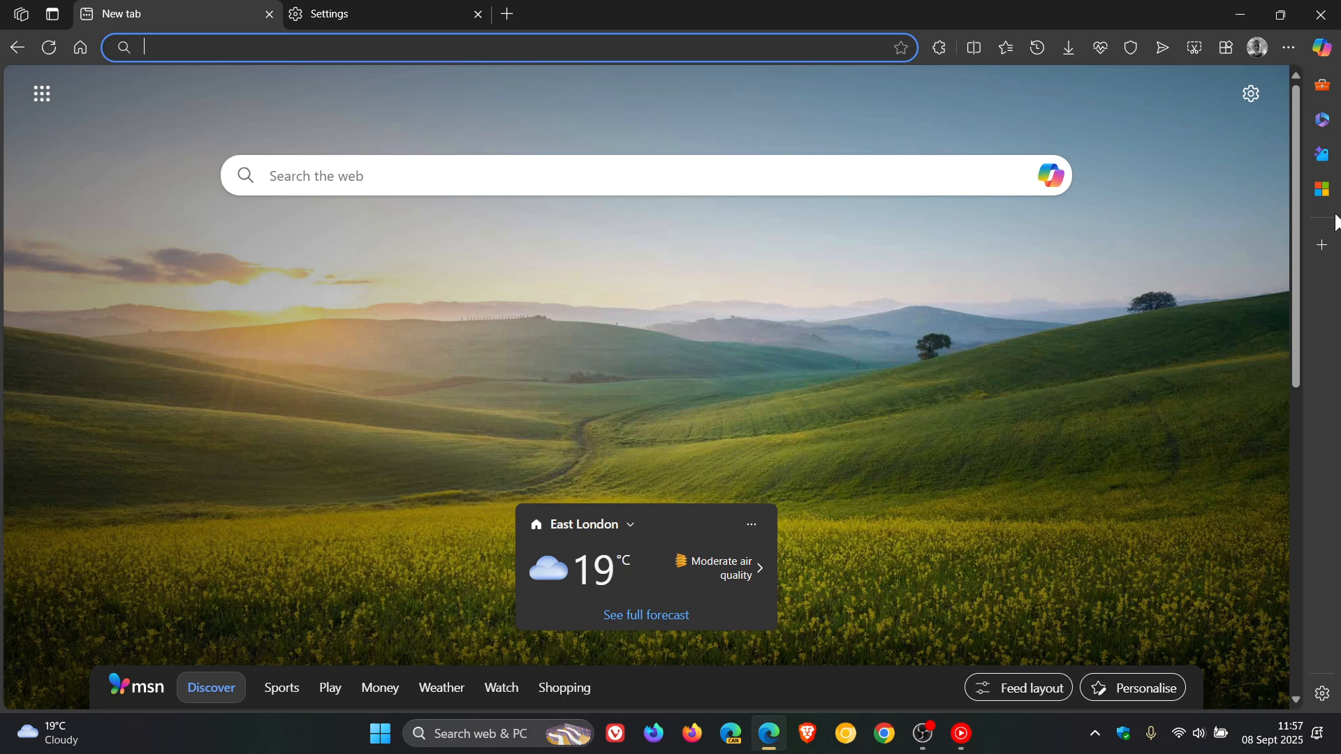
Bring up the main … menu on the new tab page and dismiss it unused.
left_click(1288, 47)
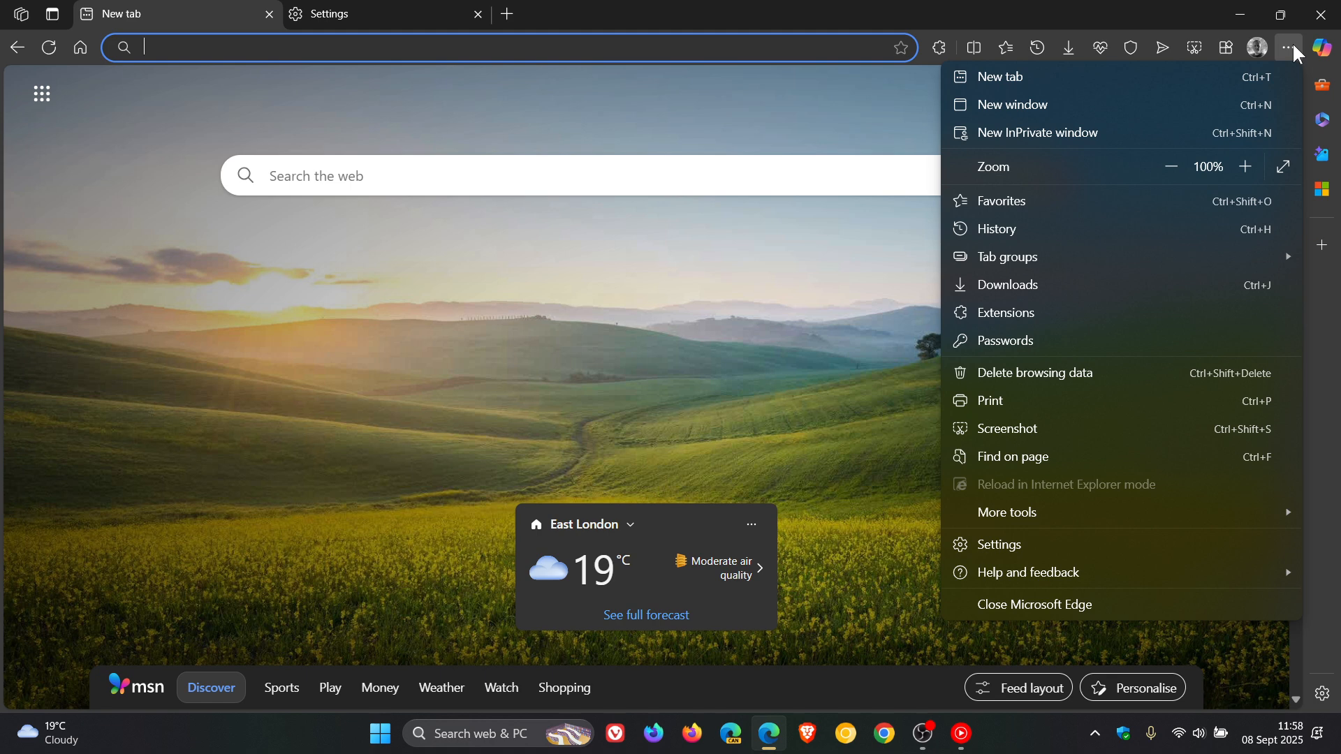
mouse_move(1173, 105)
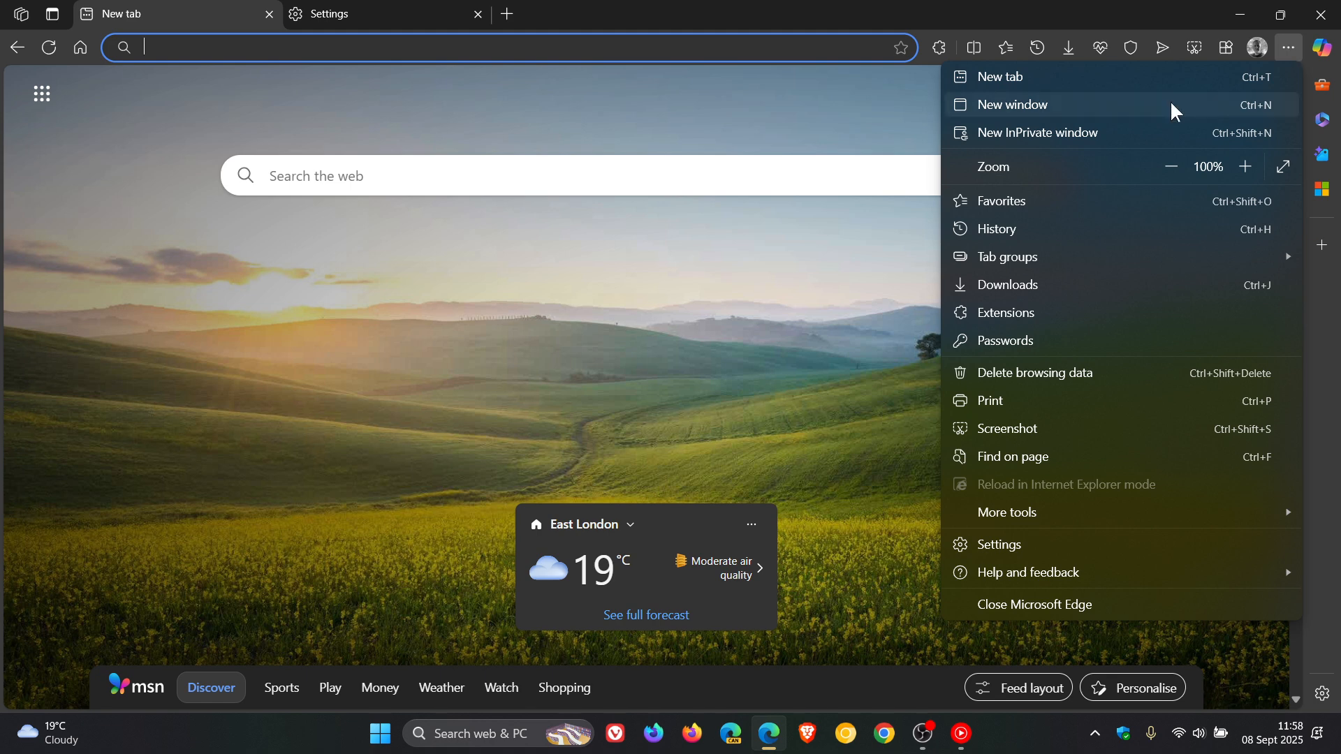
mouse_move(874, 266)
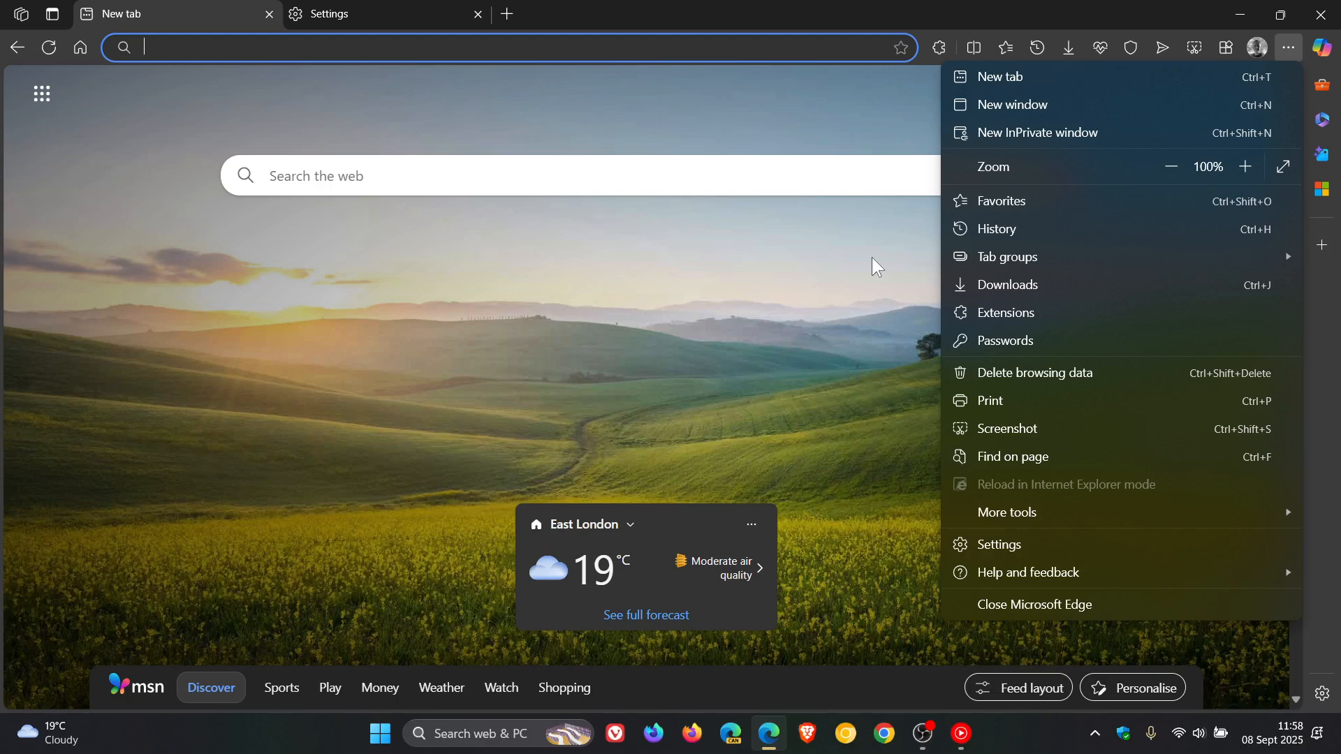
left_click(874, 266)
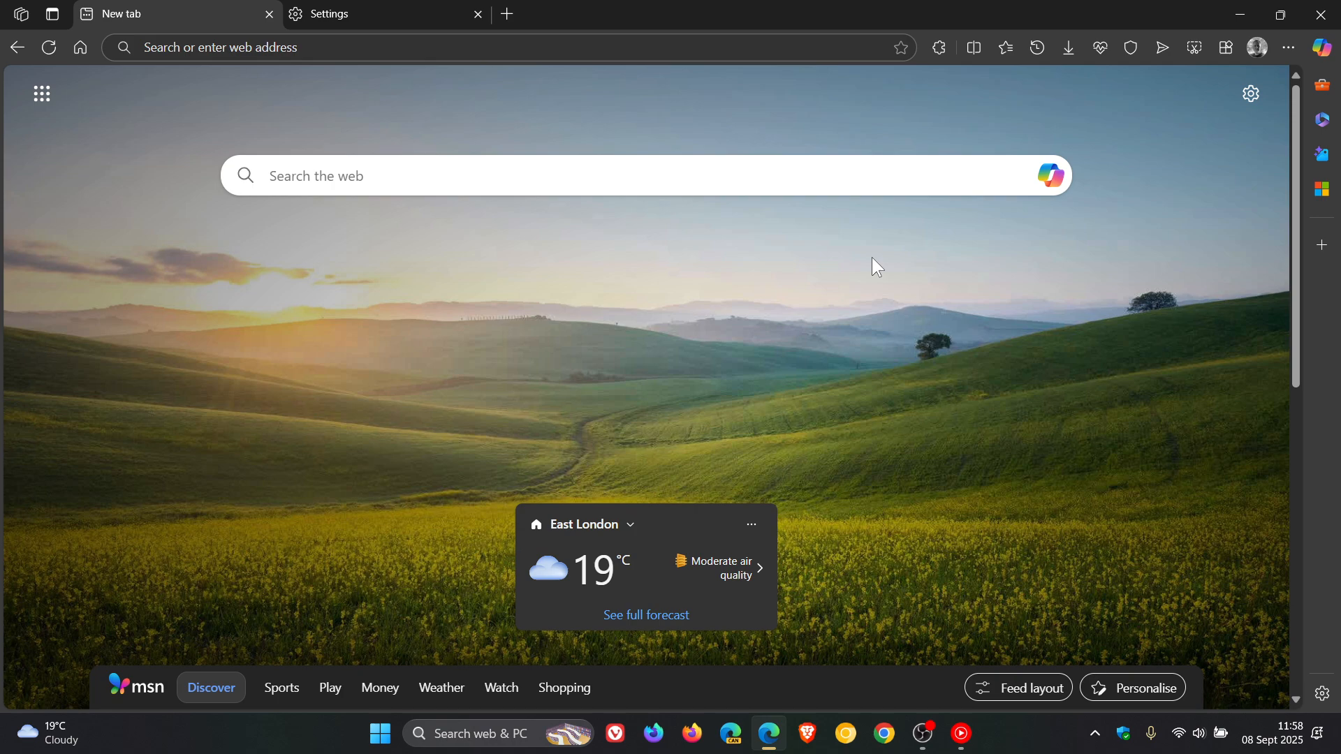
View the extensions list (Highlighter, uBlock Origin), then show and dismiss the main menu.
left_click(937, 47)
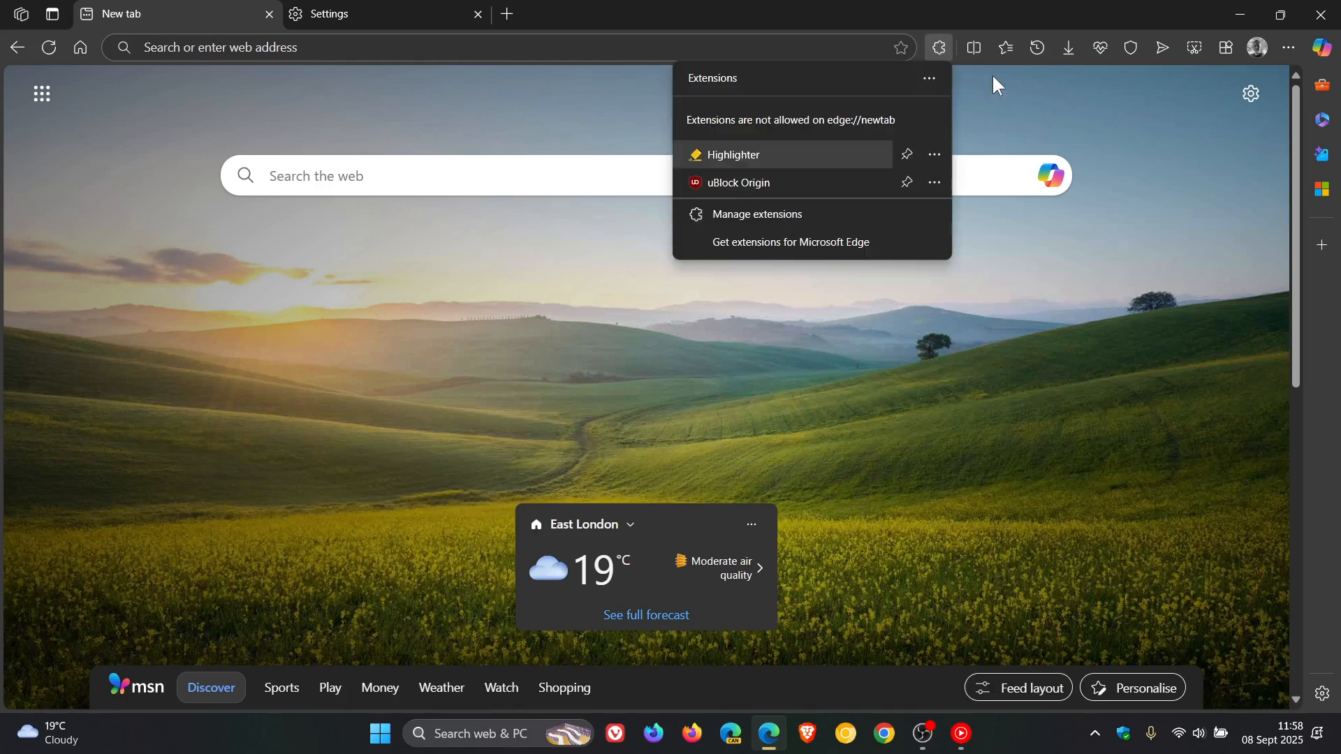
mouse_move(1170, 212)
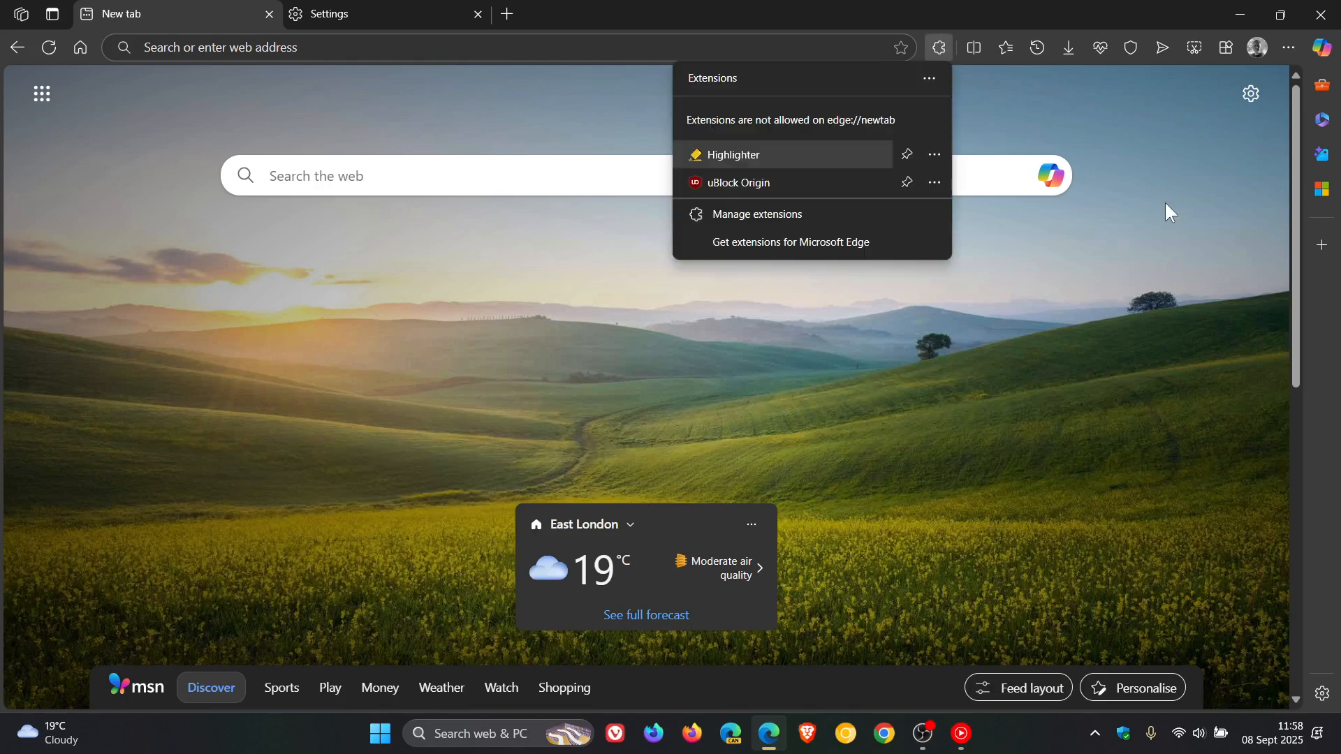
left_click(956, 94)
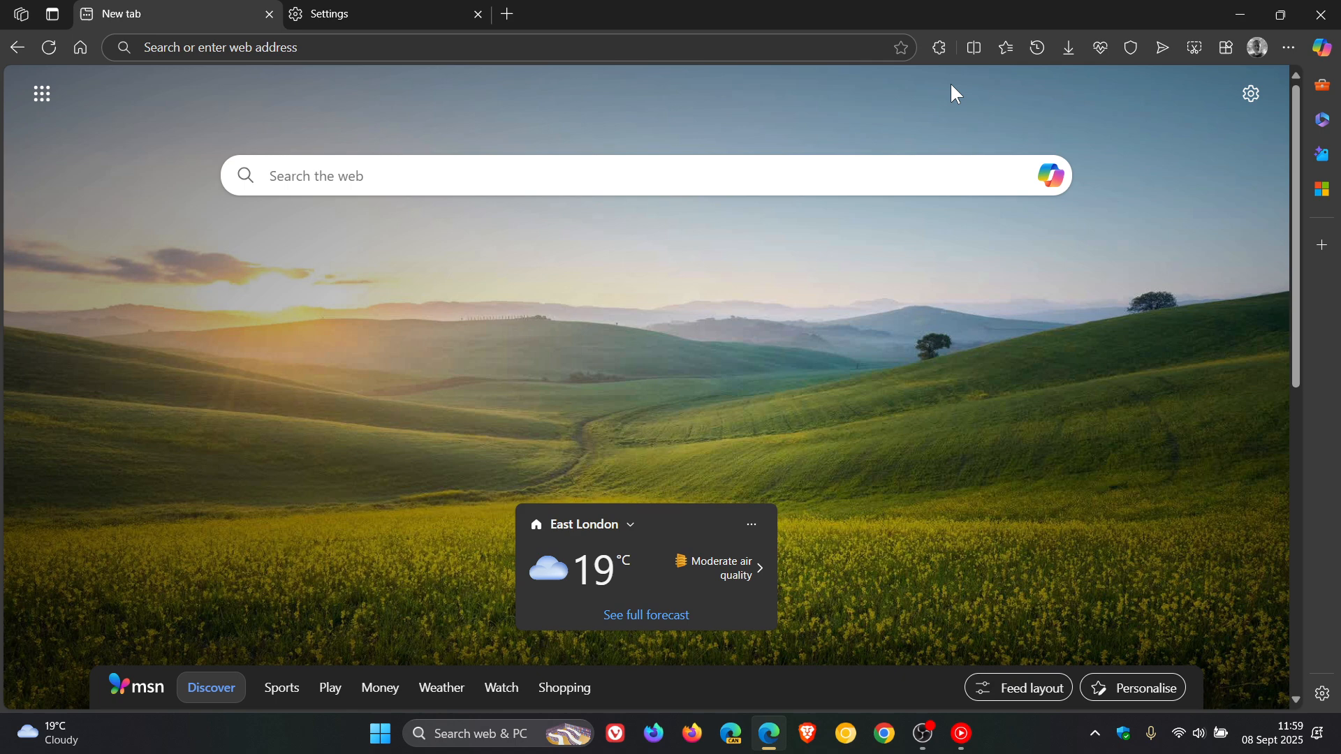
mouse_move(1288, 48)
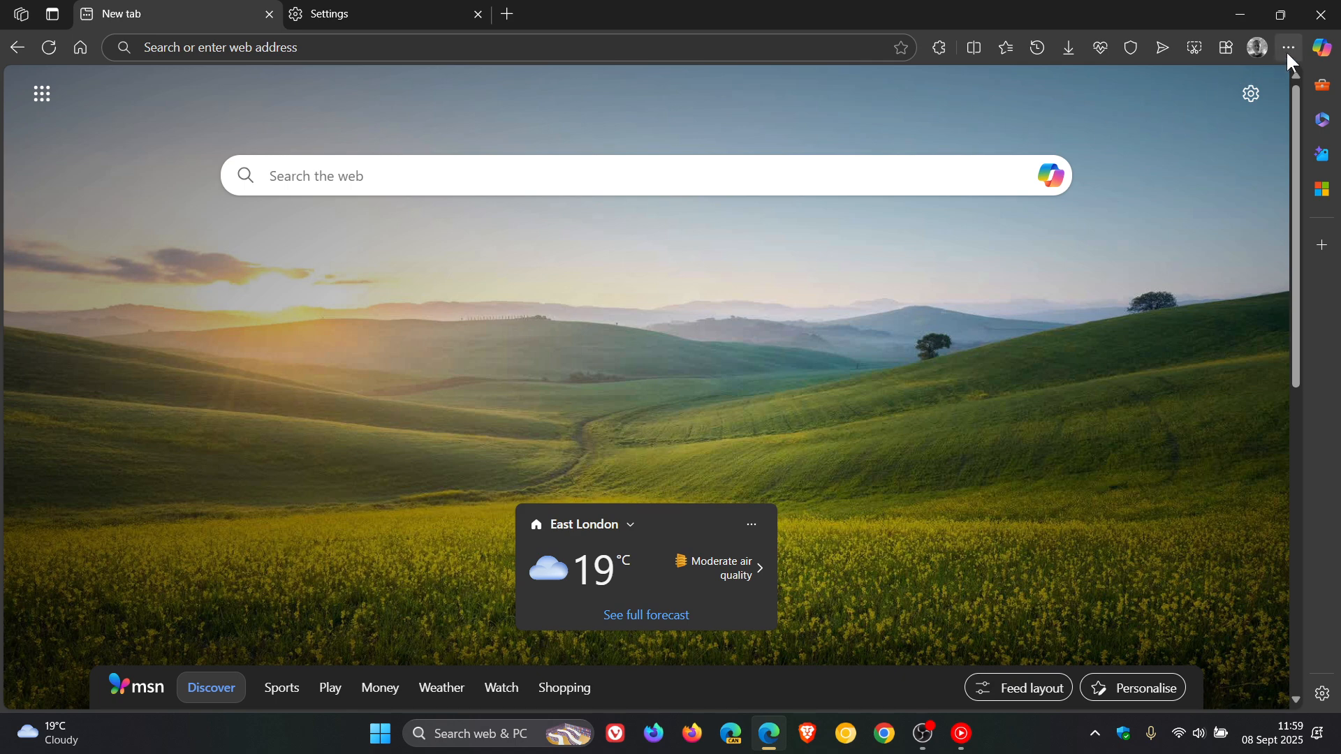
left_click(1287, 47)
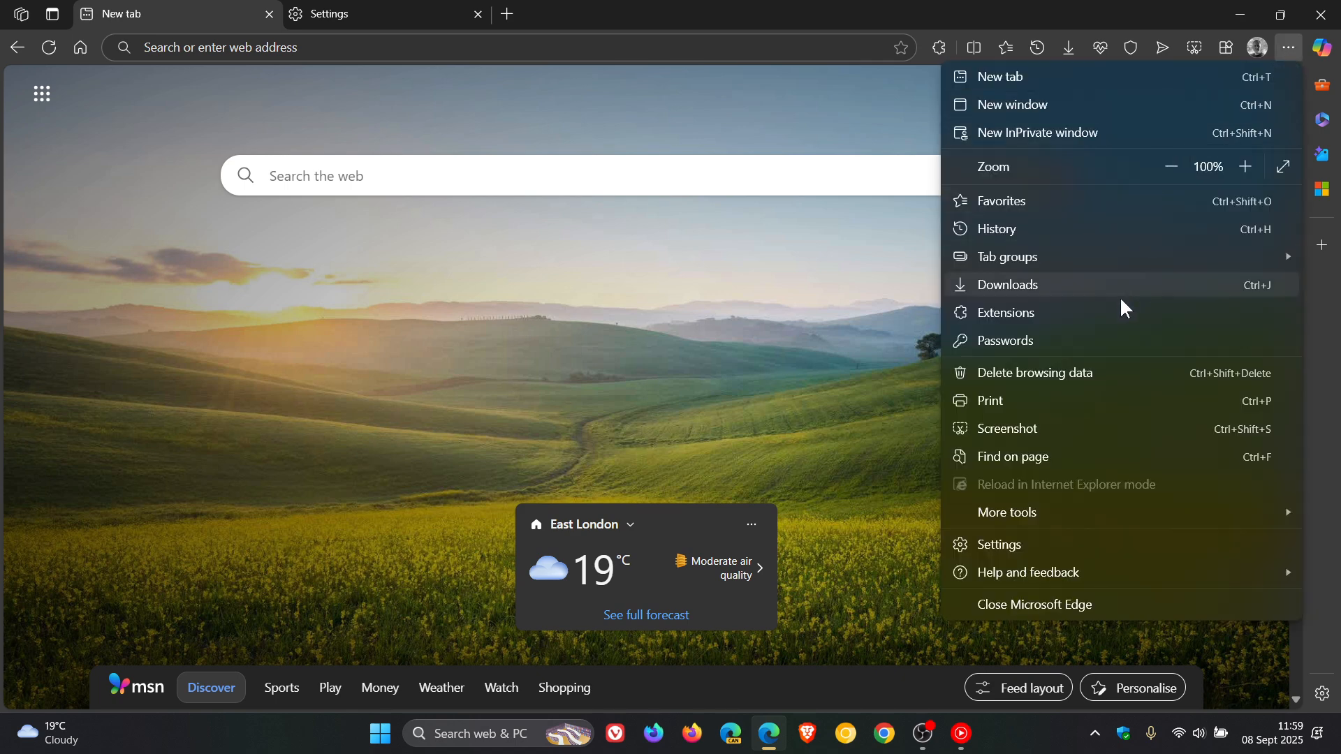
mouse_move(1121, 321)
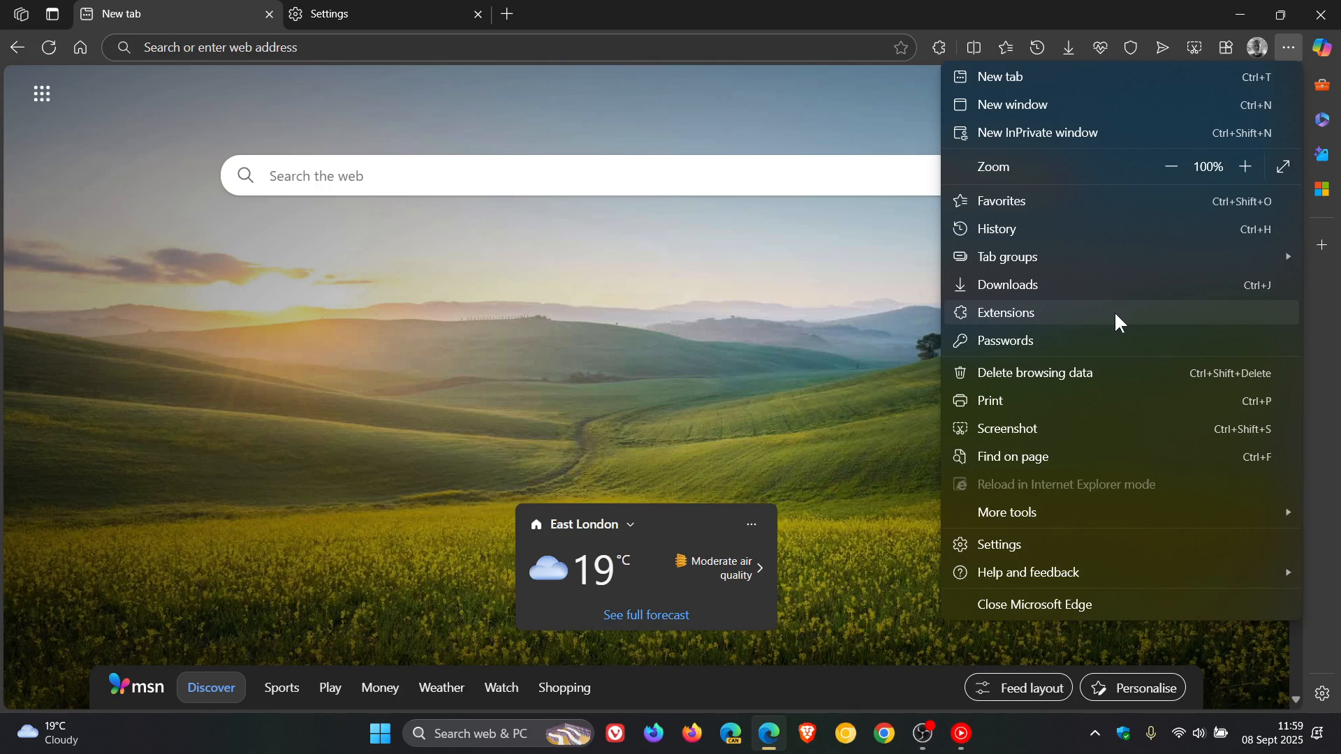
mouse_move(1102, 332)
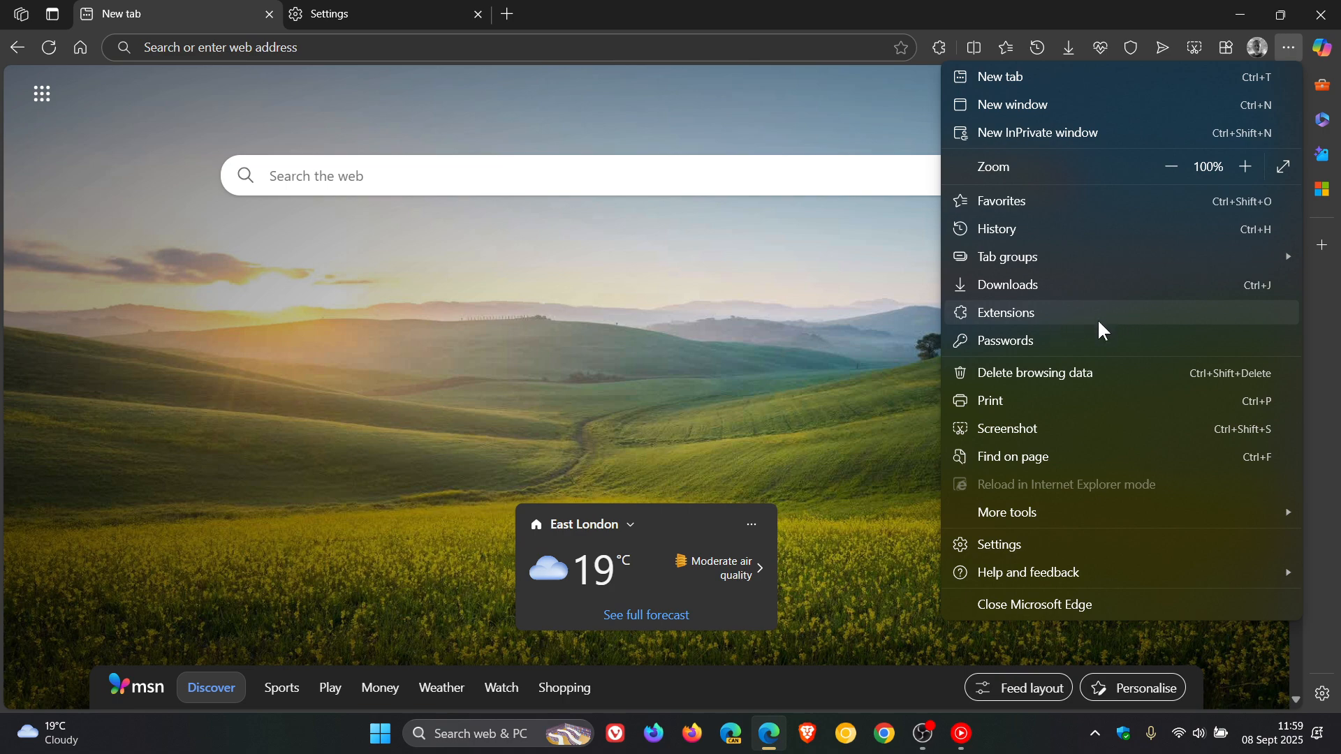
mouse_move(1138, 319)
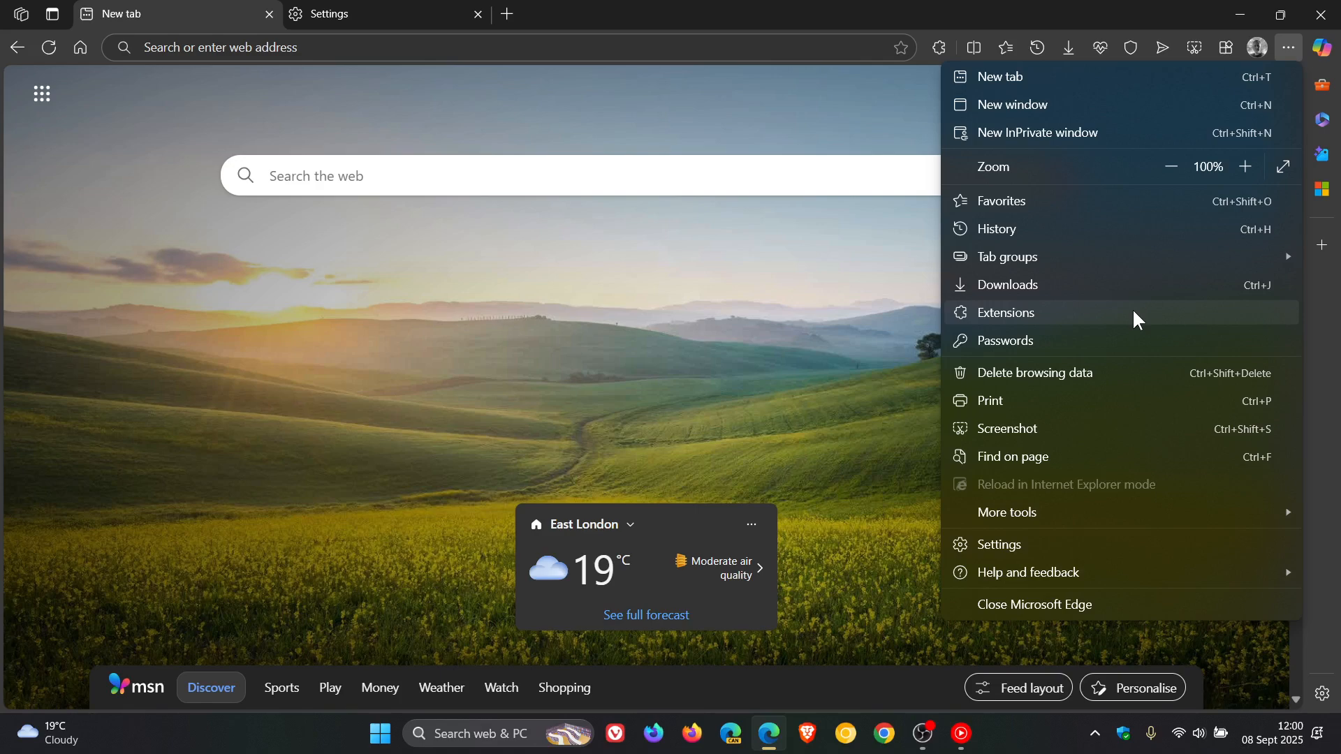
left_click(834, 260)
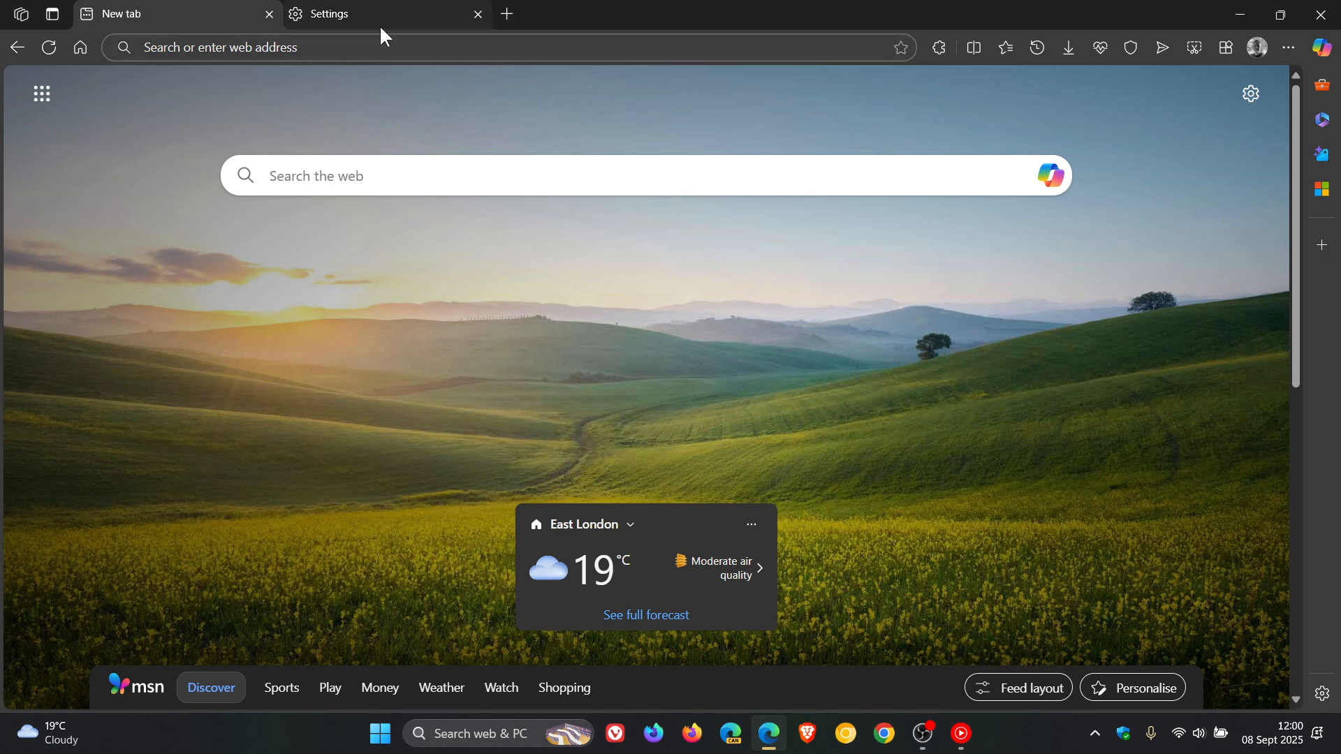
Go to Profiles > Sync on the Settings tab and scroll to the reset sync data option.
left_click(368, 14)
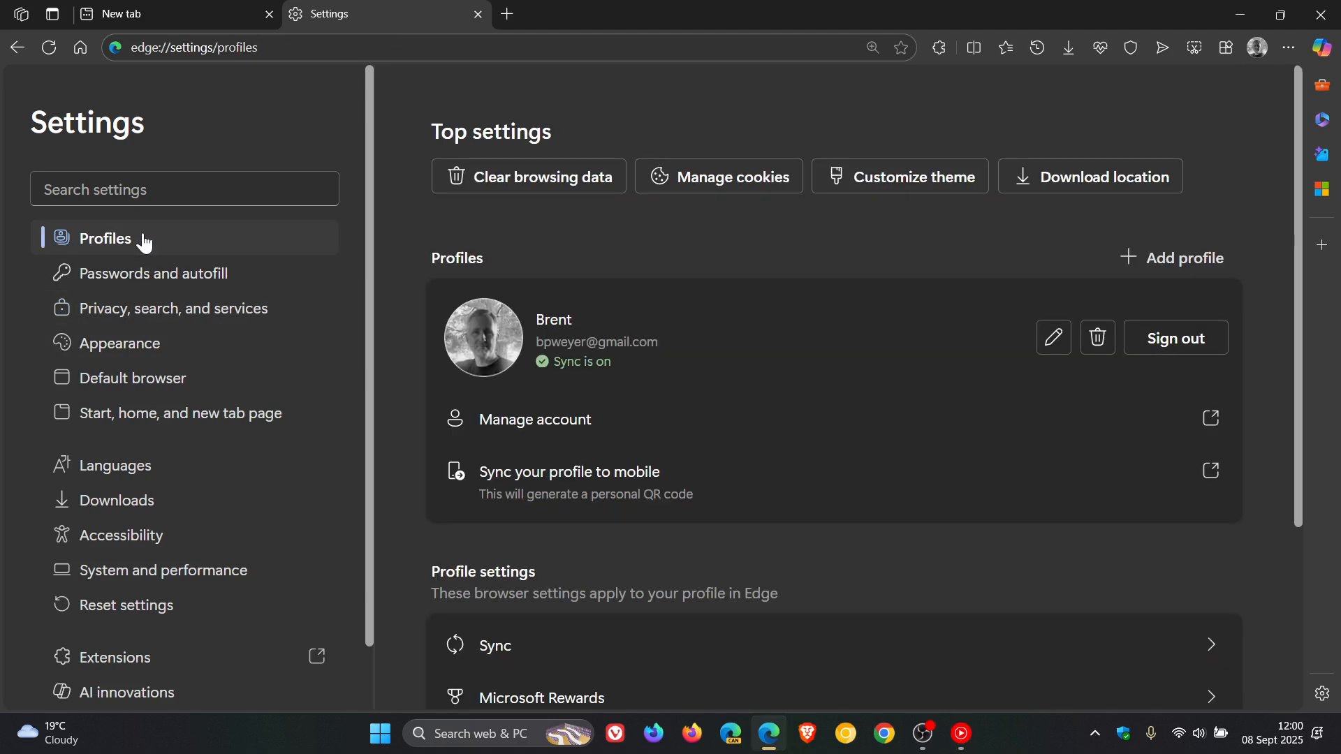
left_click(494, 645)
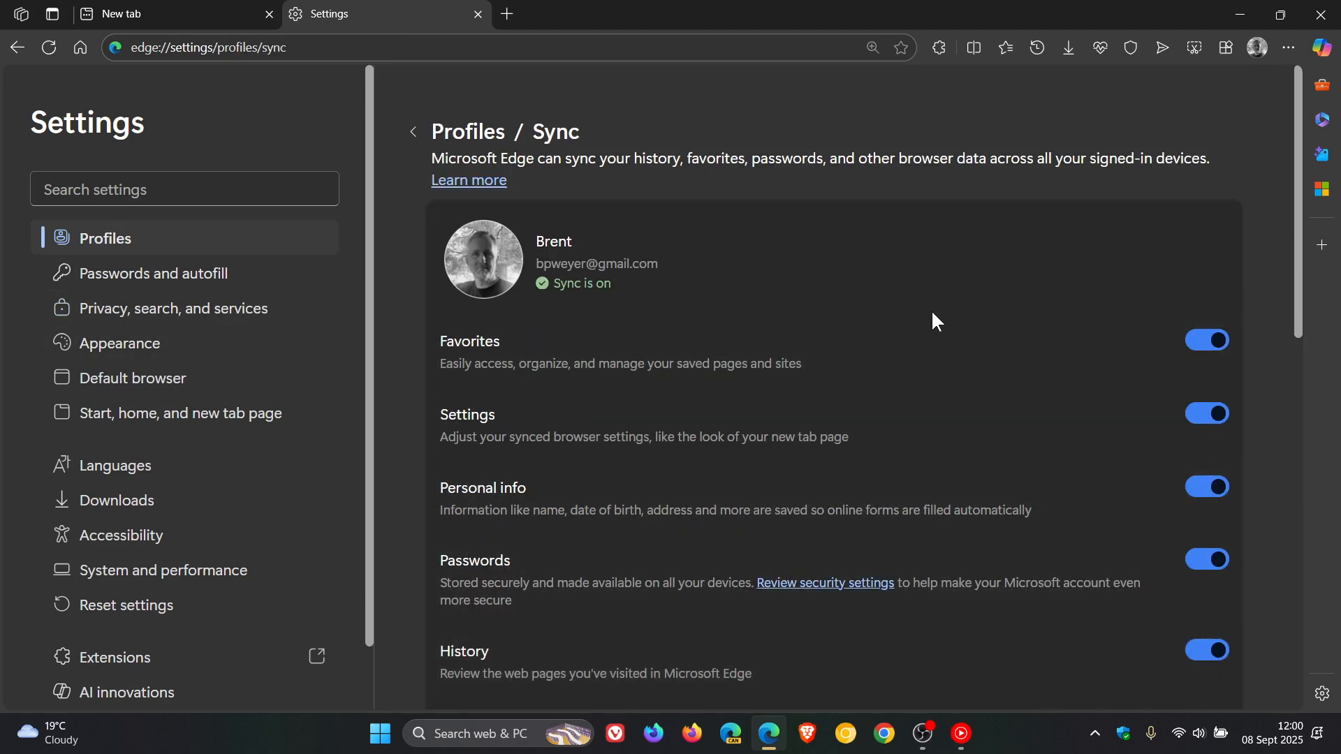
scroll("down", 3)
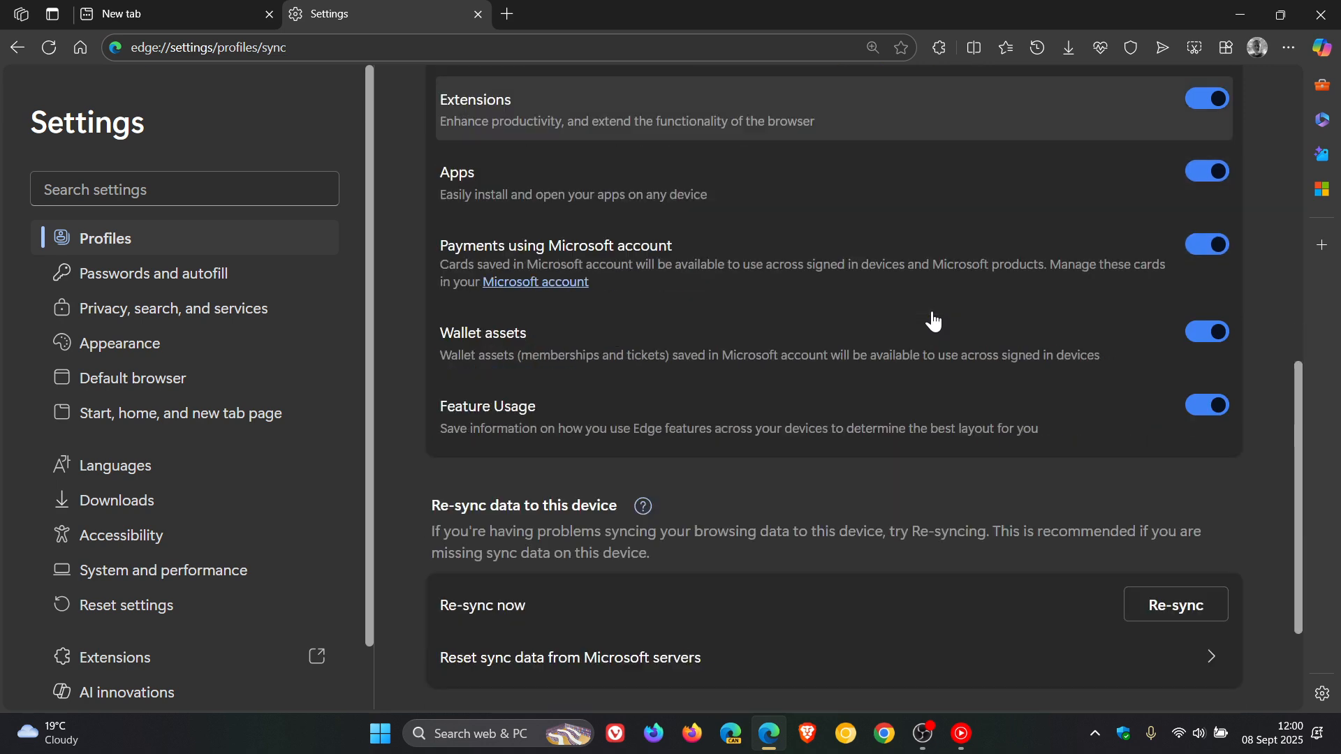
scroll("down", 3)
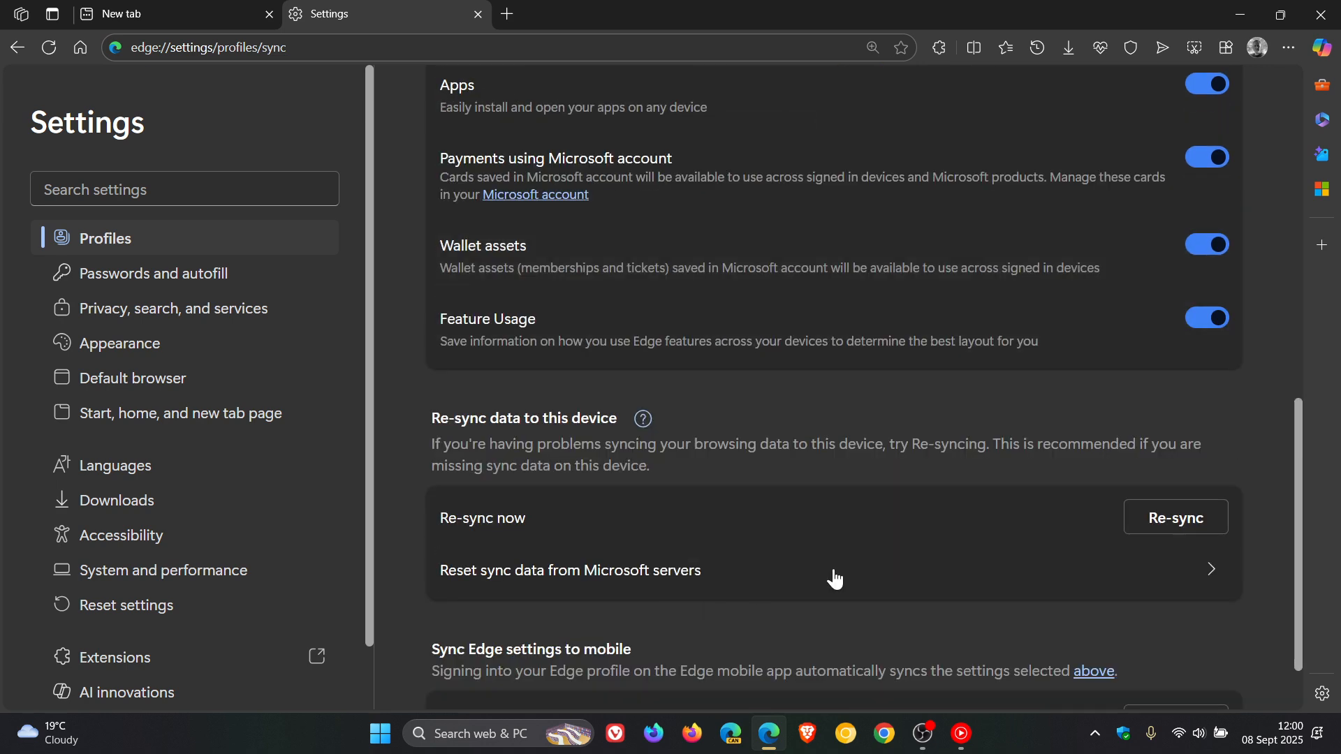
mouse_move(812, 570)
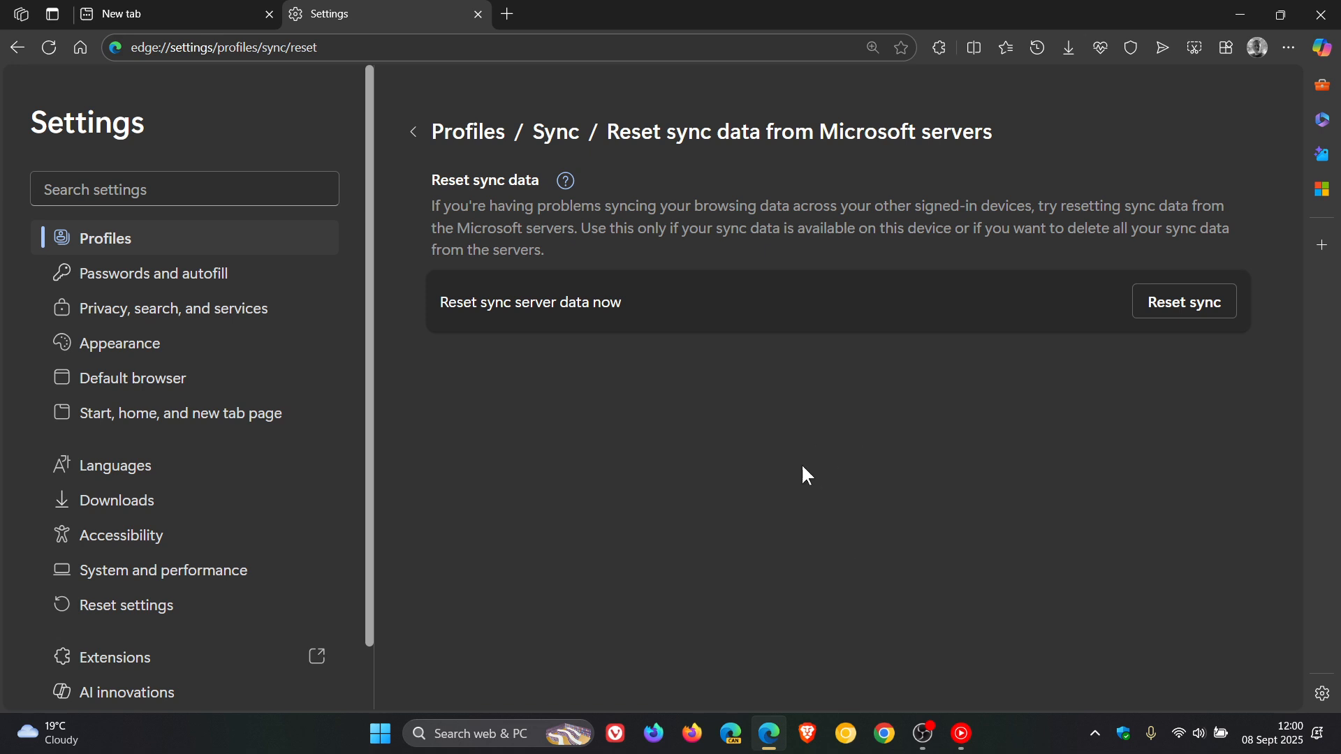
mouse_move(1014, 394)
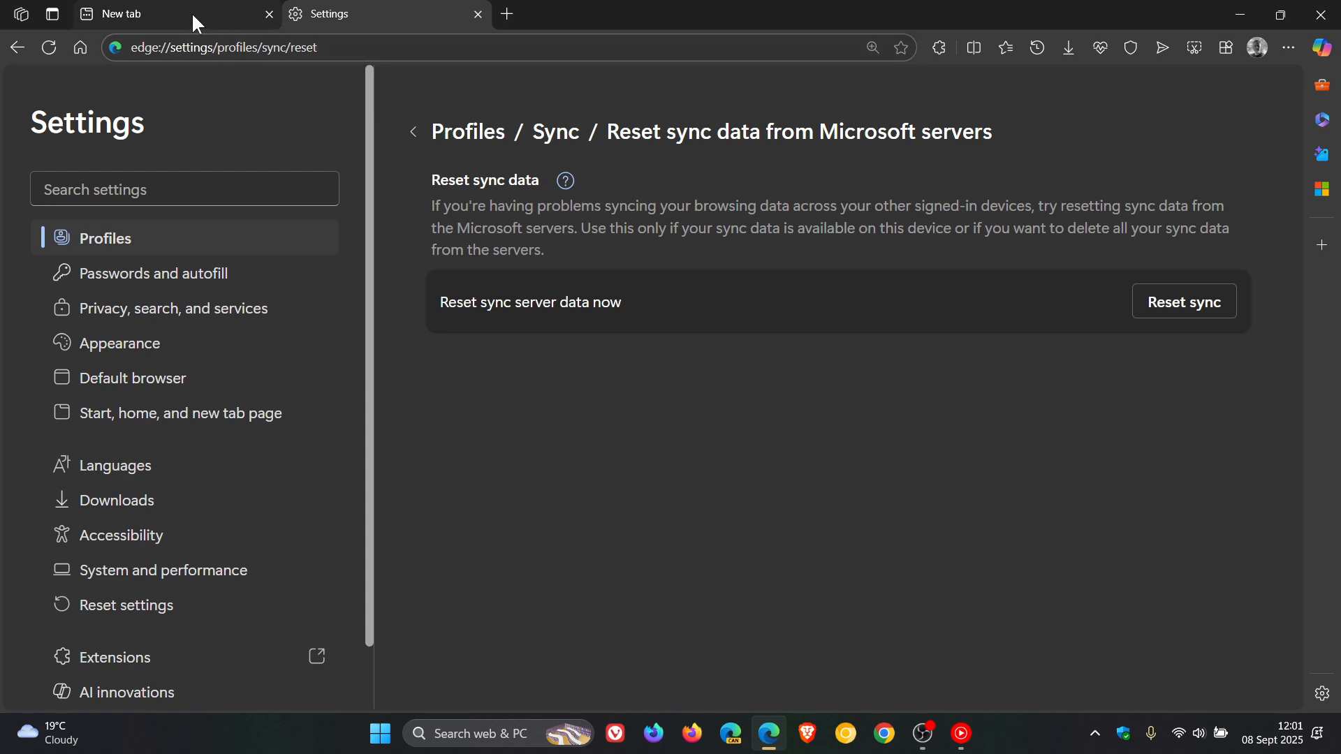
left_click(128, 14)
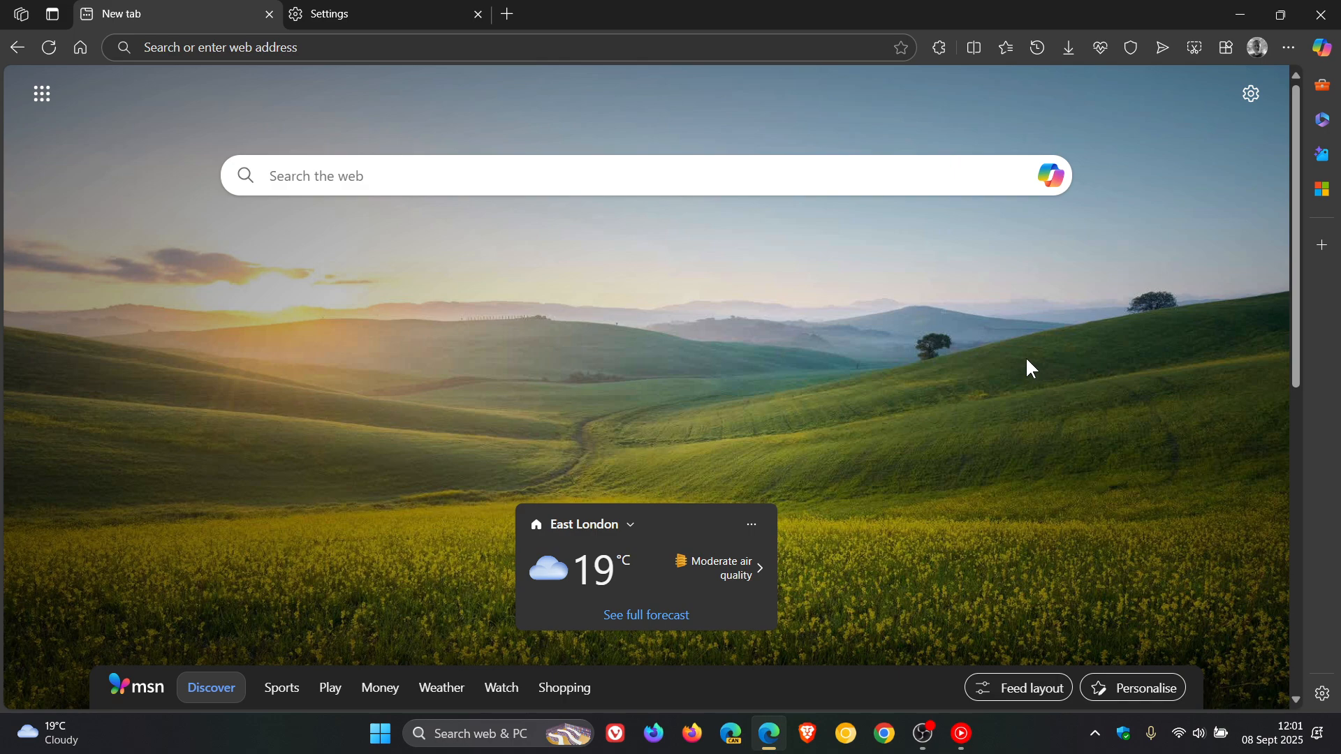
mouse_move(1206, 397)
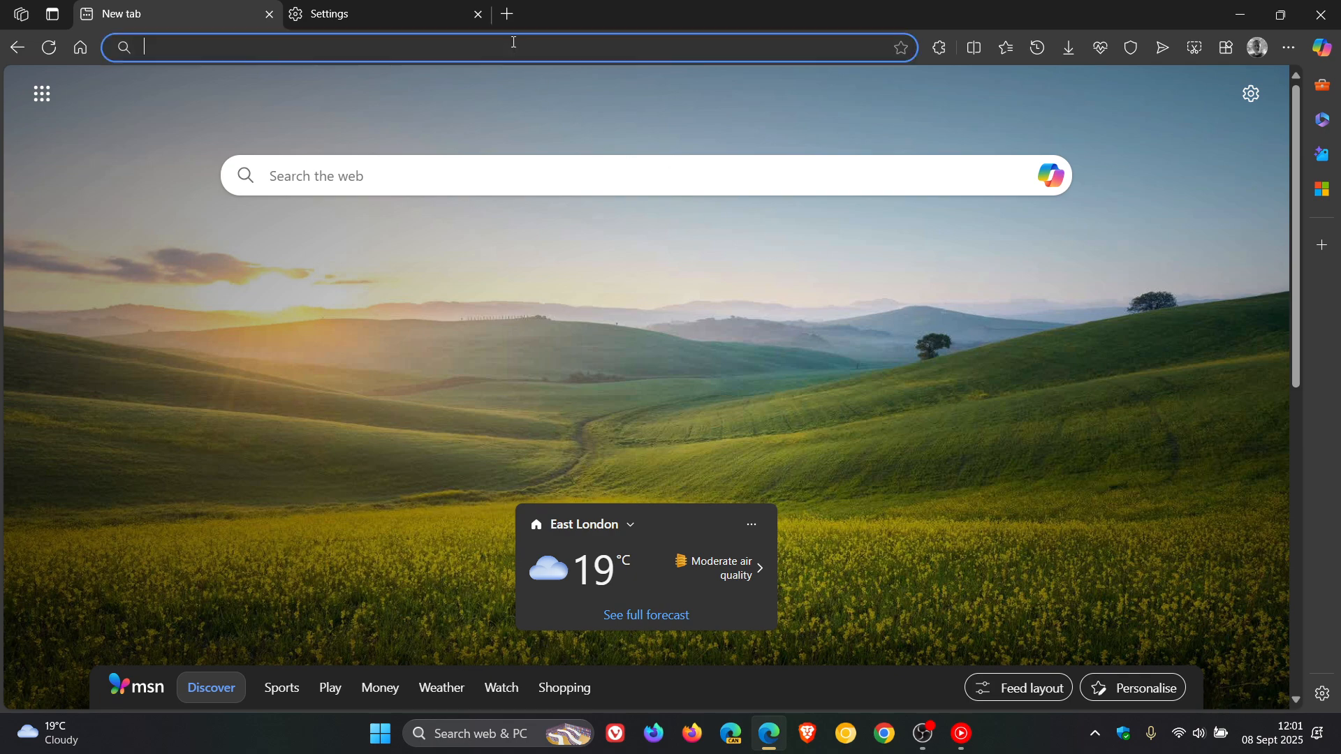
type("@")
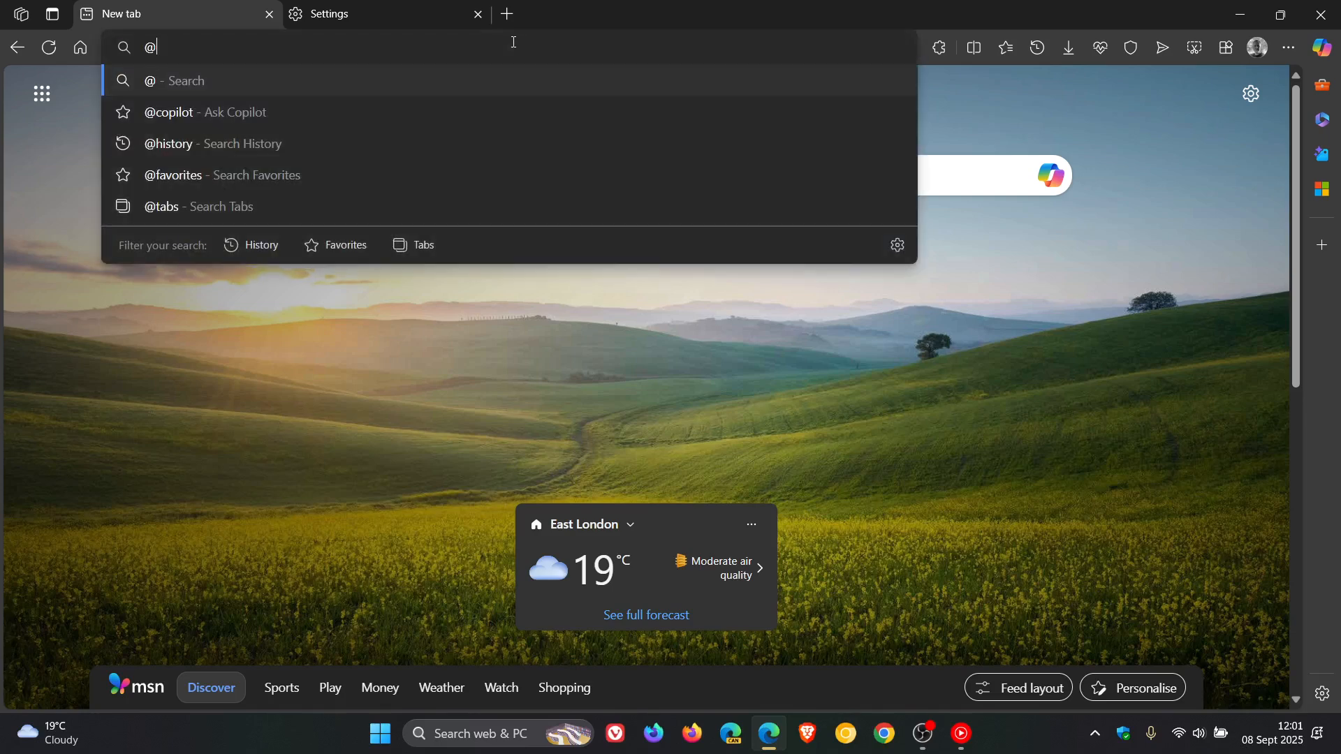
left_click(205, 111)
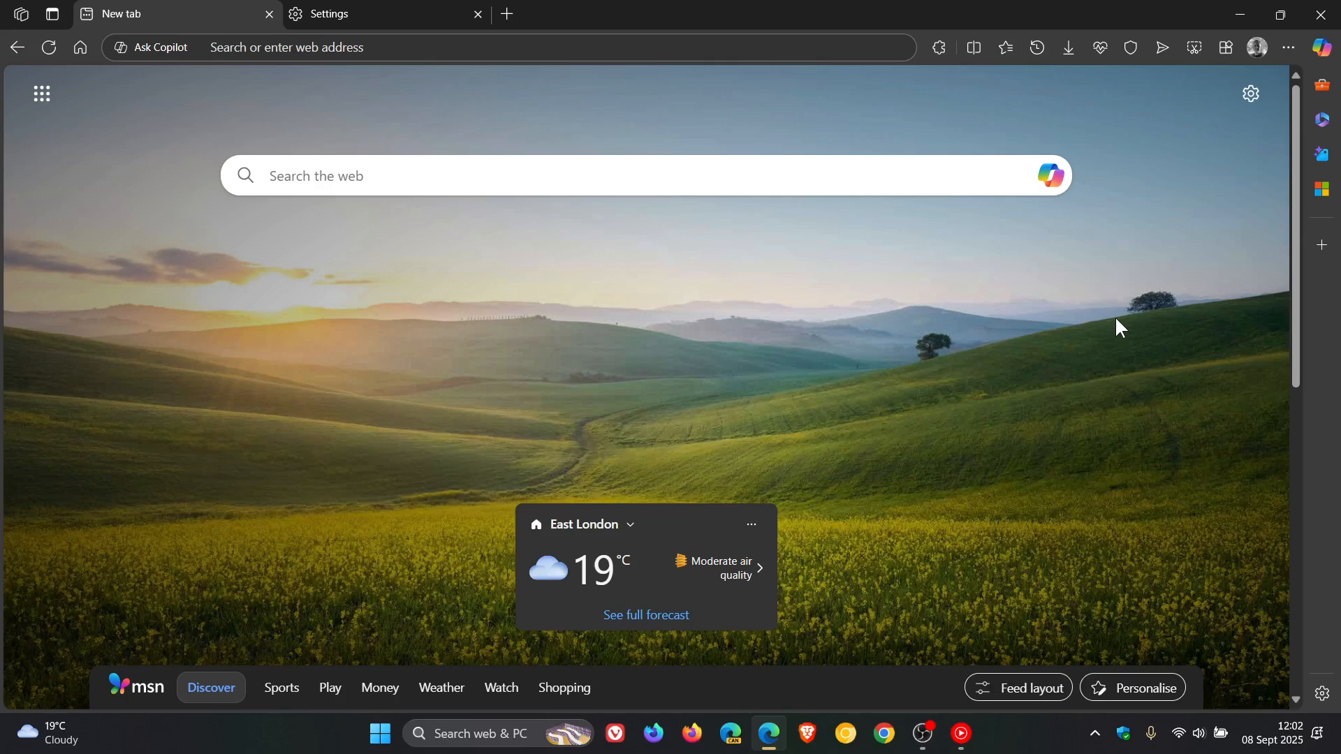
mouse_move(1321, 15)
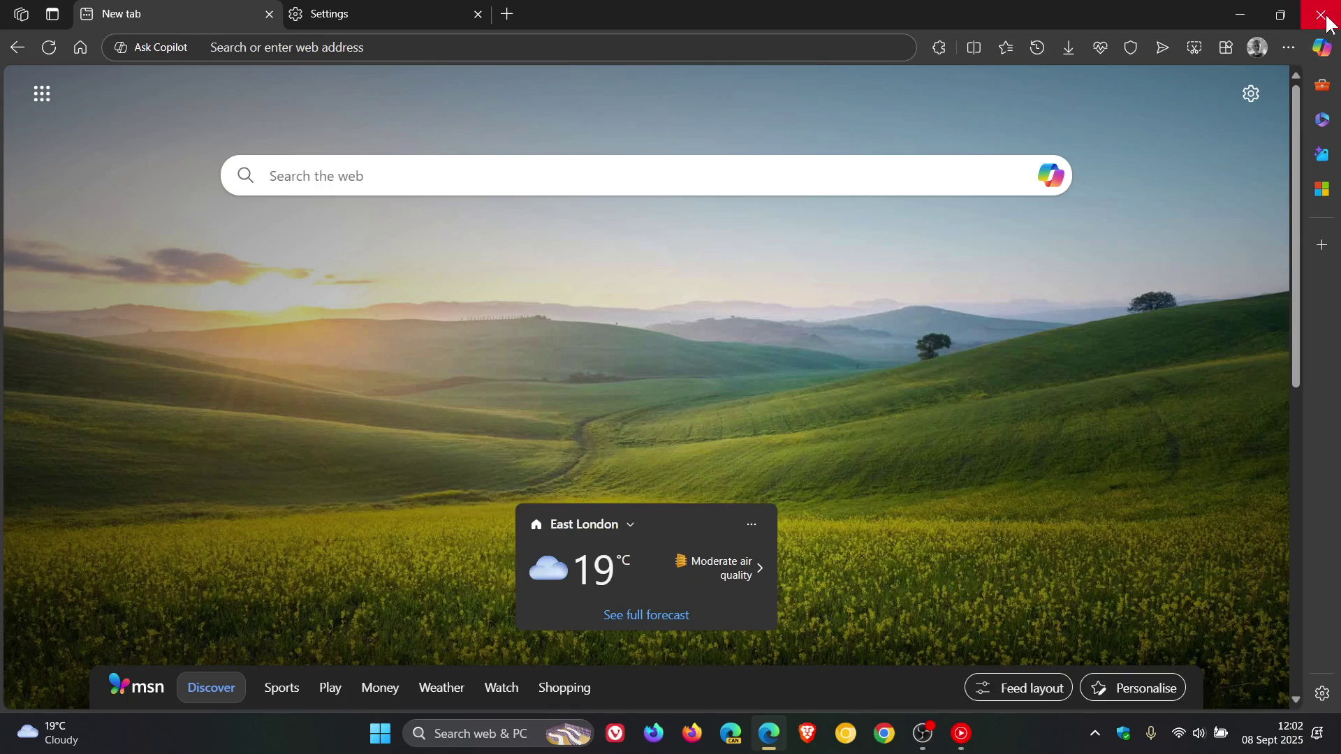
left_click(1323, 15)
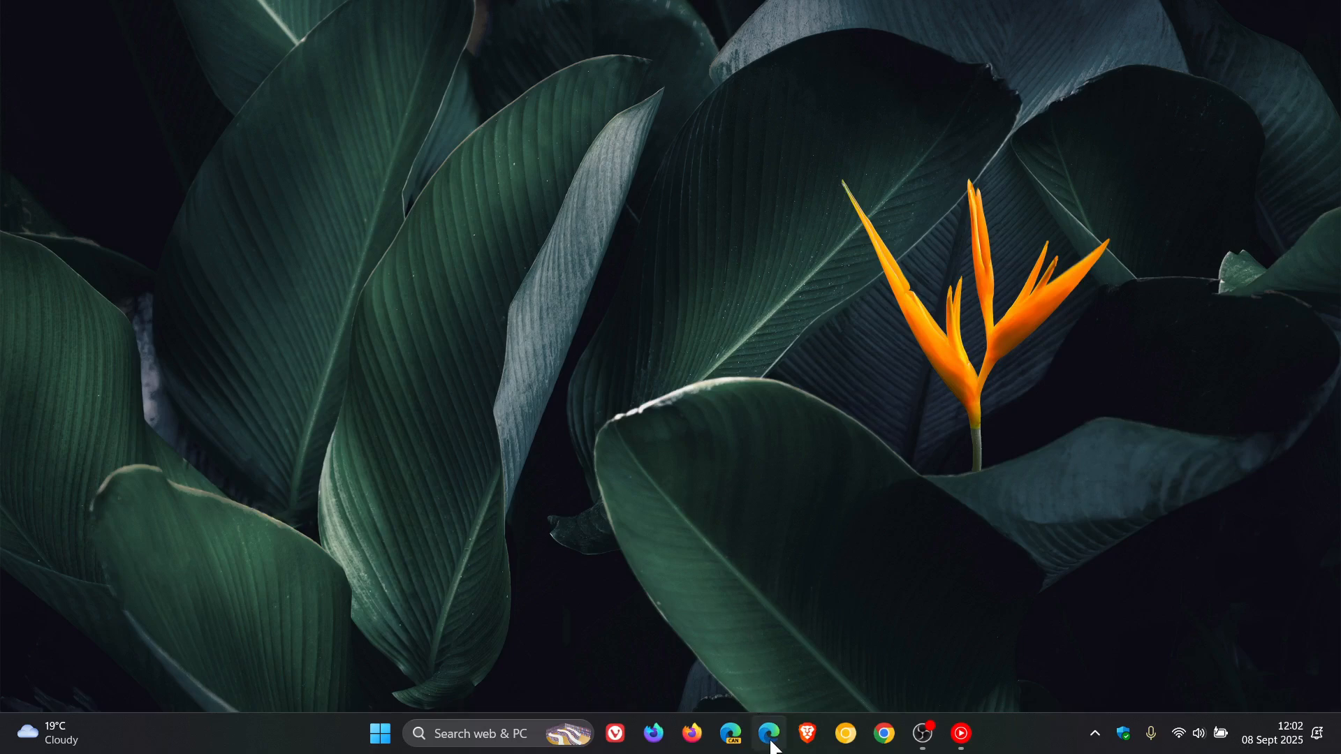
mouse_move(769, 734)
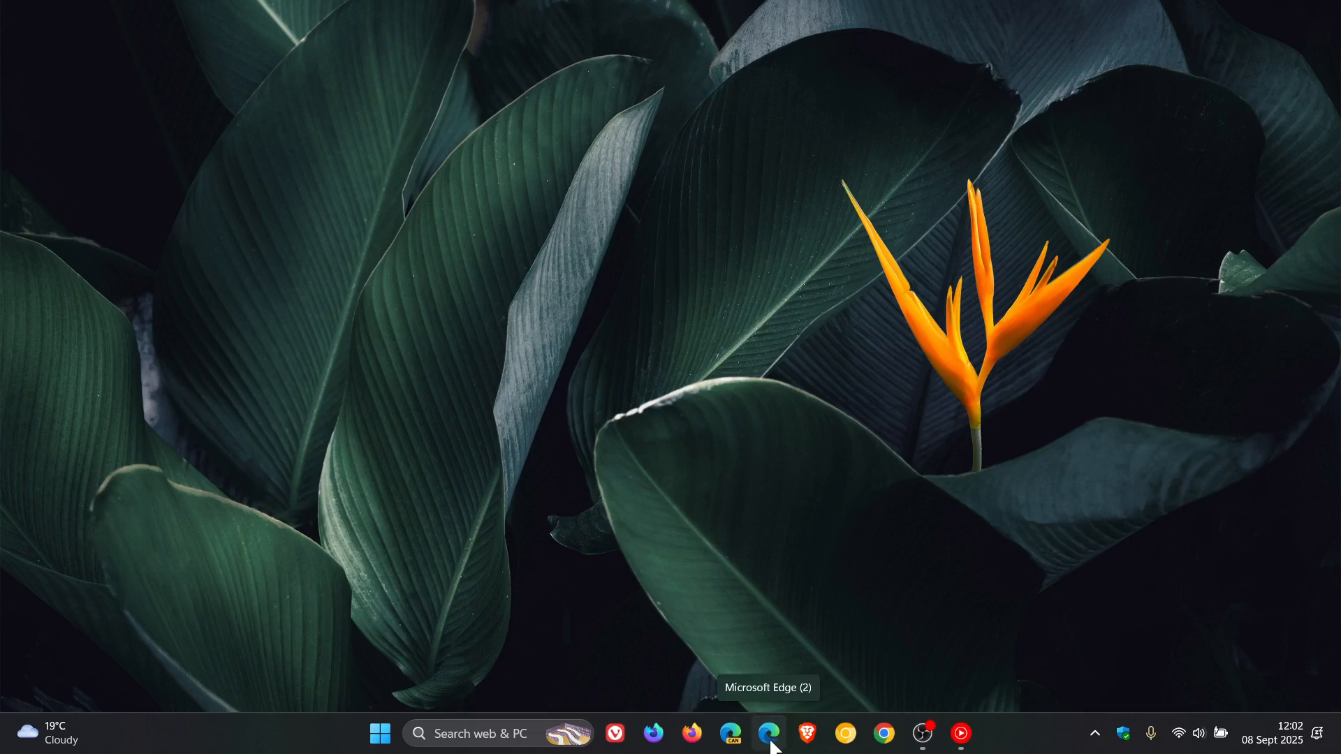
left_click(768, 733)
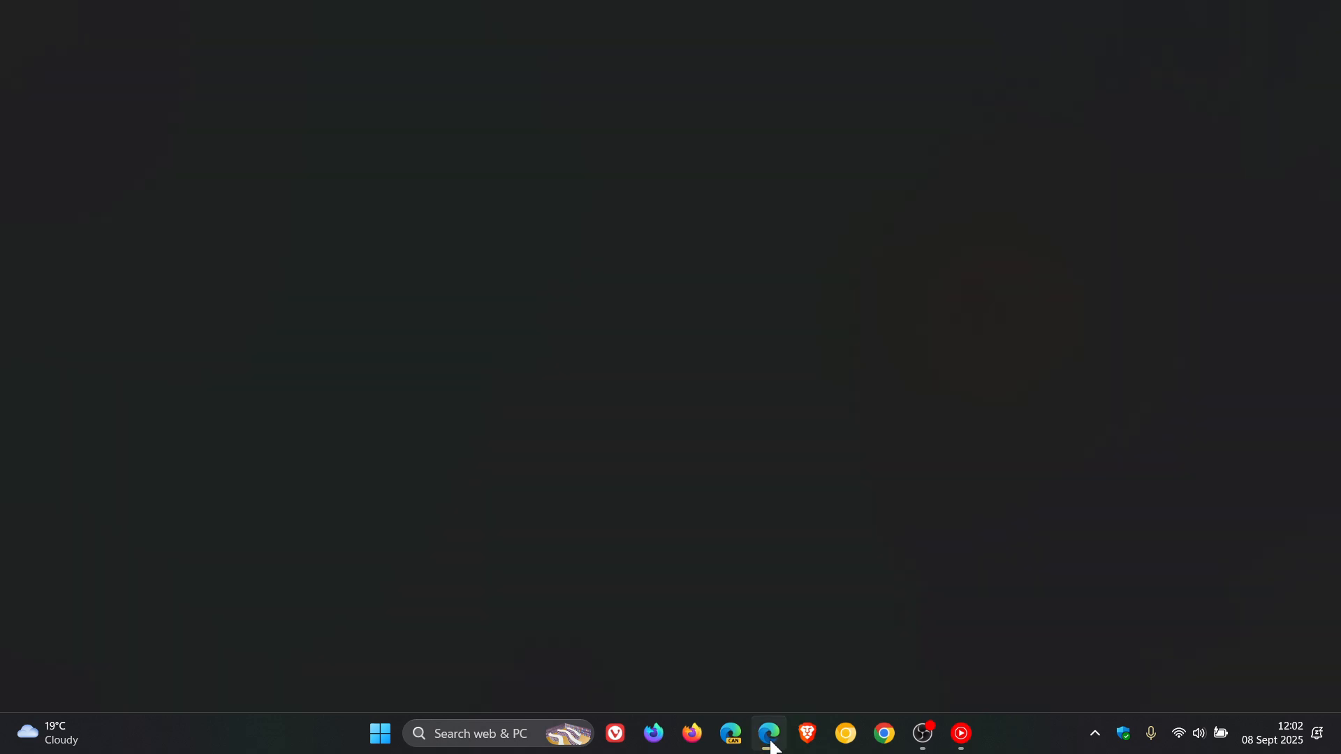
left_click(768, 734)
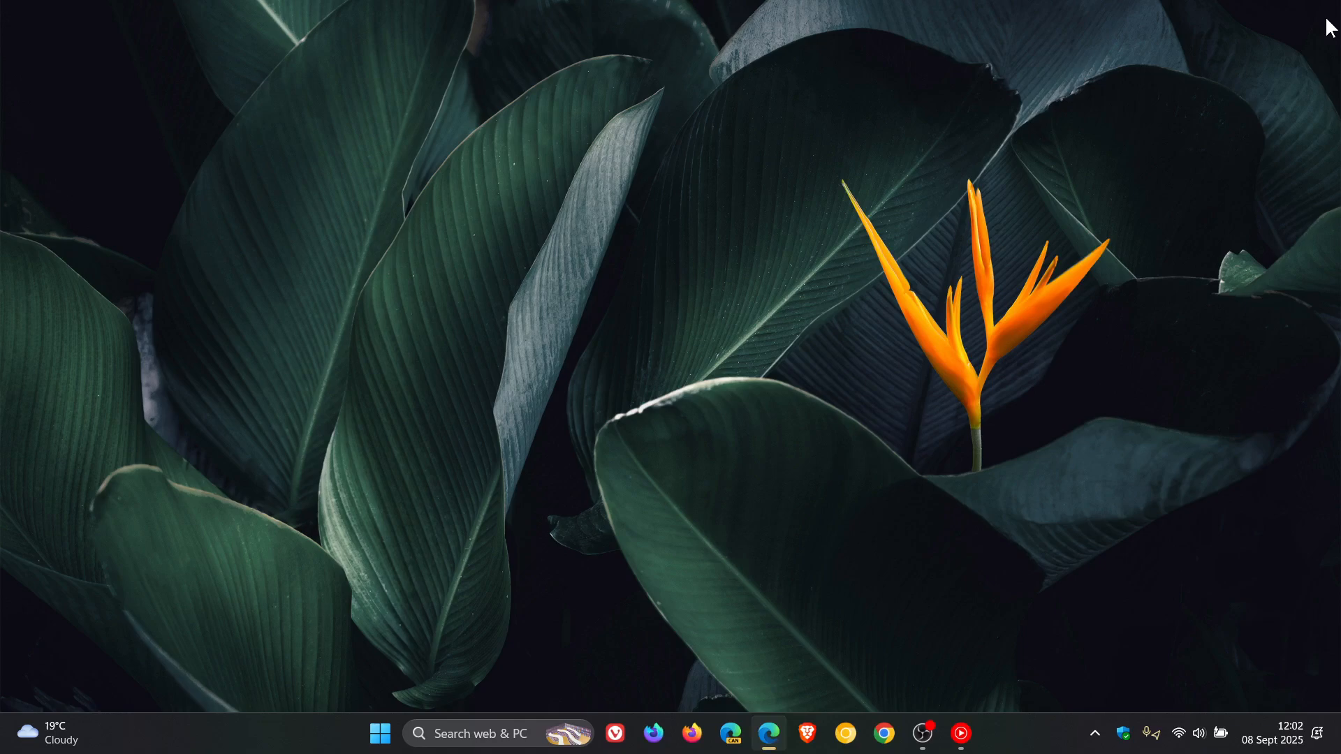
left_click(768, 734)
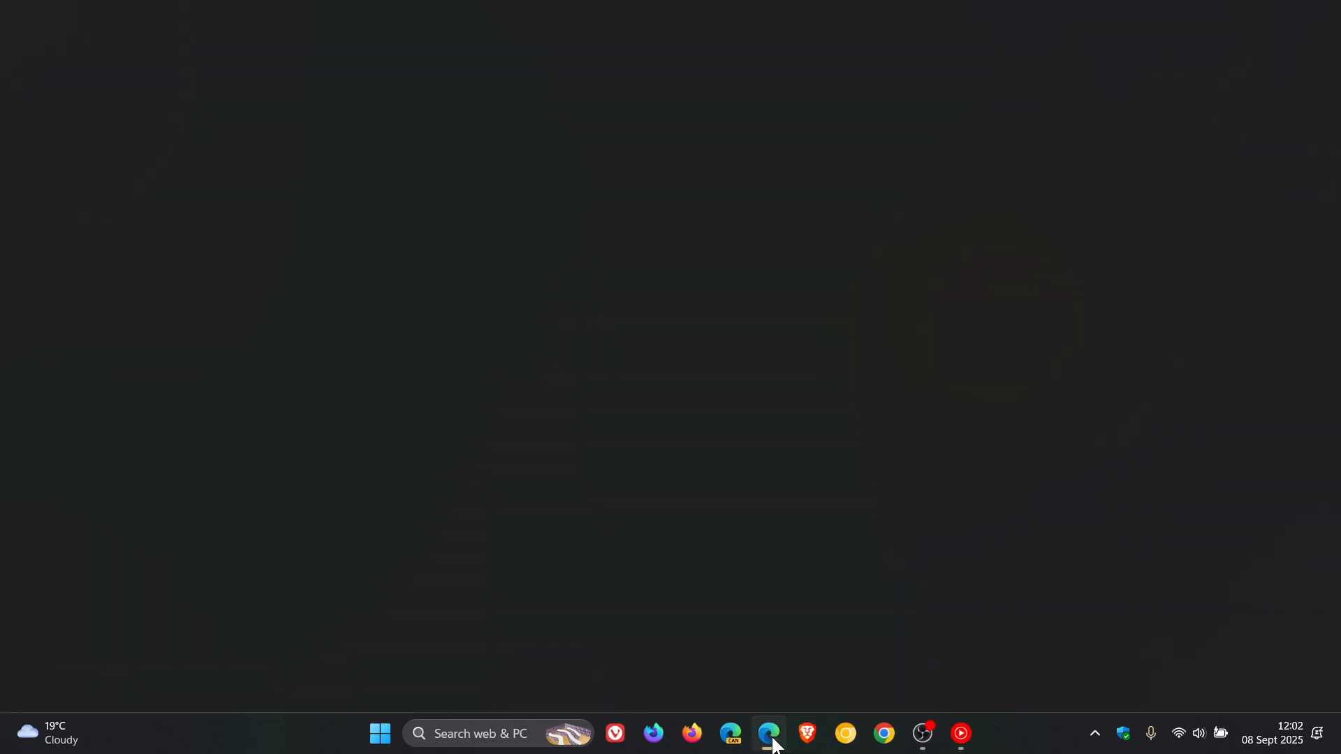
left_click(769, 732)
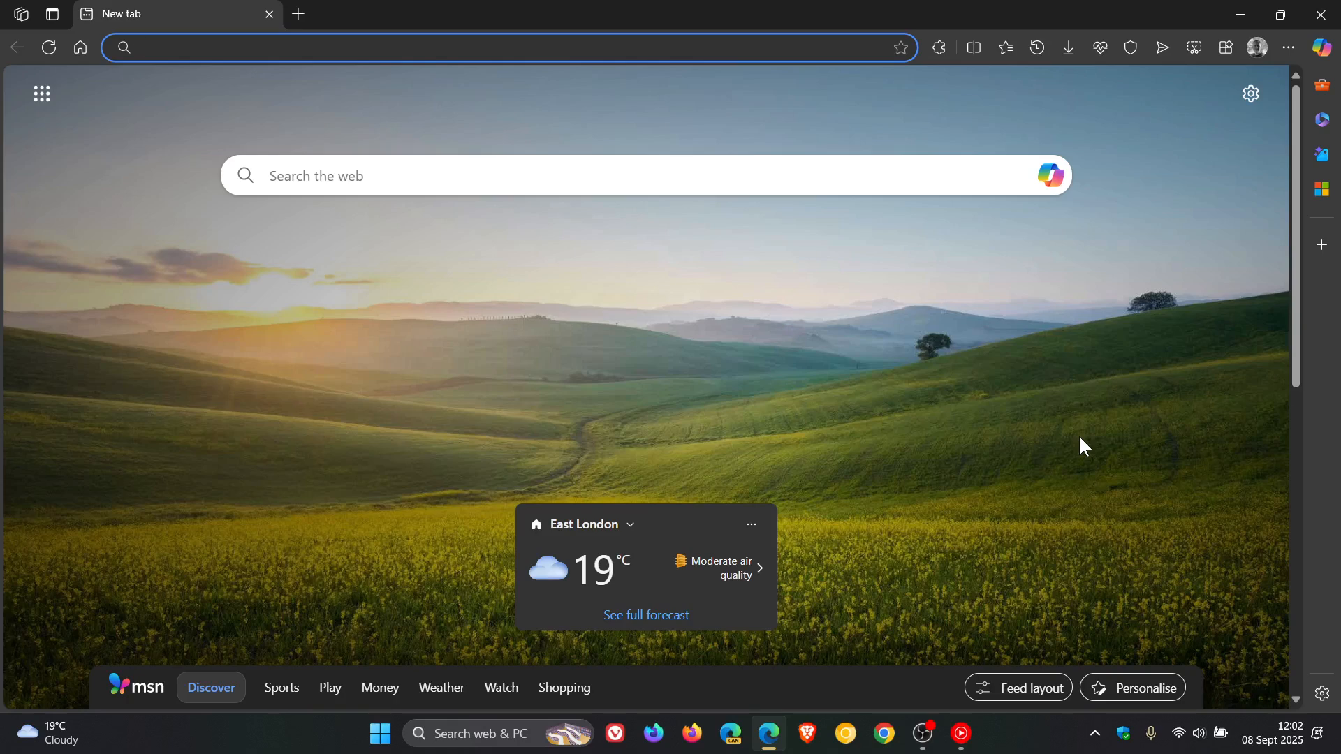
mouse_move(1283, 84)
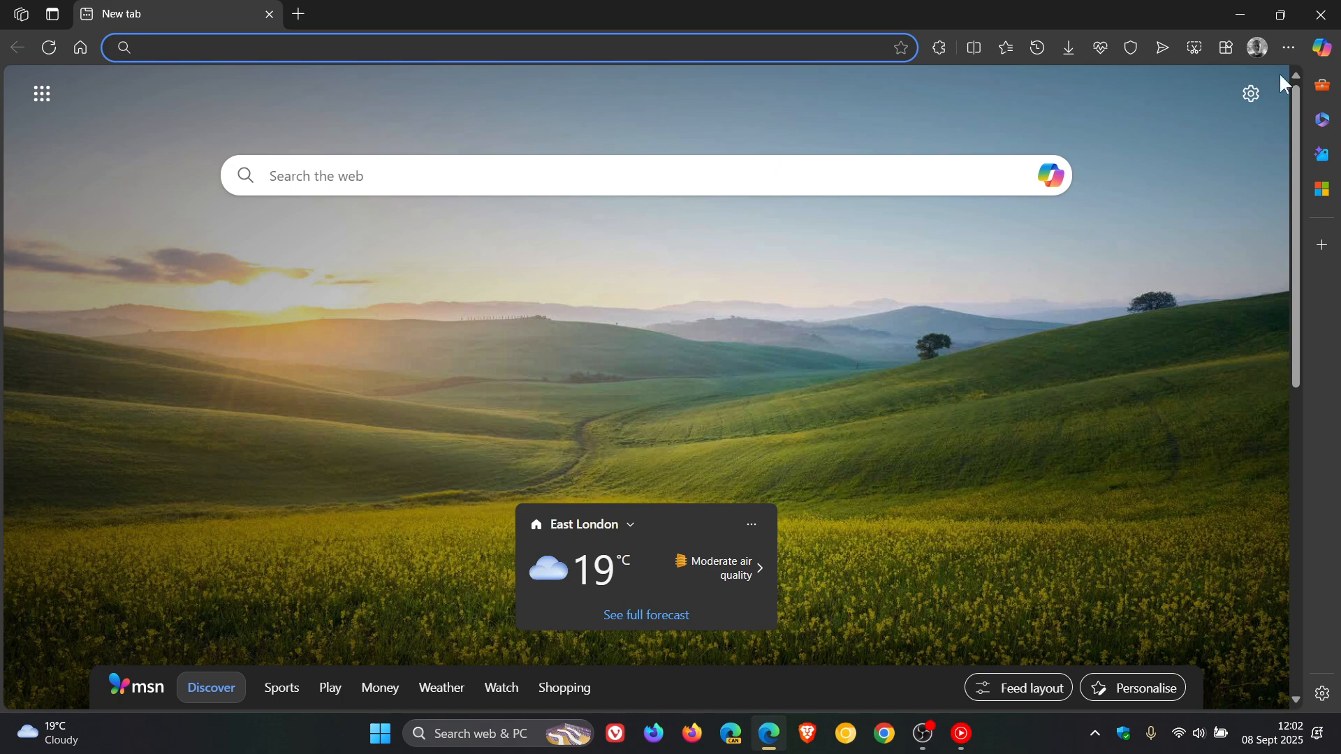
left_click(1289, 47)
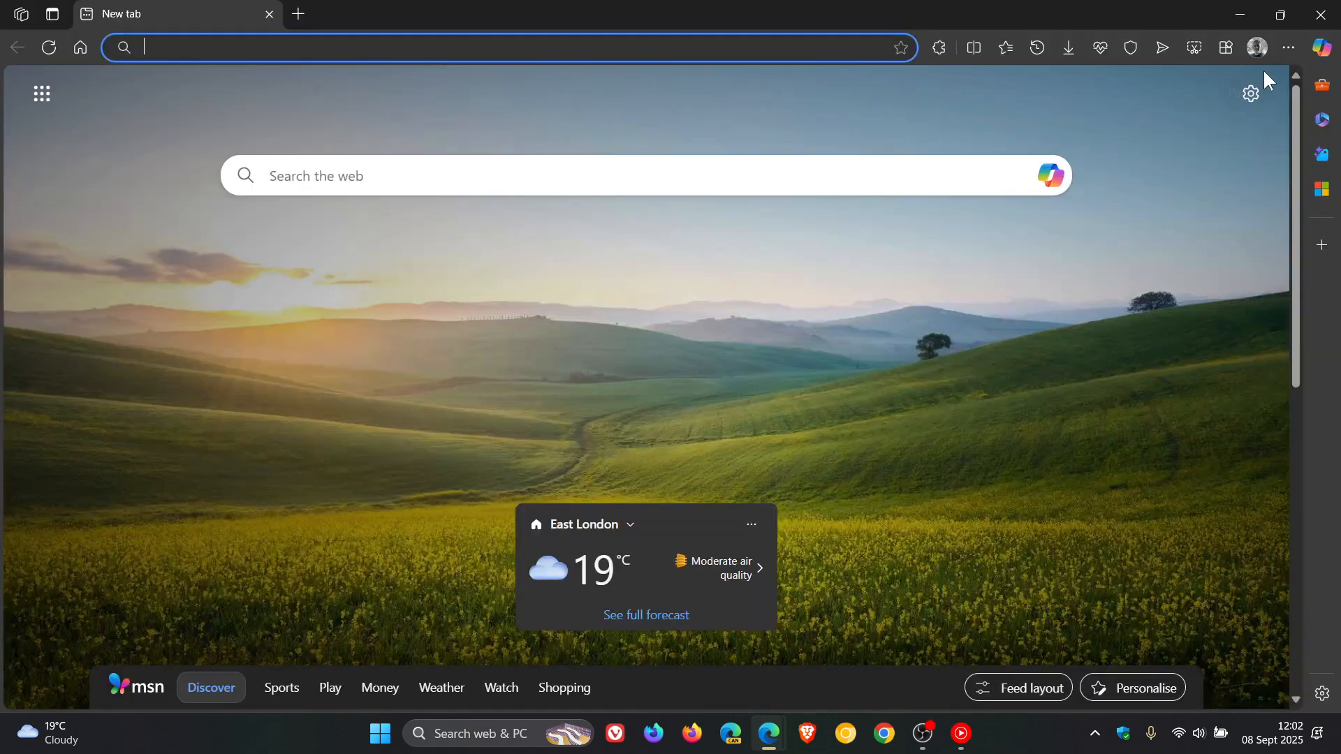
mouse_move(1188, 115)
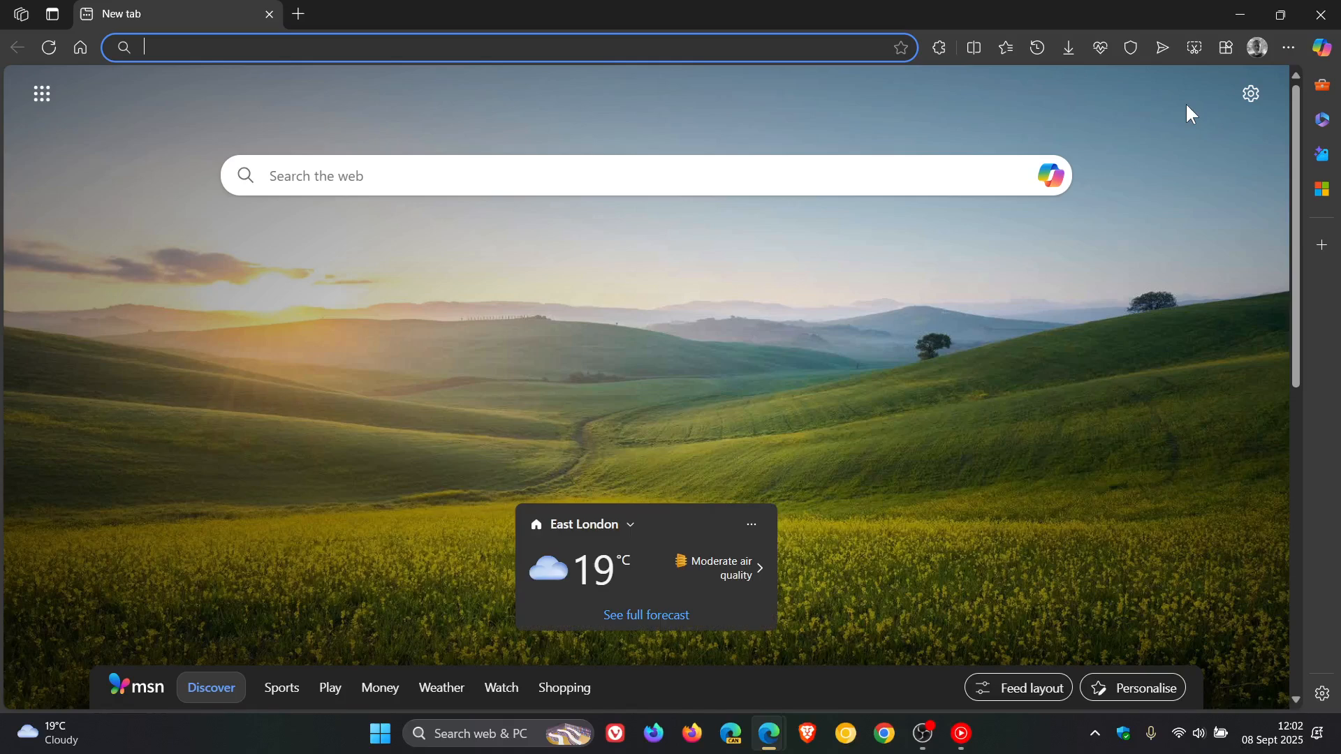
mouse_move(1313, 55)
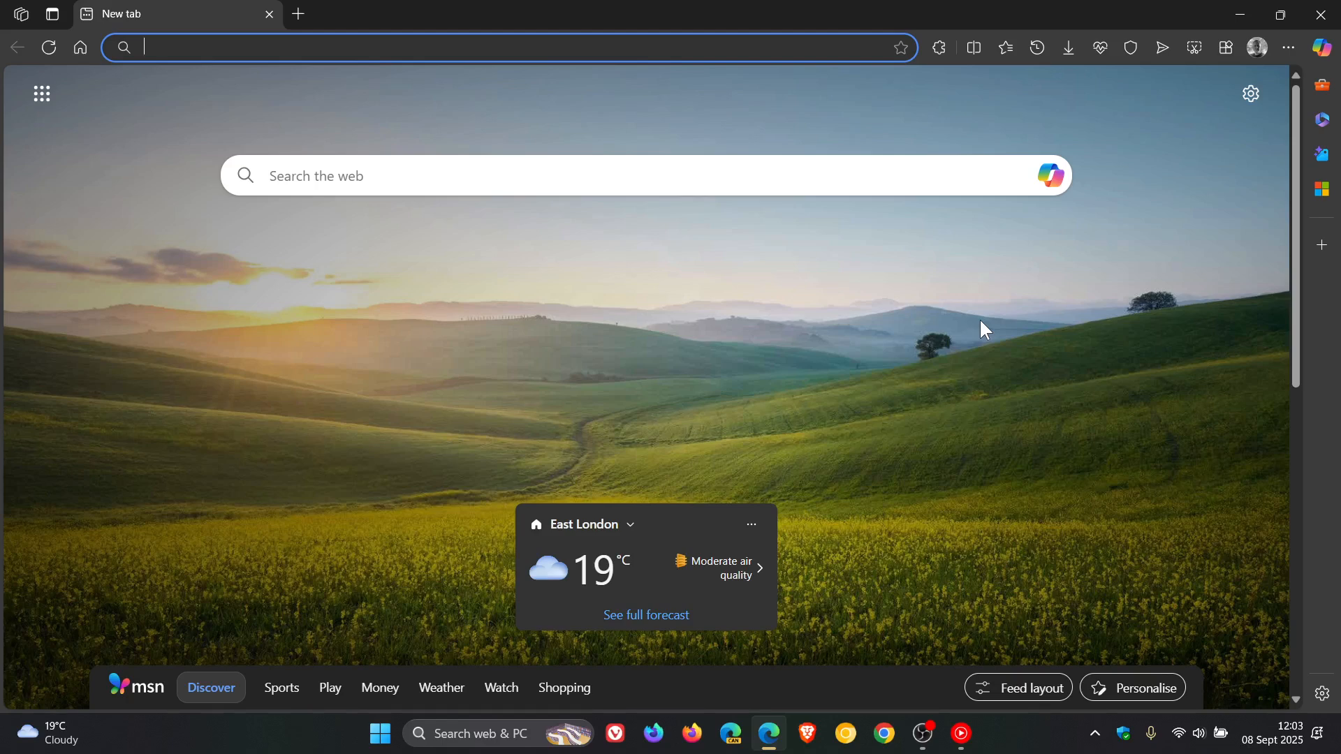
mouse_move(1280, 77)
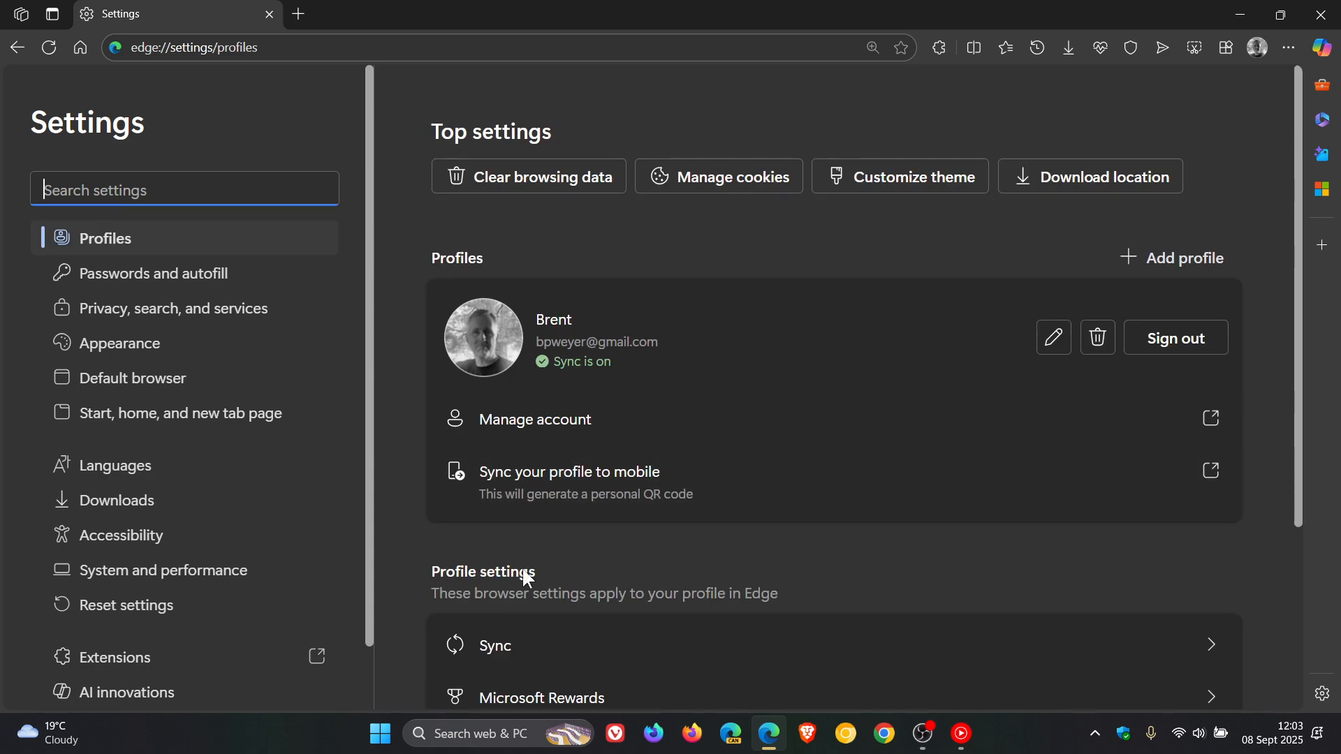
Enable Copilot Mode under Settings > AI innovations.
scroll("down", 3)
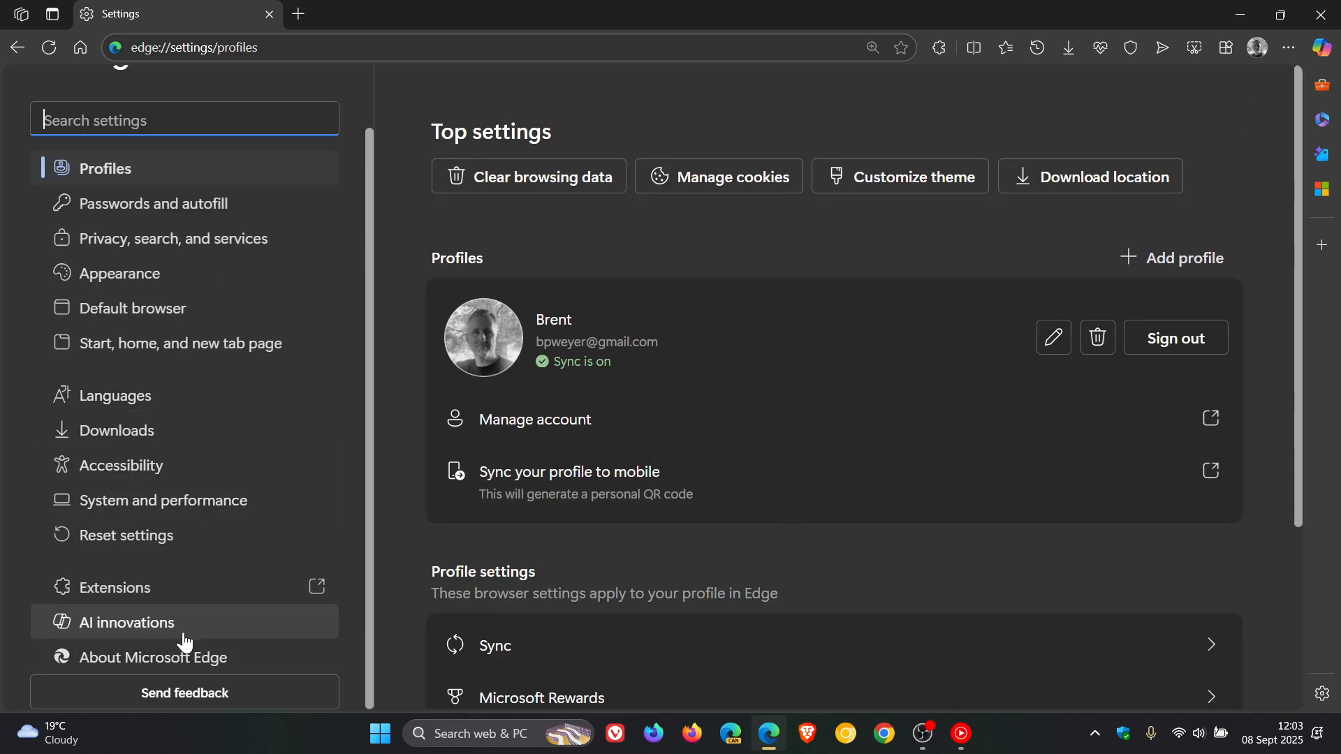
mouse_move(190, 635)
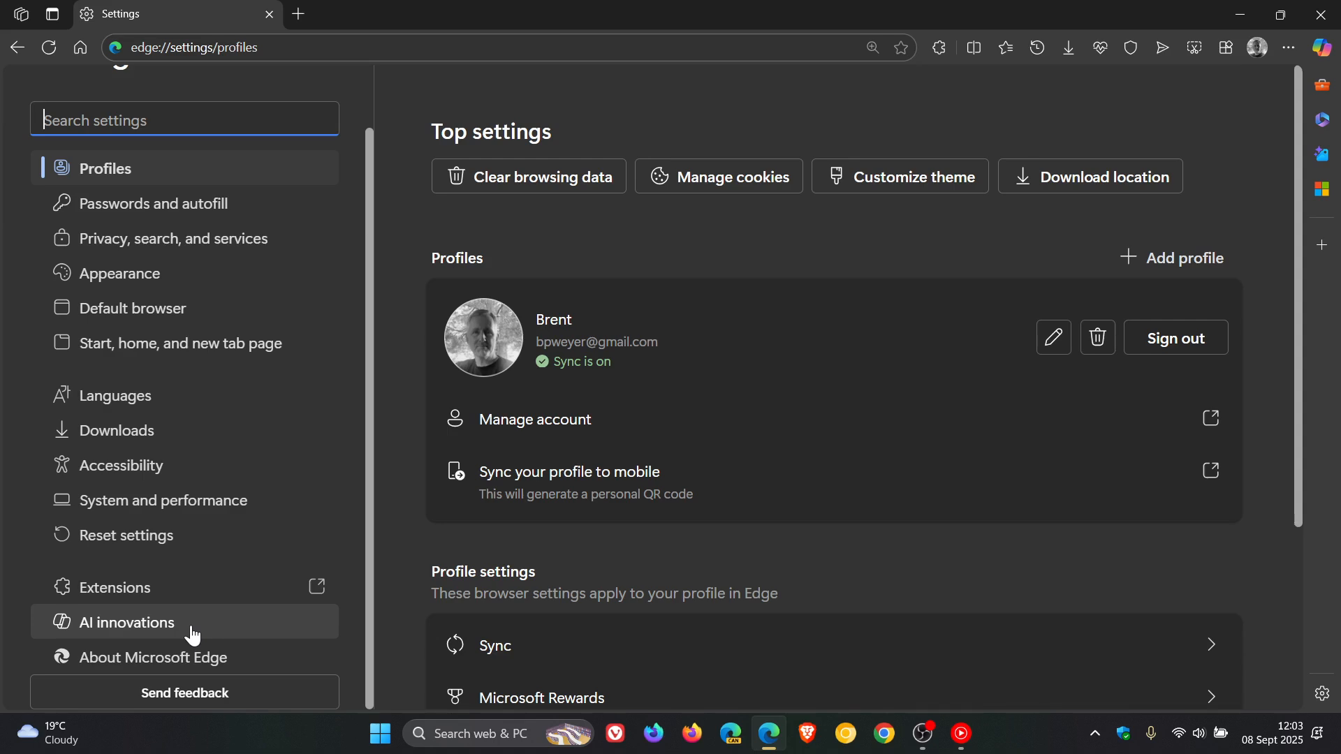
left_click(127, 621)
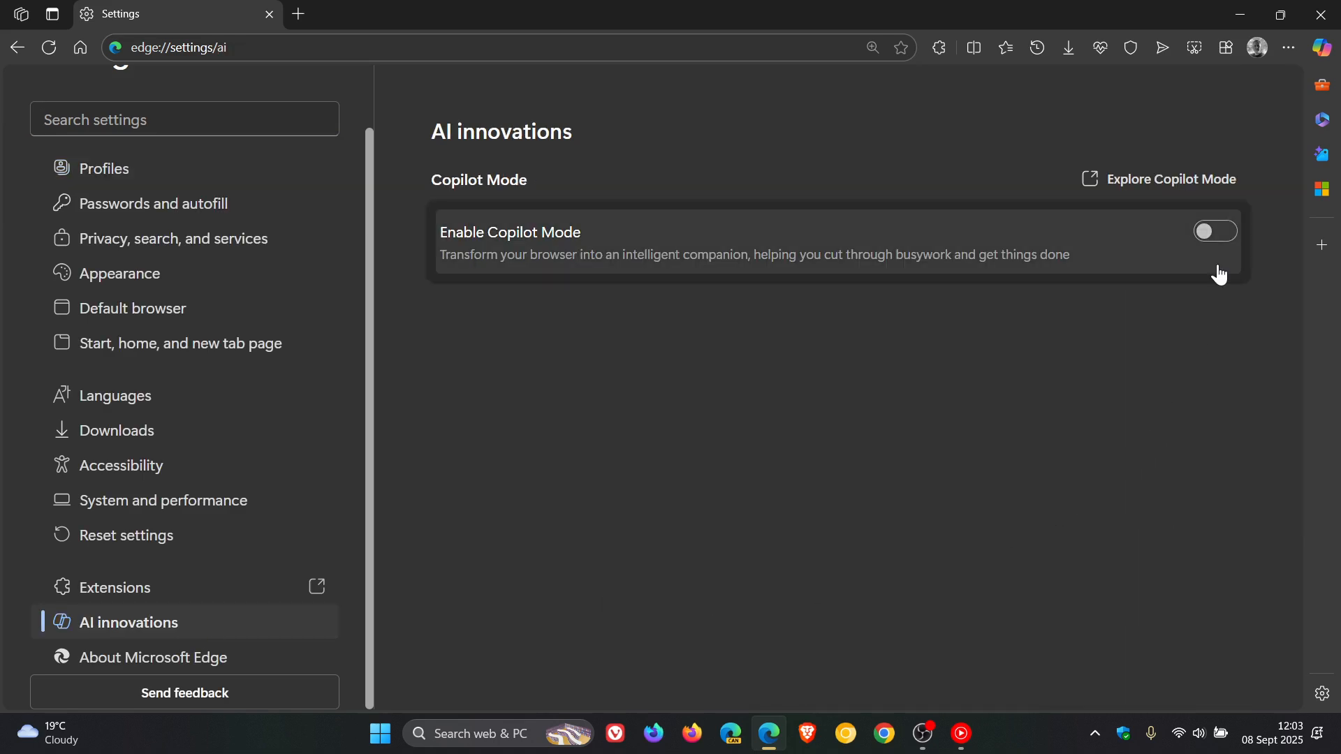
left_click(1212, 231)
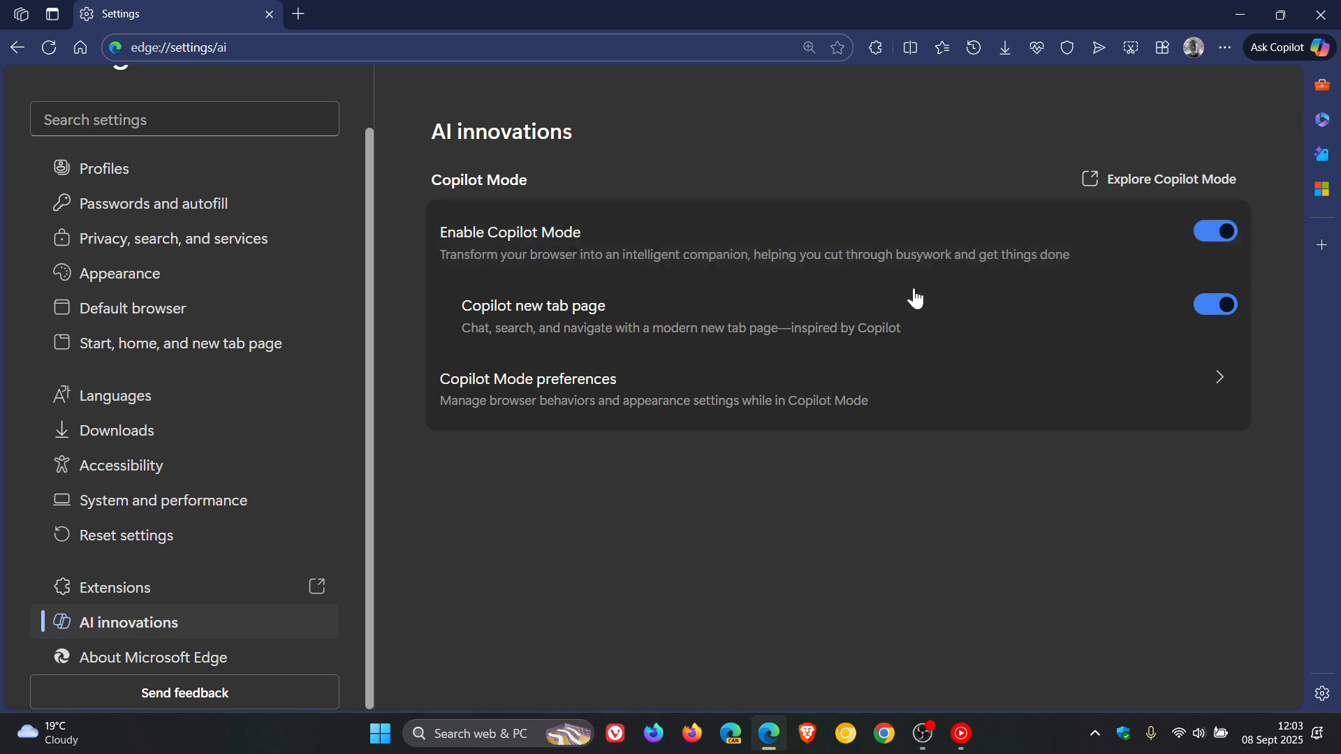
mouse_move(991, 572)
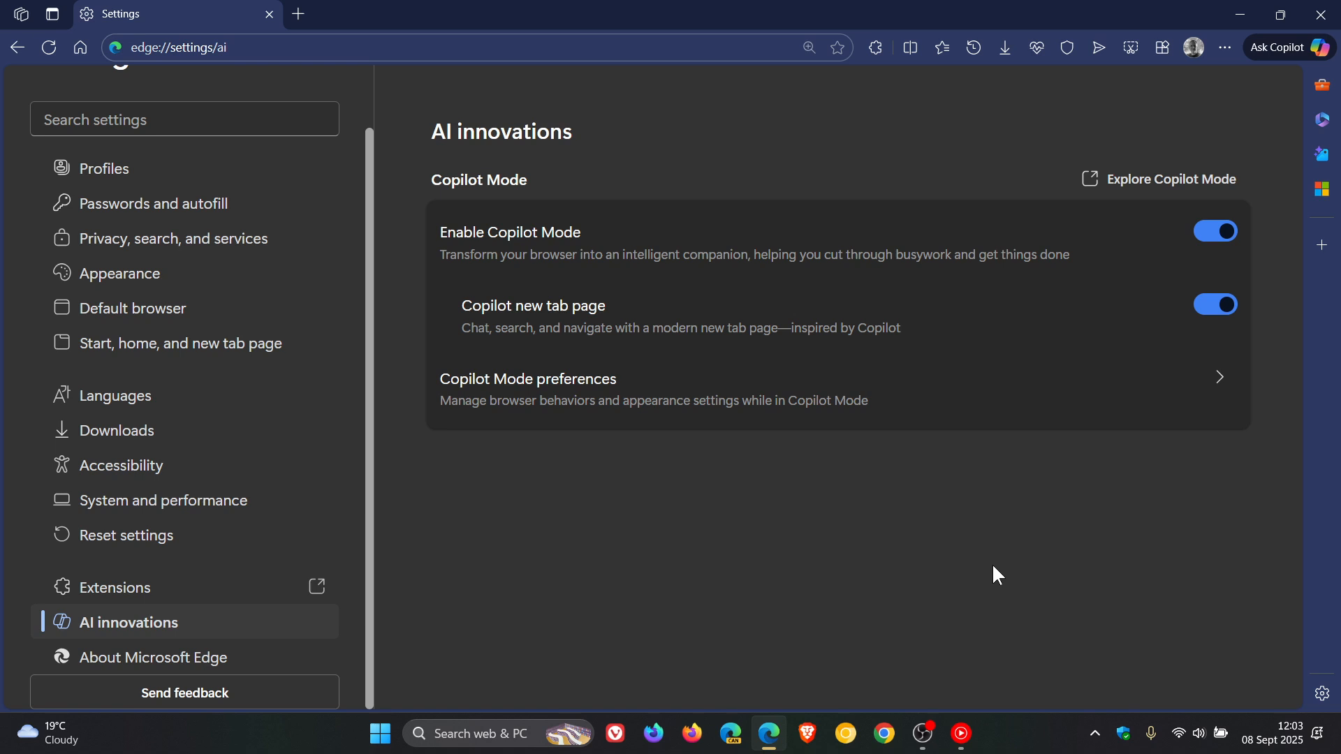
Toggle the Copilot new tab page off and back on, then preview and close a new tab.
left_click(503, 14)
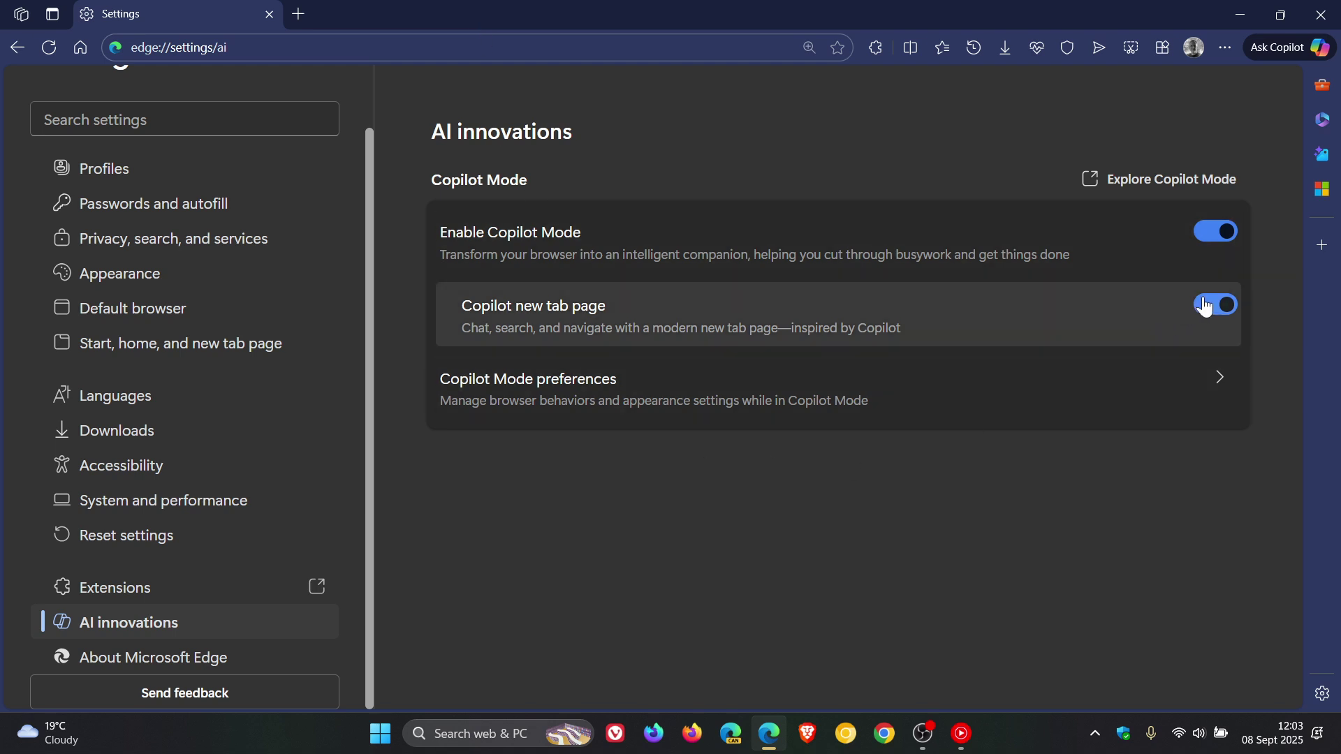
left_click(1214, 304)
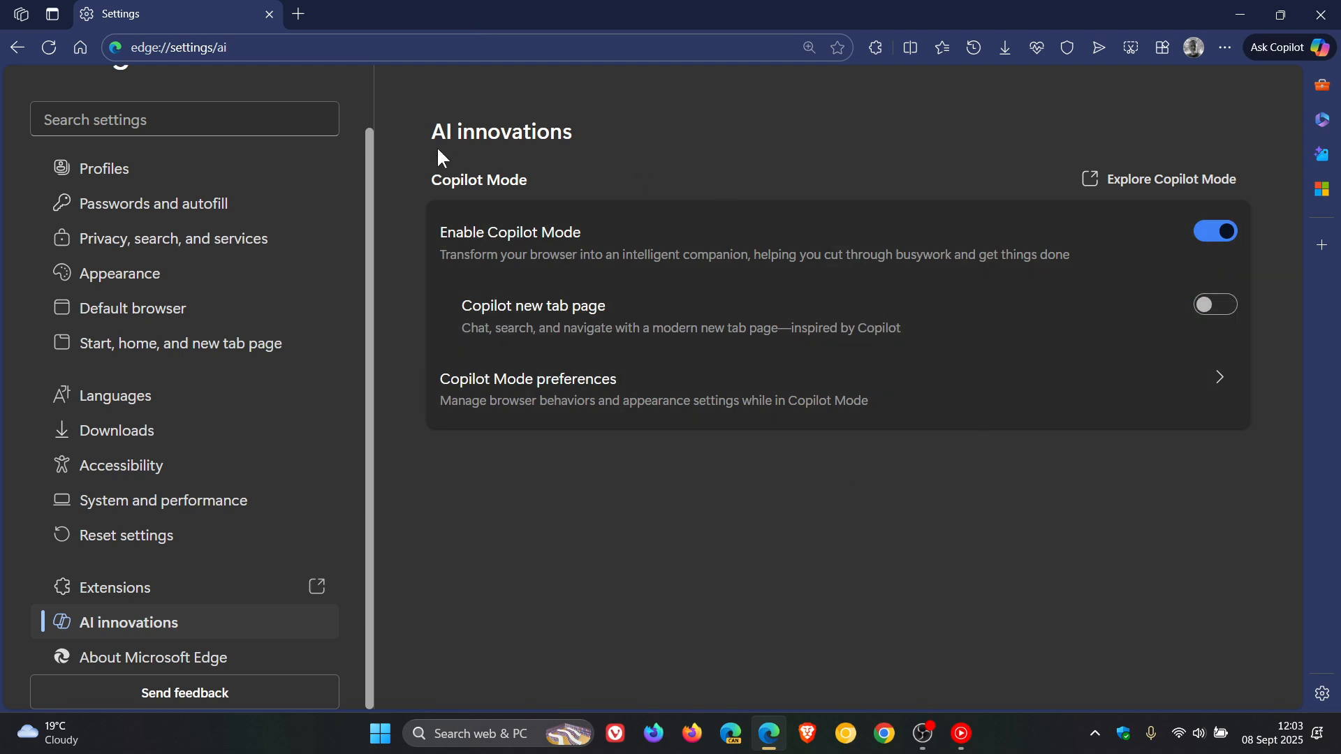
mouse_move(853, 184)
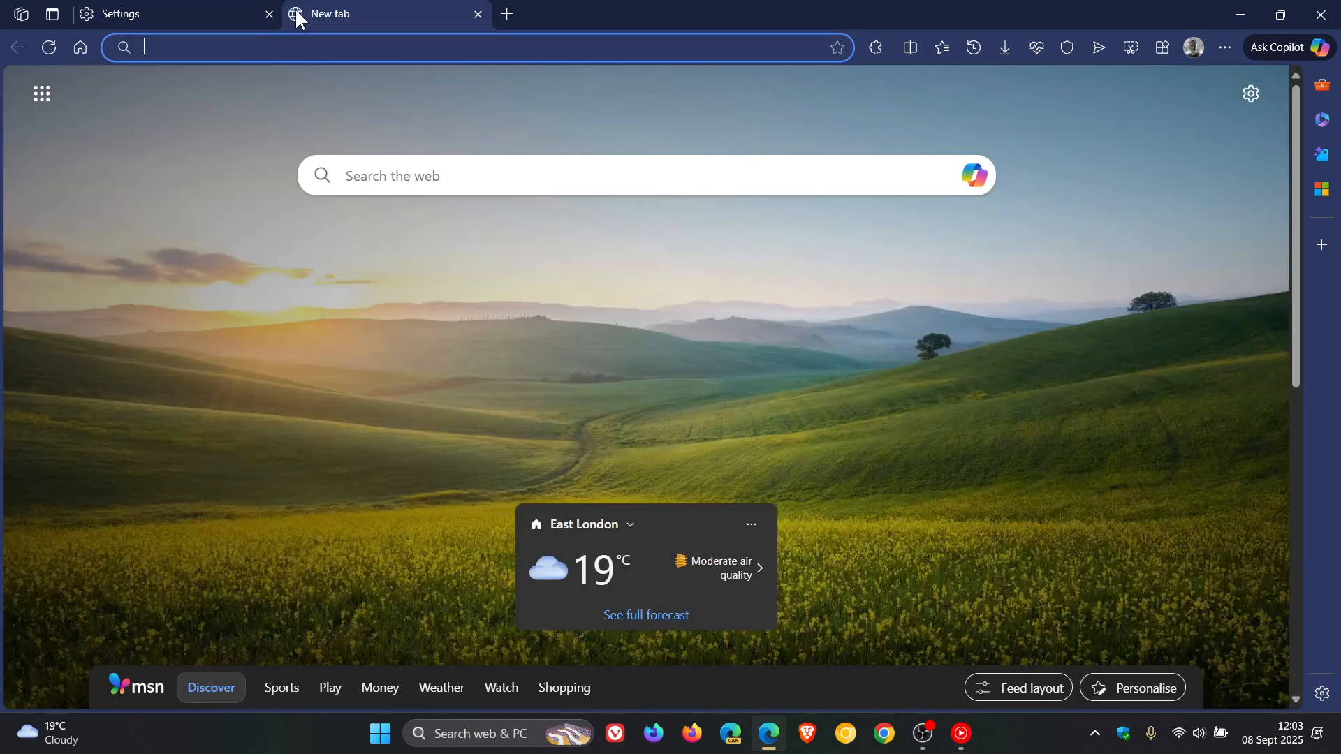
mouse_move(621, 354)
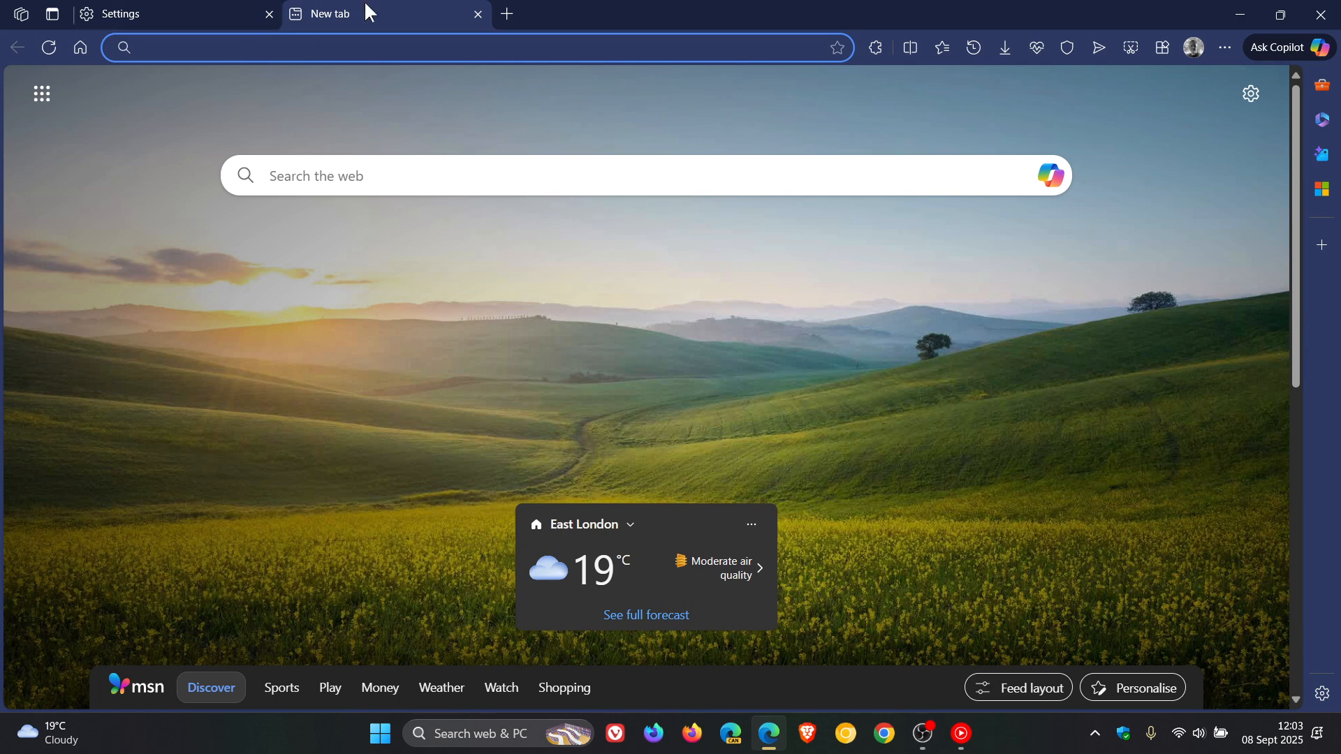
mouse_move(736, 332)
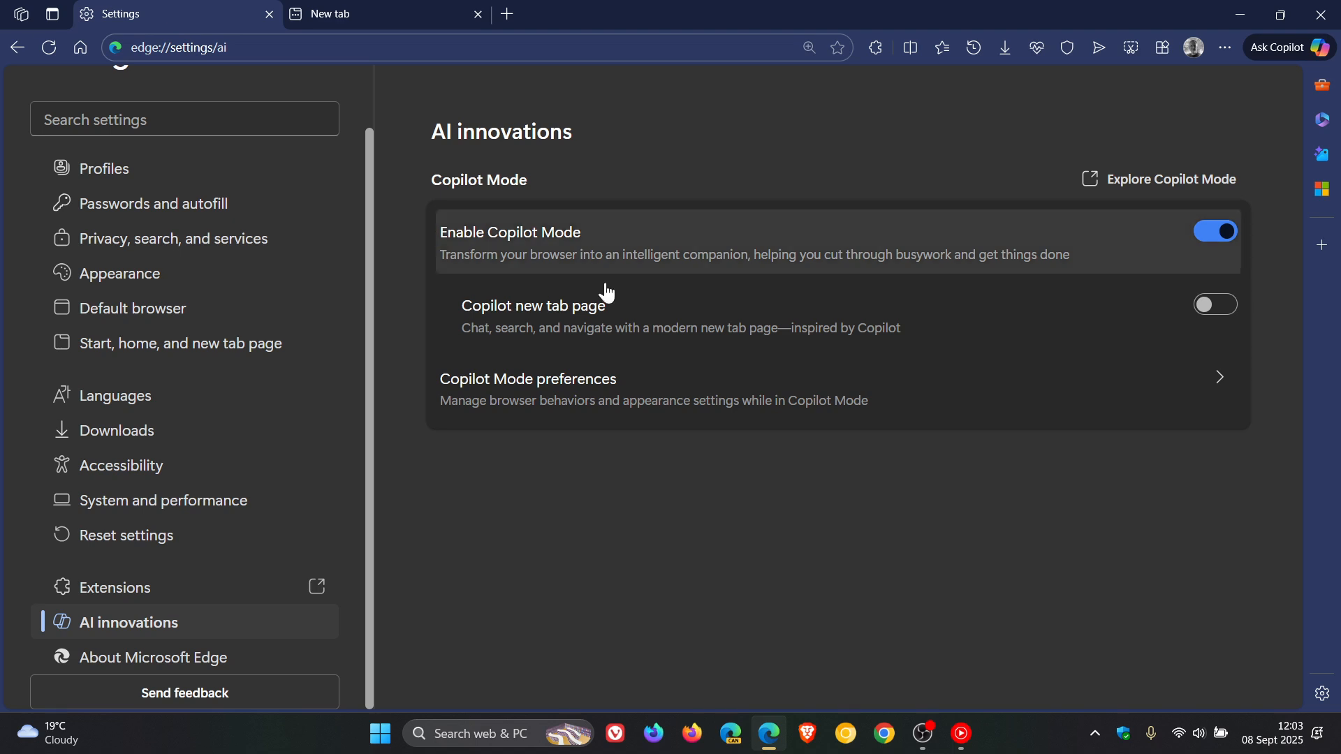
left_click(1214, 305)
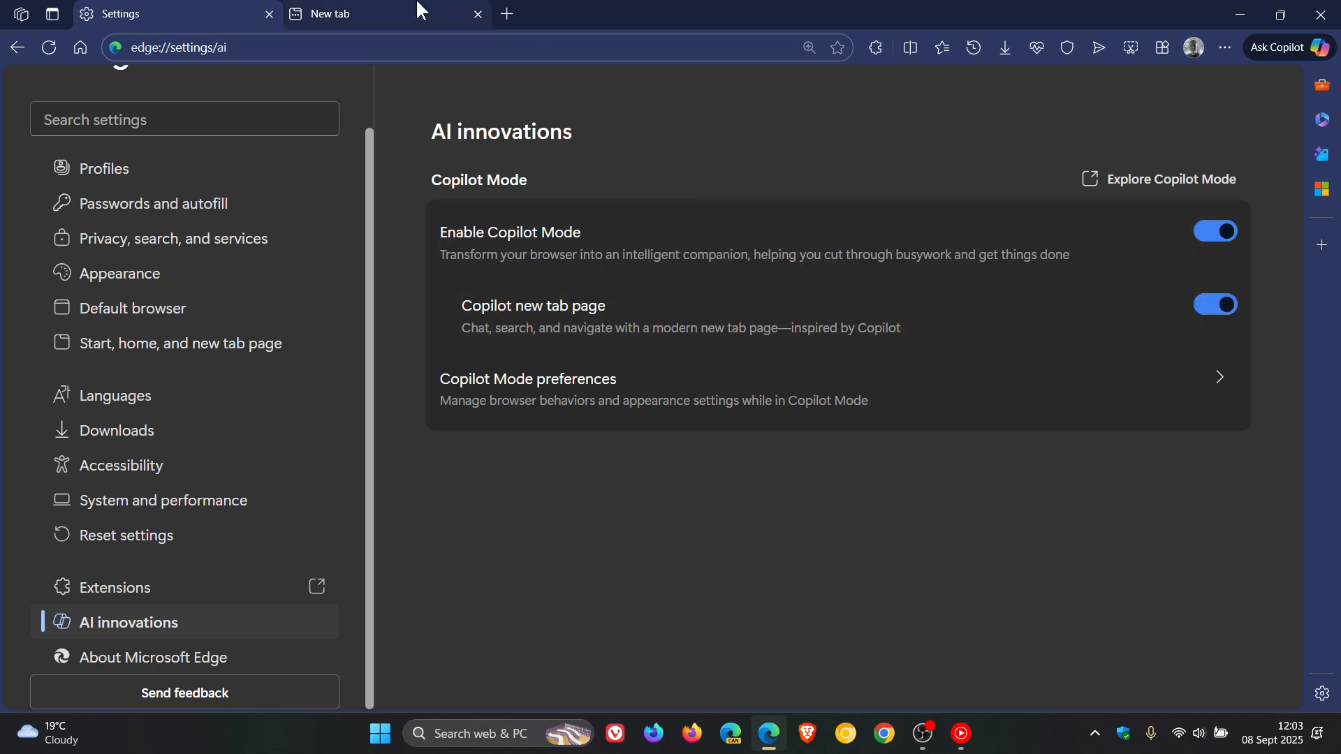
left_click(506, 14)
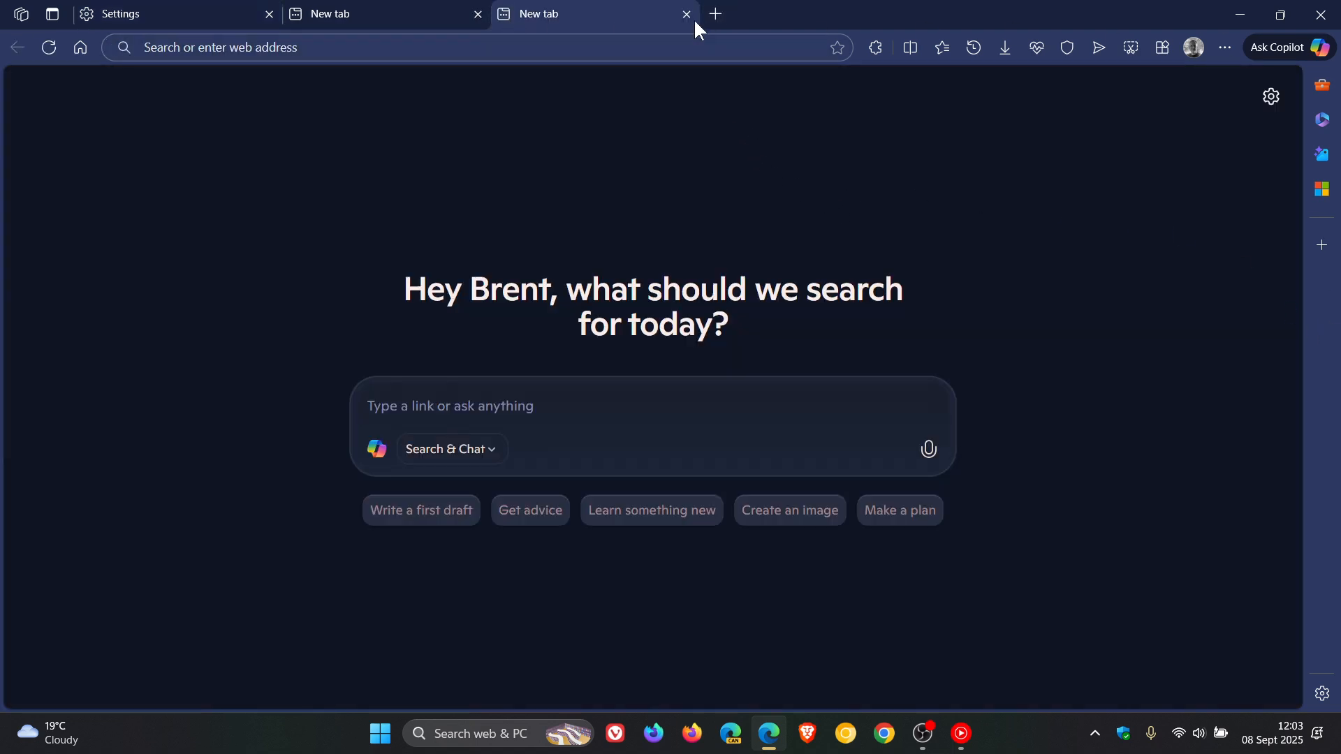
left_click(685, 14)
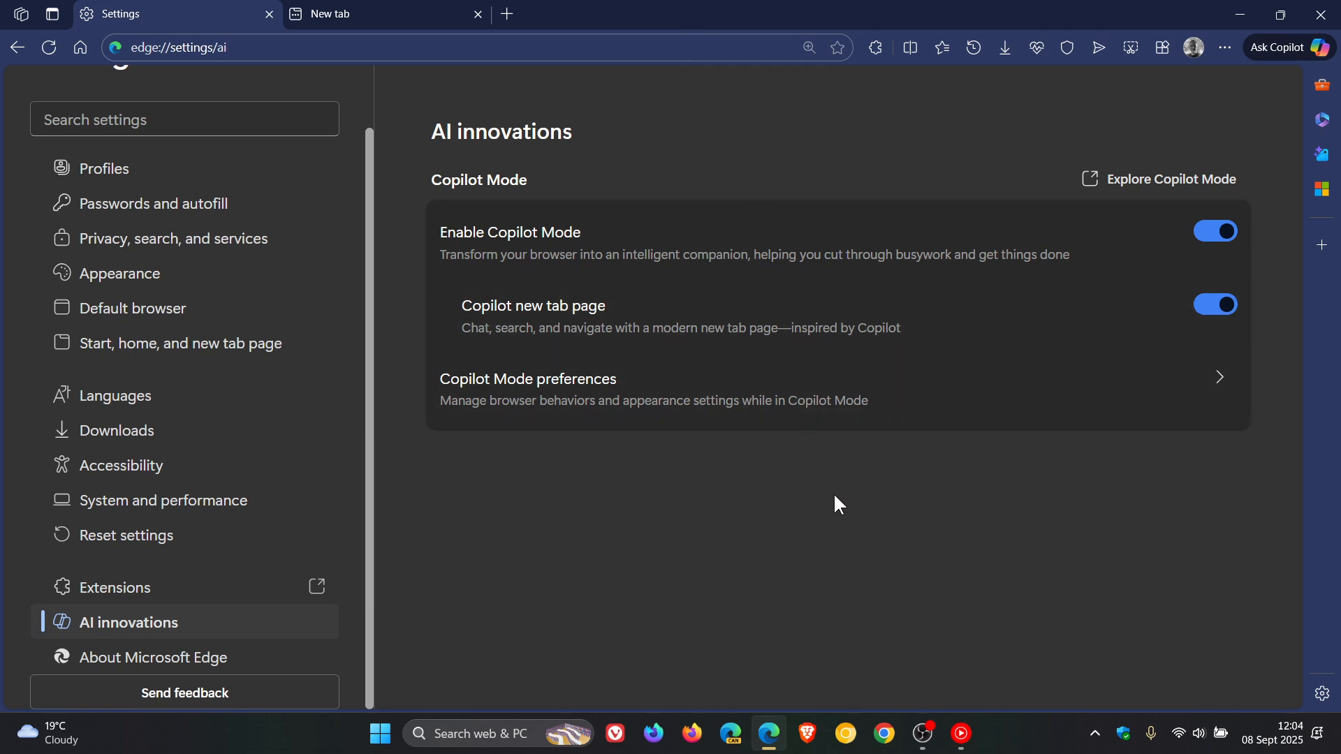
mouse_move(796, 402)
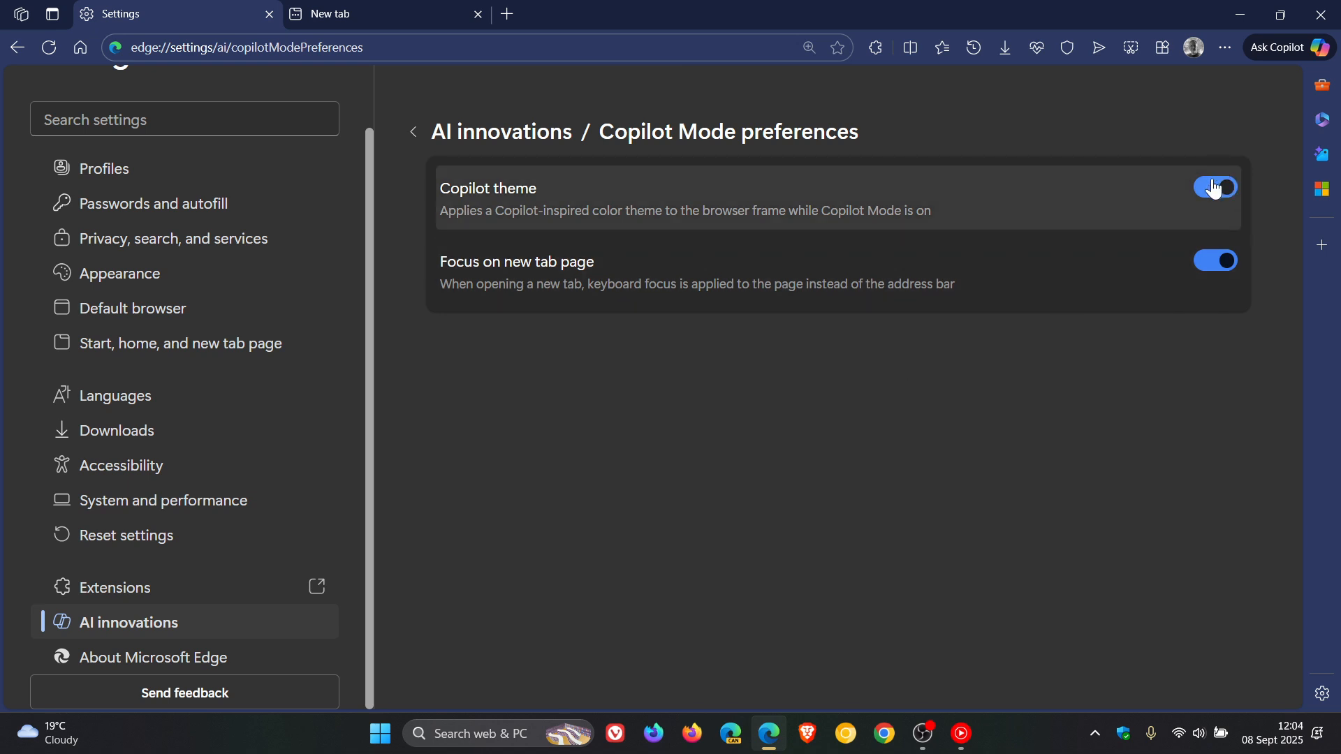
Switch on Copilot theme and Focus on new tab page, previewing a Copilot new tab.
left_click(1215, 186)
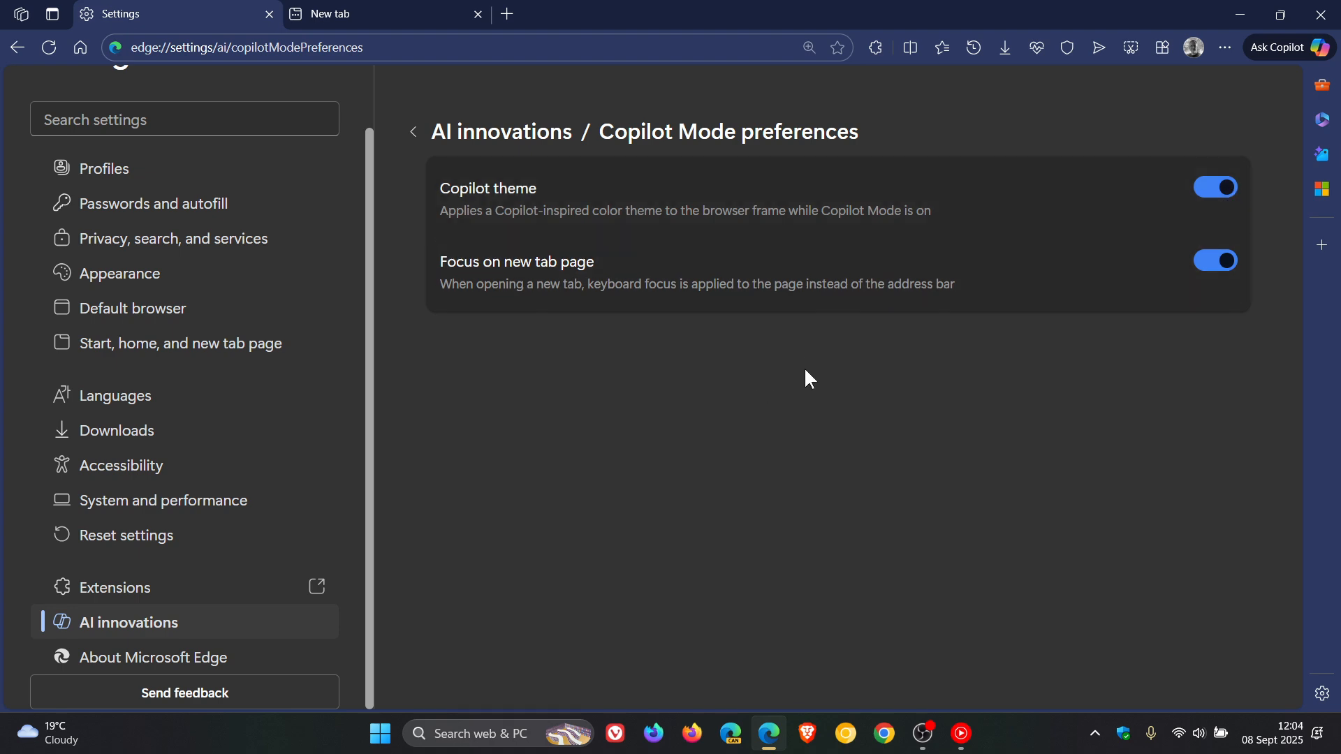
mouse_move(588, 332)
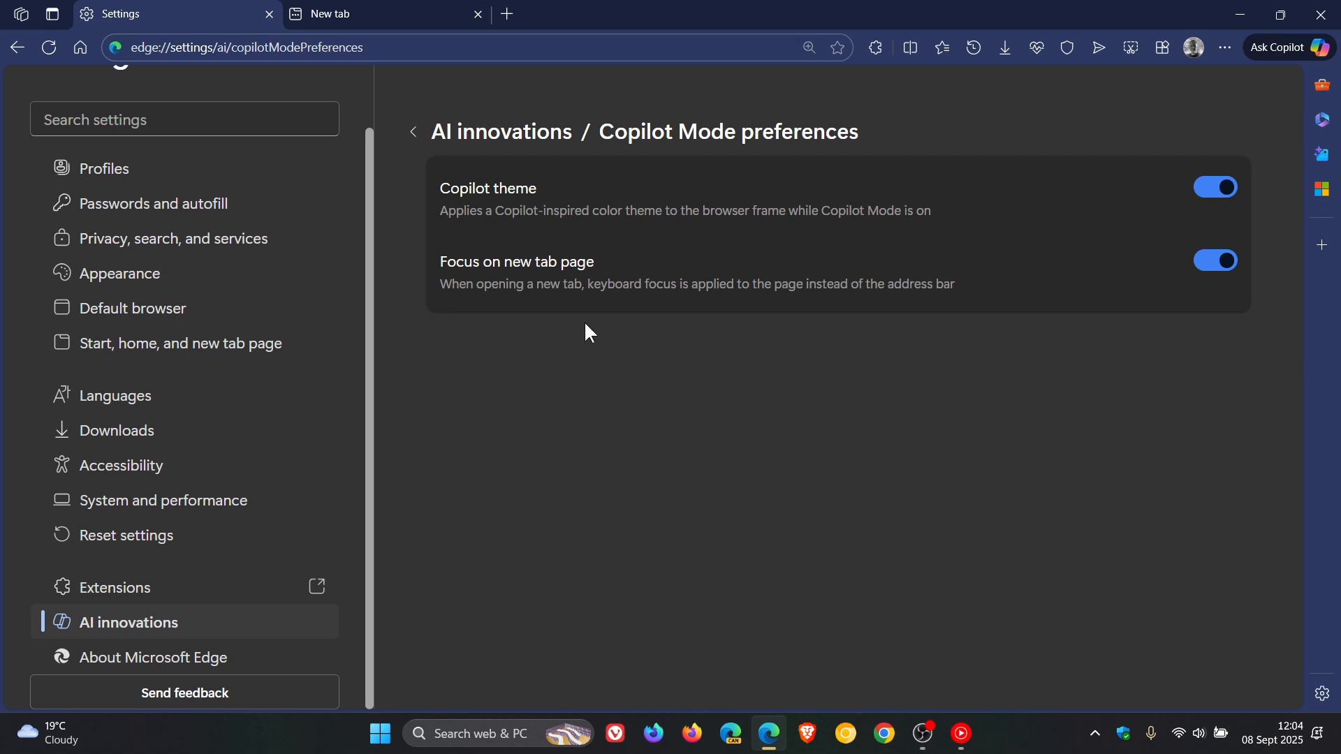
mouse_move(740, 327)
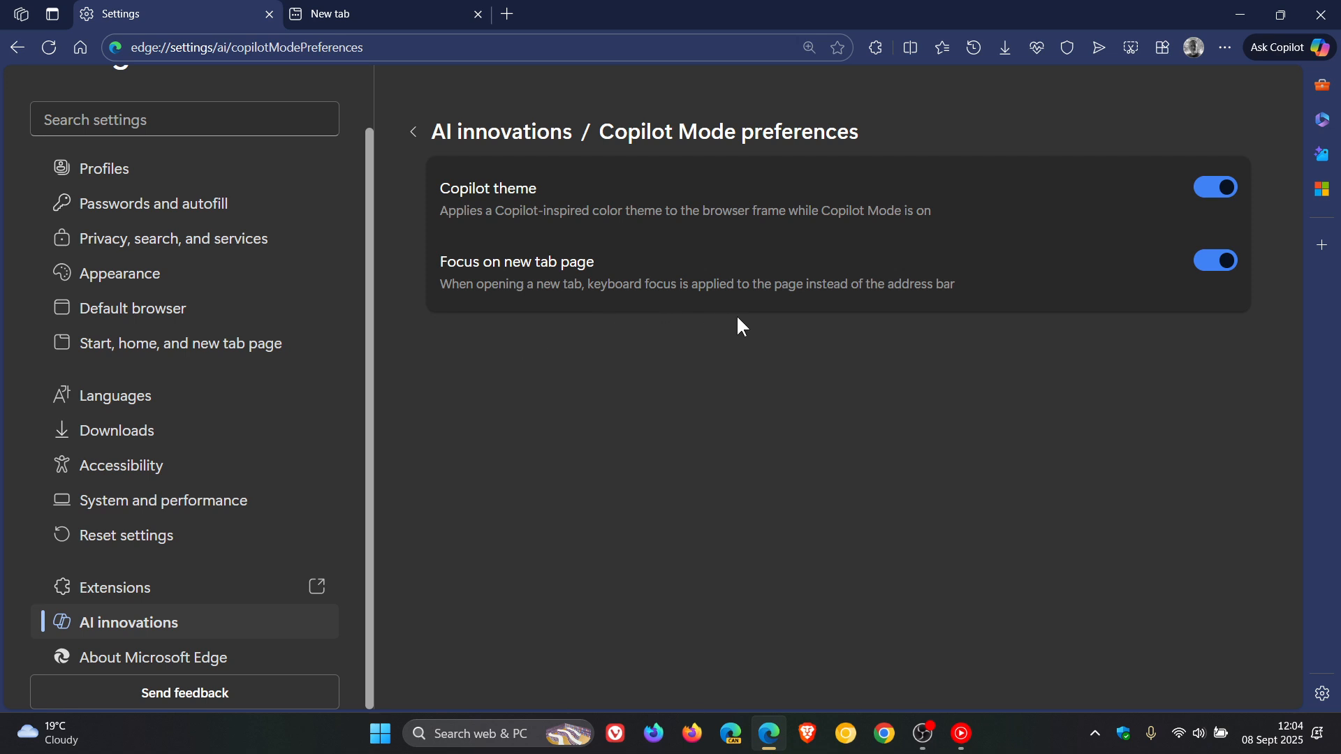
mouse_move(1064, 336)
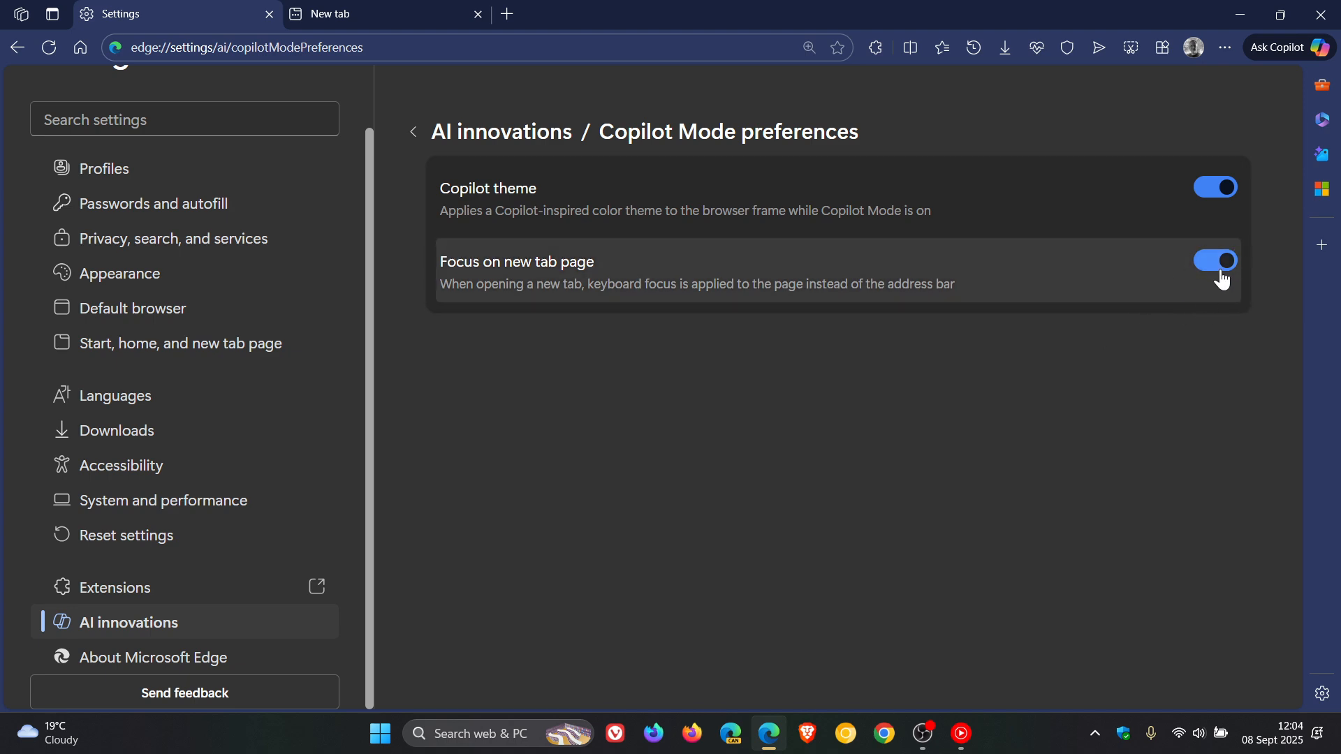
mouse_move(506, 14)
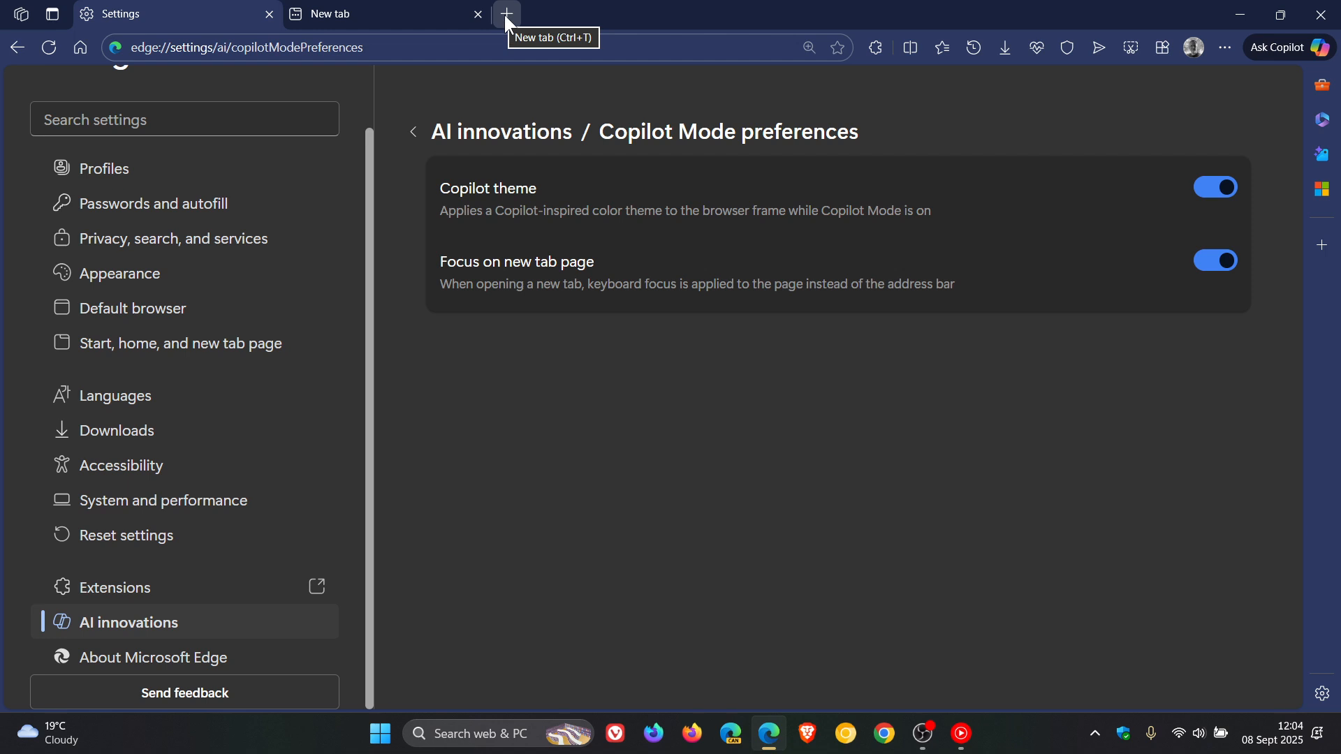
left_click(505, 14)
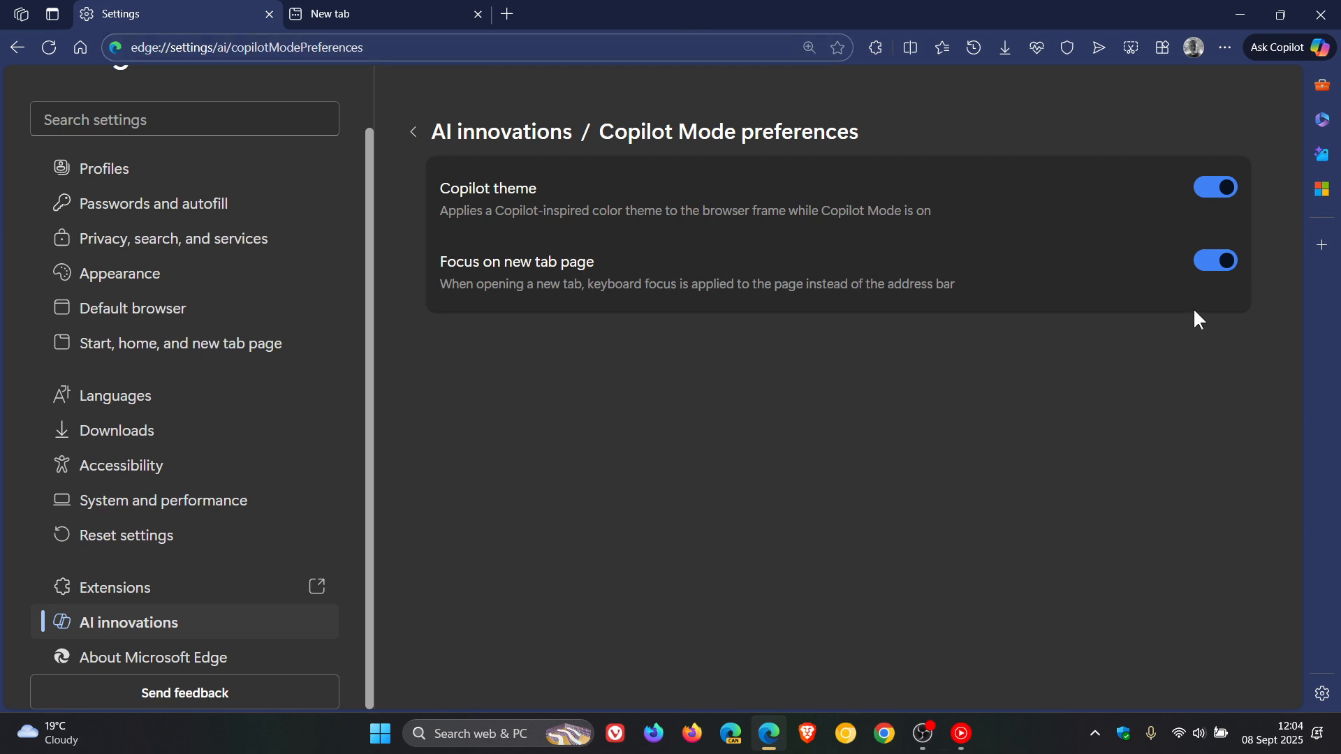
left_click(714, 14)
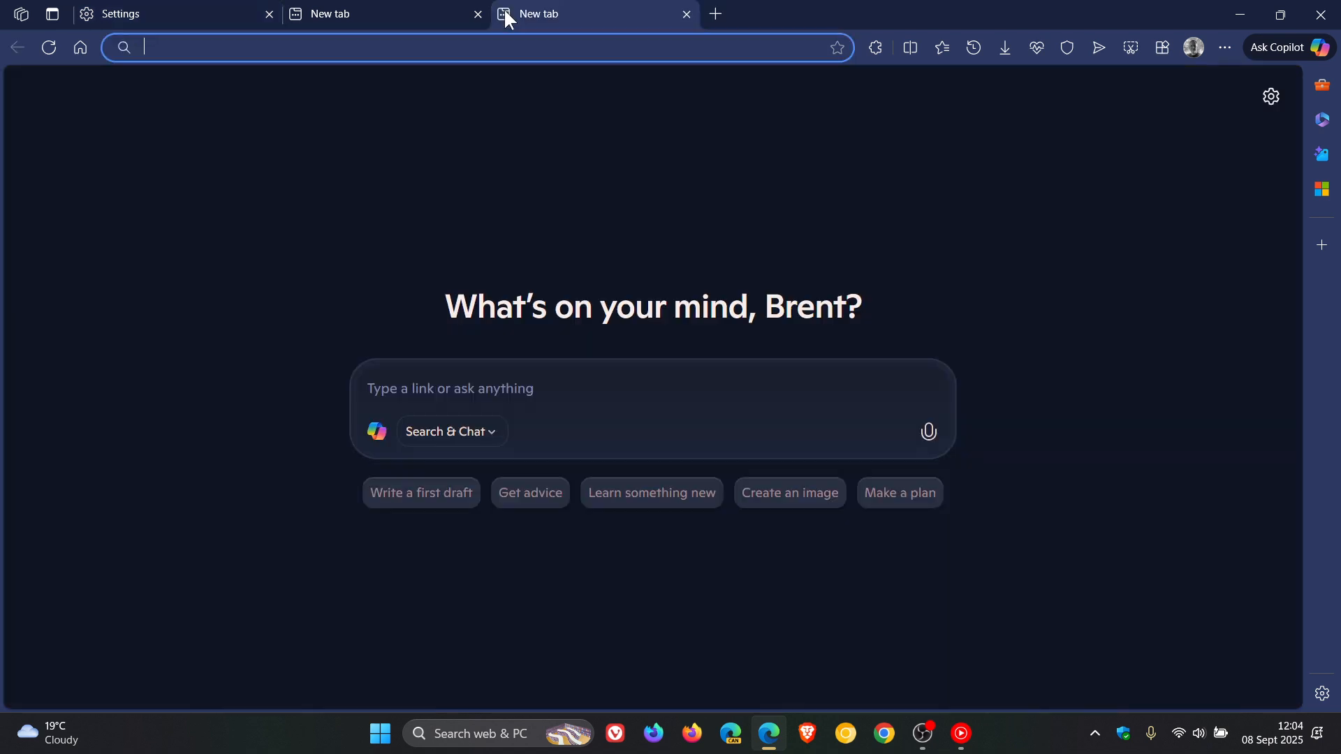
mouse_move(270, 78)
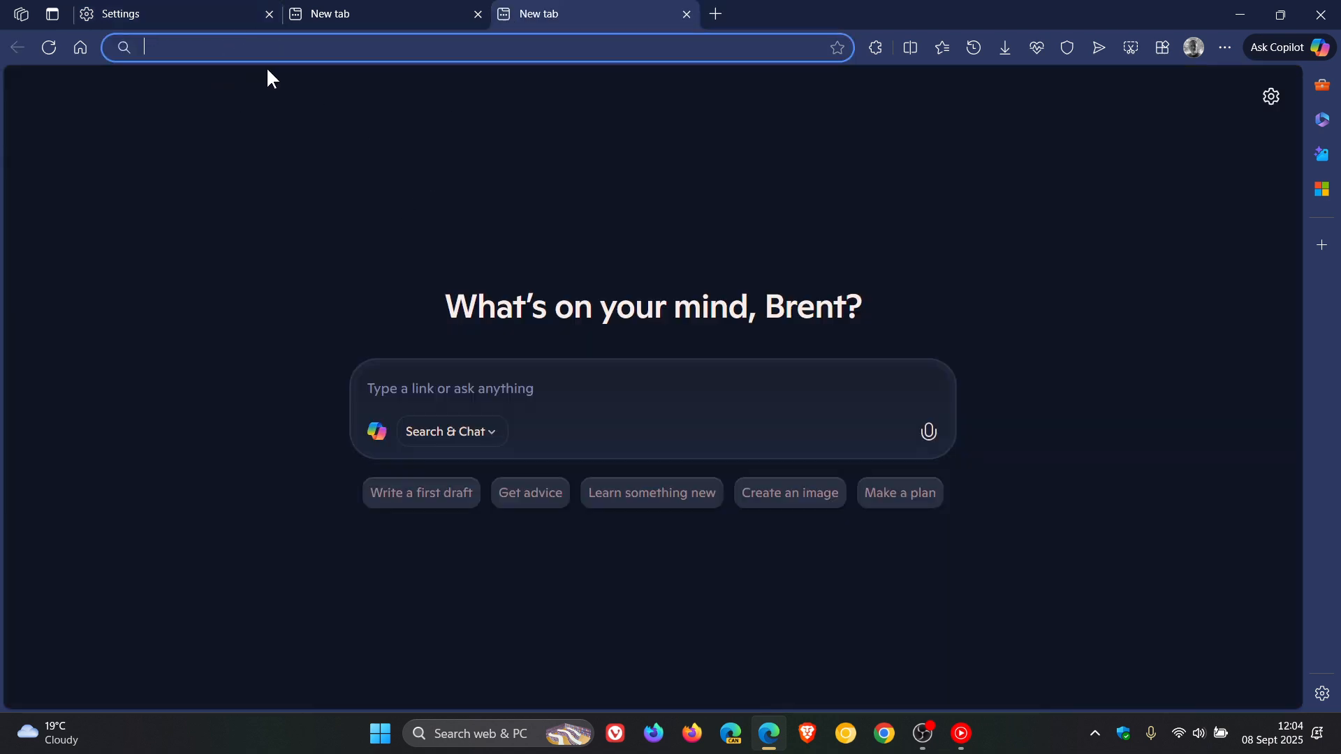
mouse_move(612, 167)
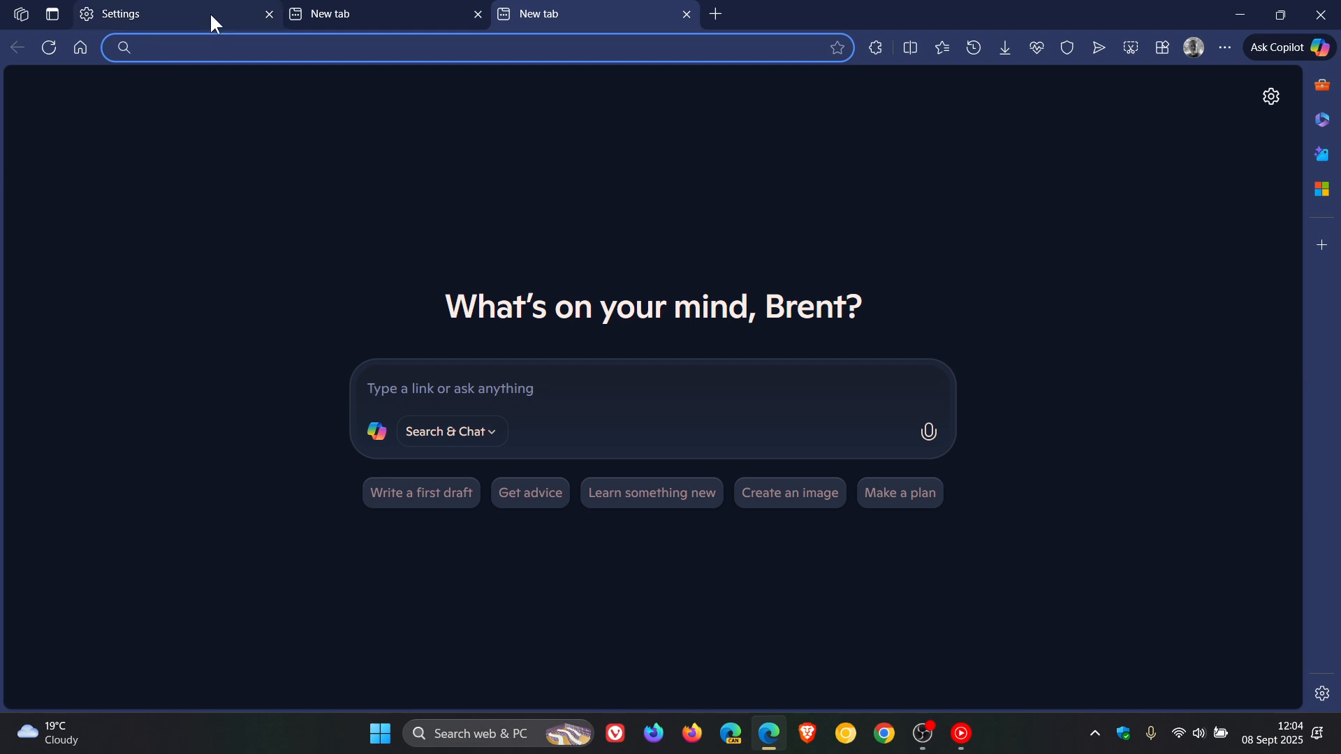
left_click(120, 14)
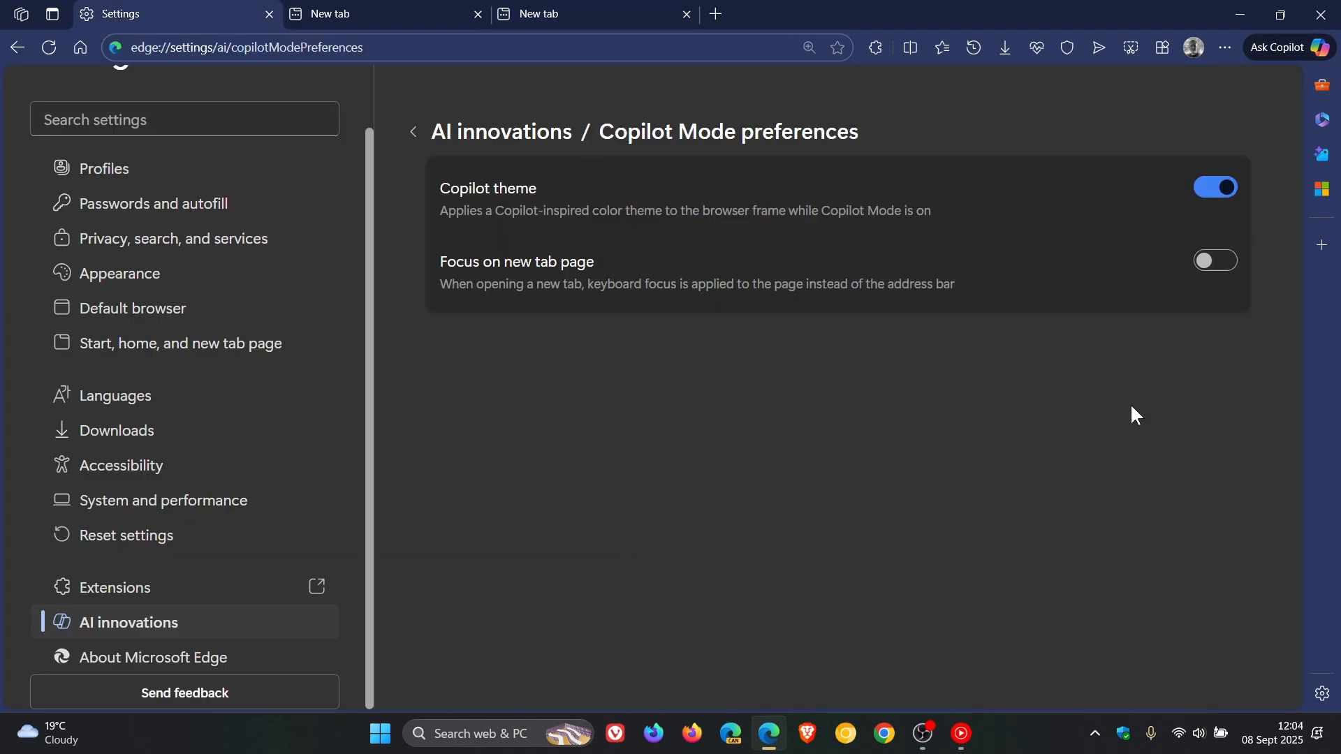
left_click(1214, 260)
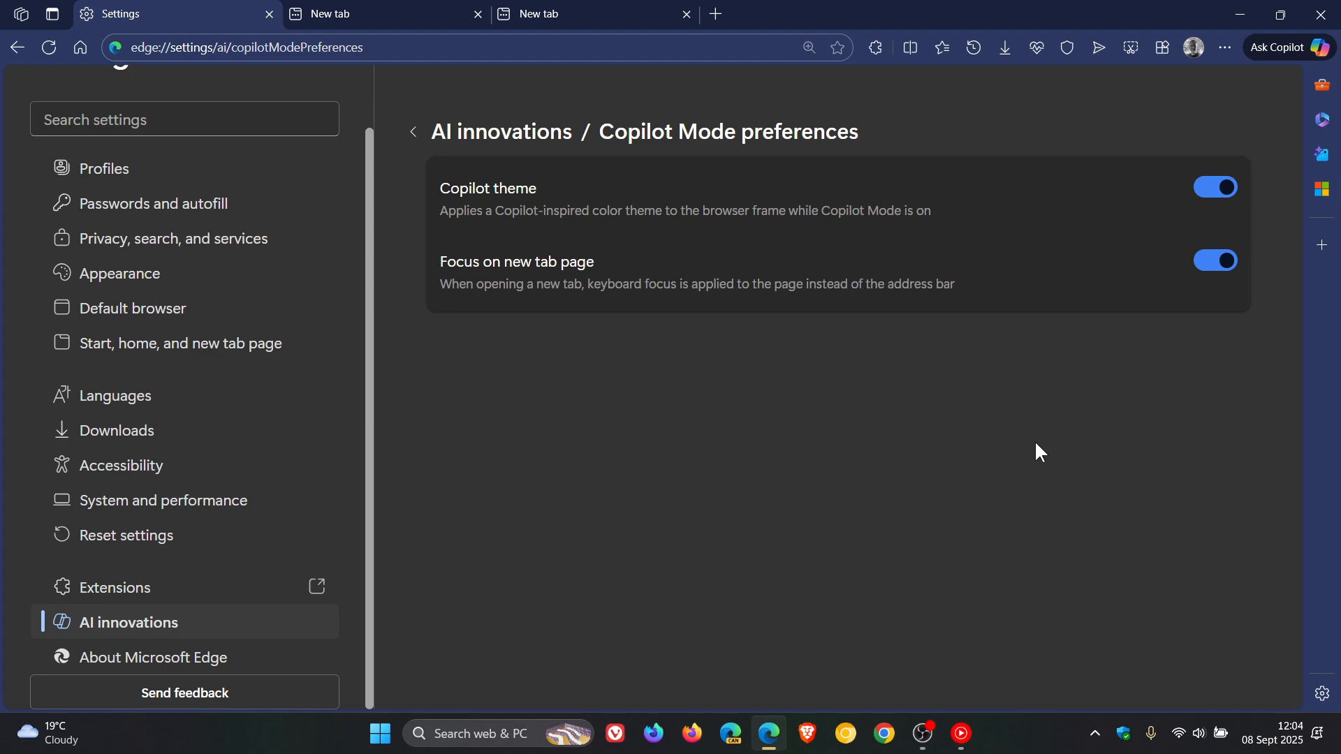
mouse_move(1024, 461)
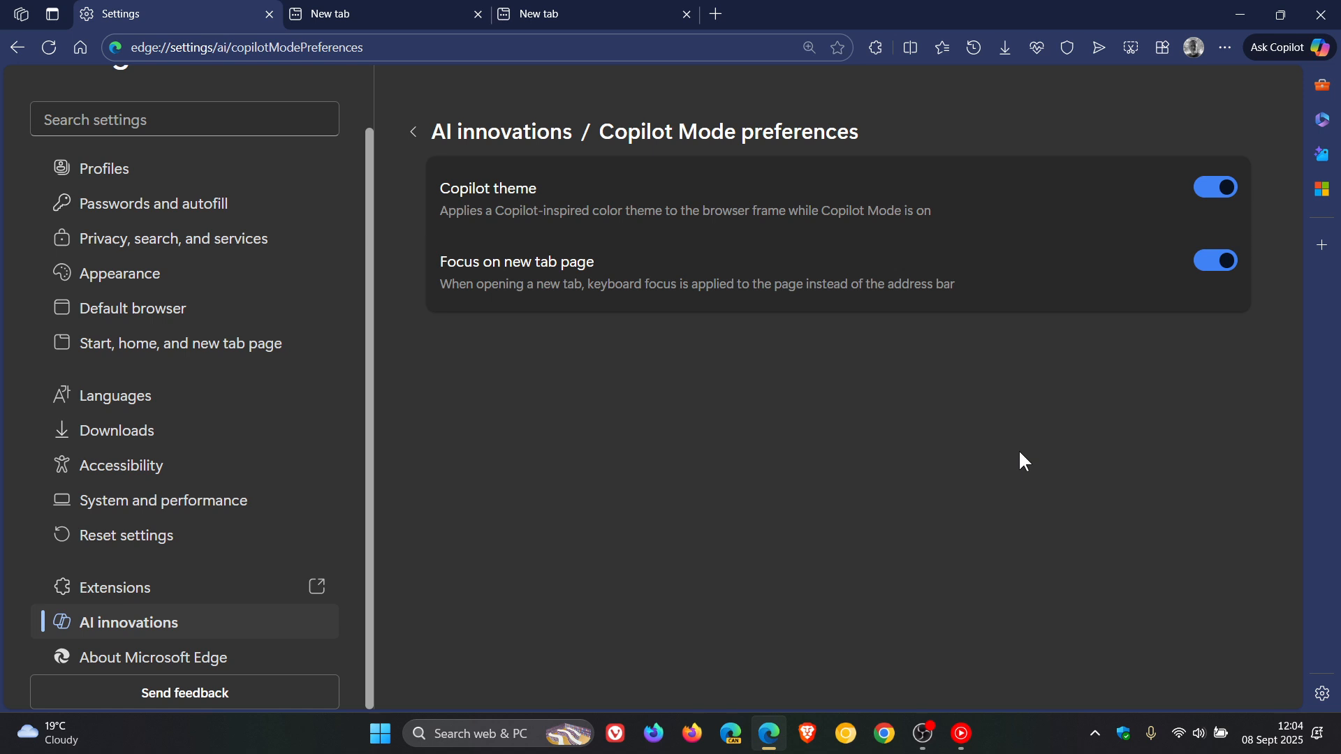
mouse_move(1300, 178)
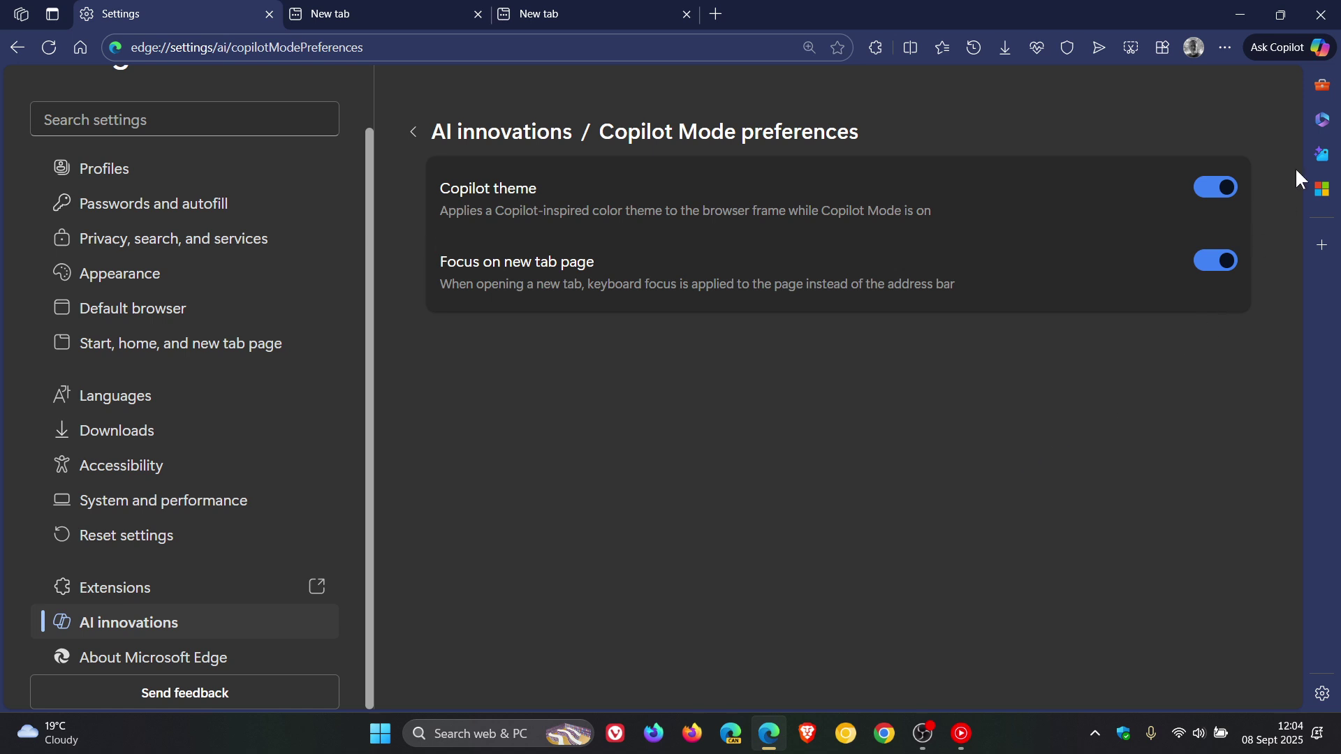
left_click(1280, 46)
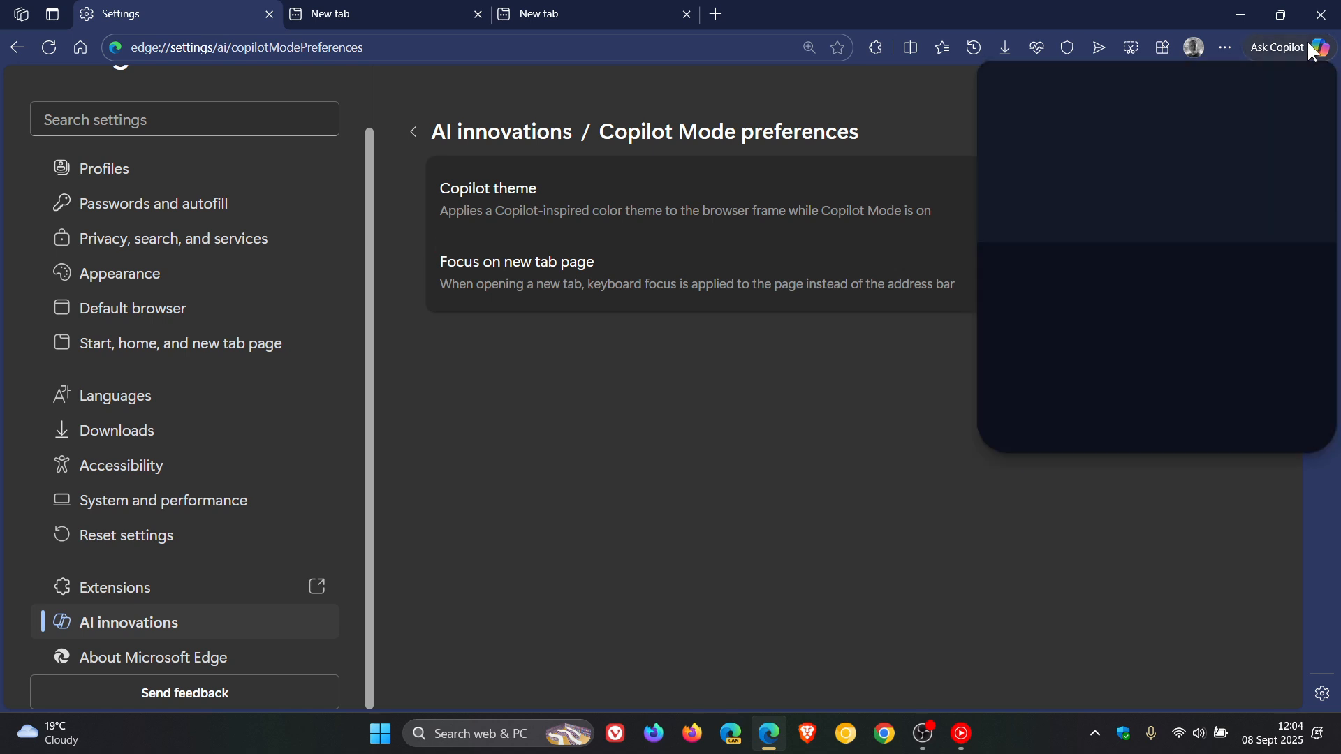
left_click(1318, 47)
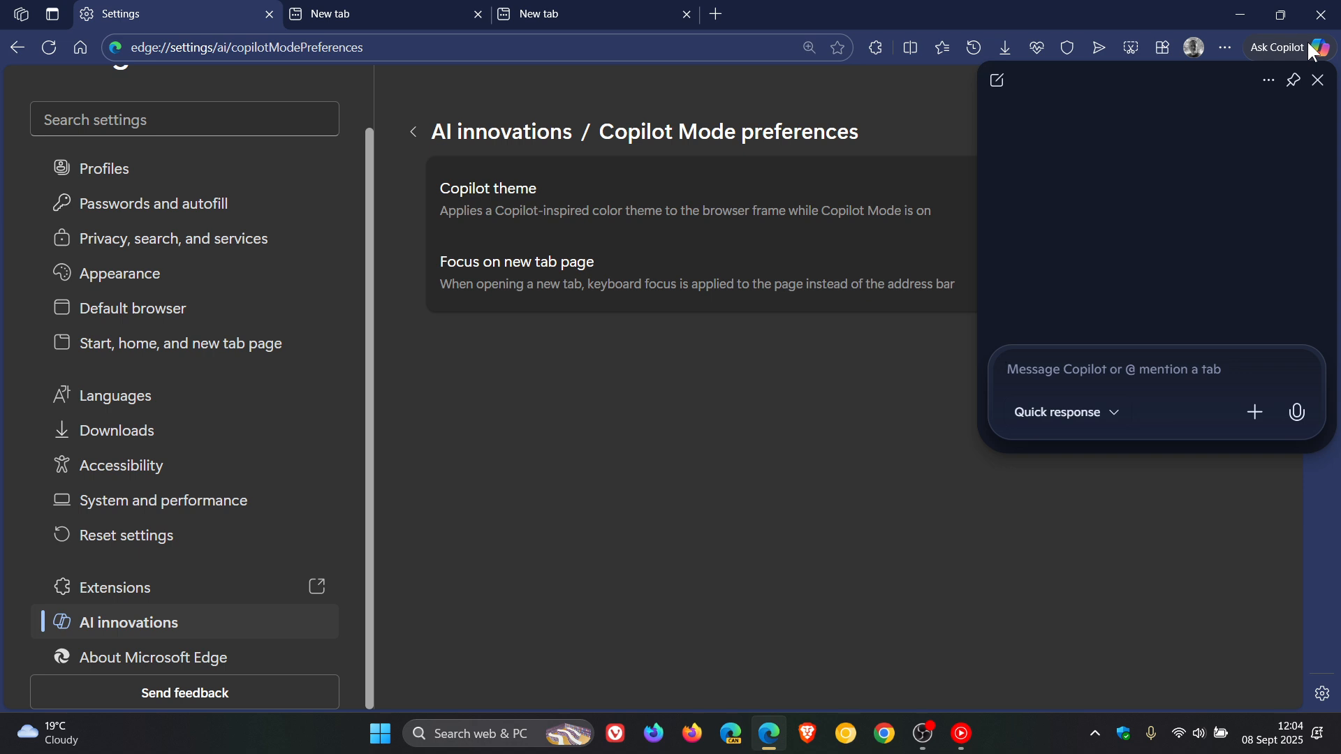
mouse_move(114, 47)
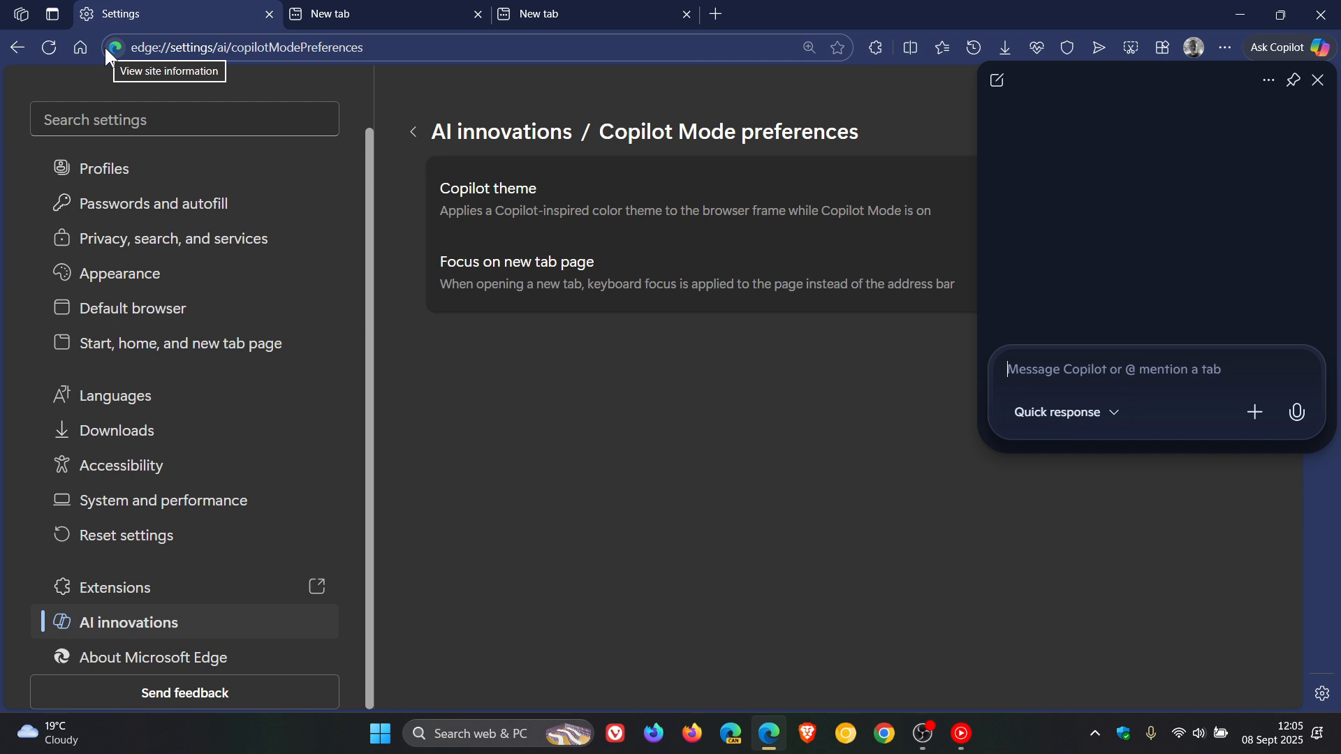
mouse_move(804, 462)
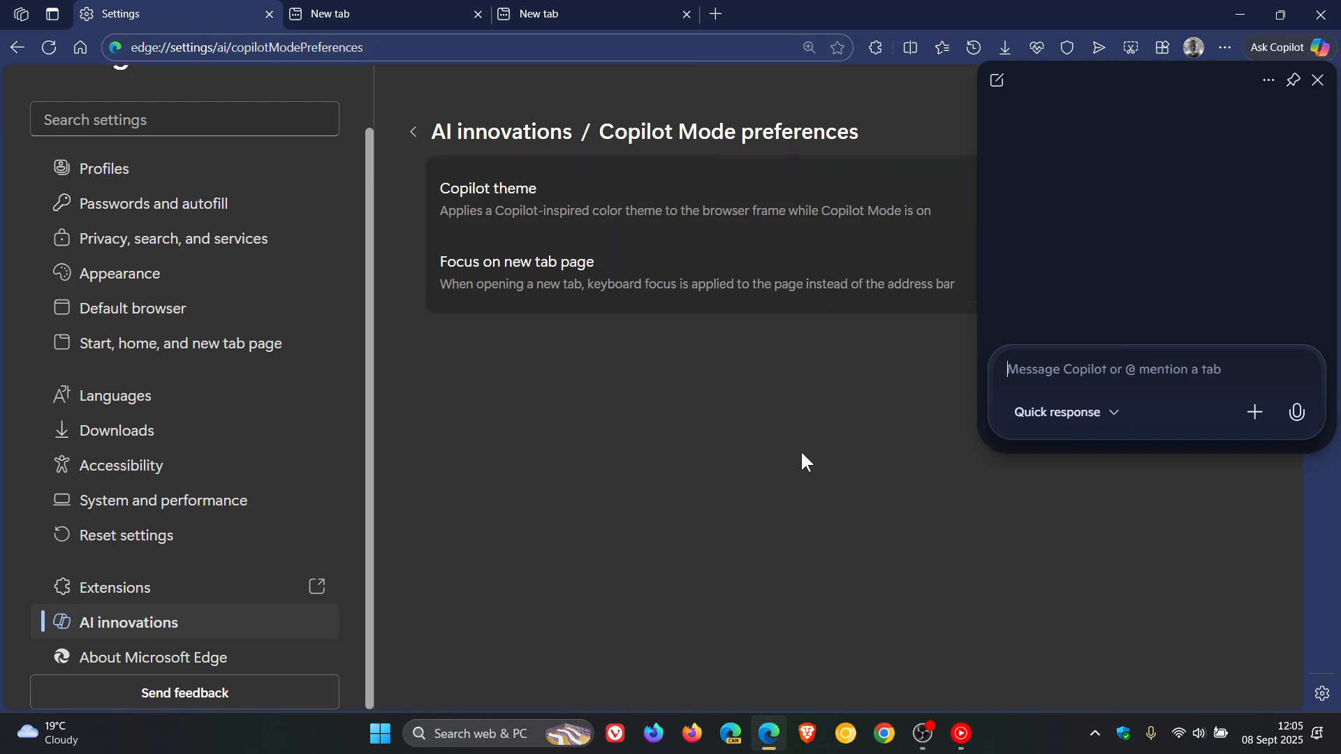
left_click(1316, 79)
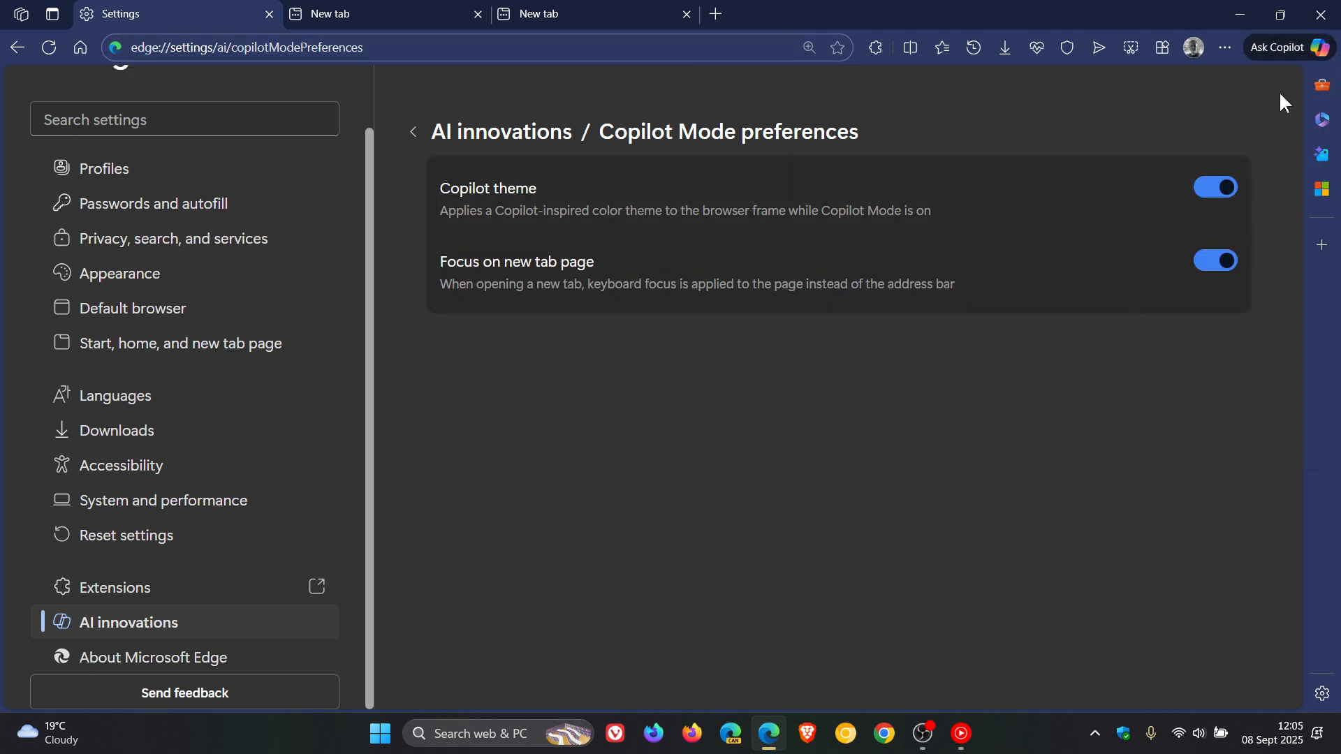
mouse_move(1325, 47)
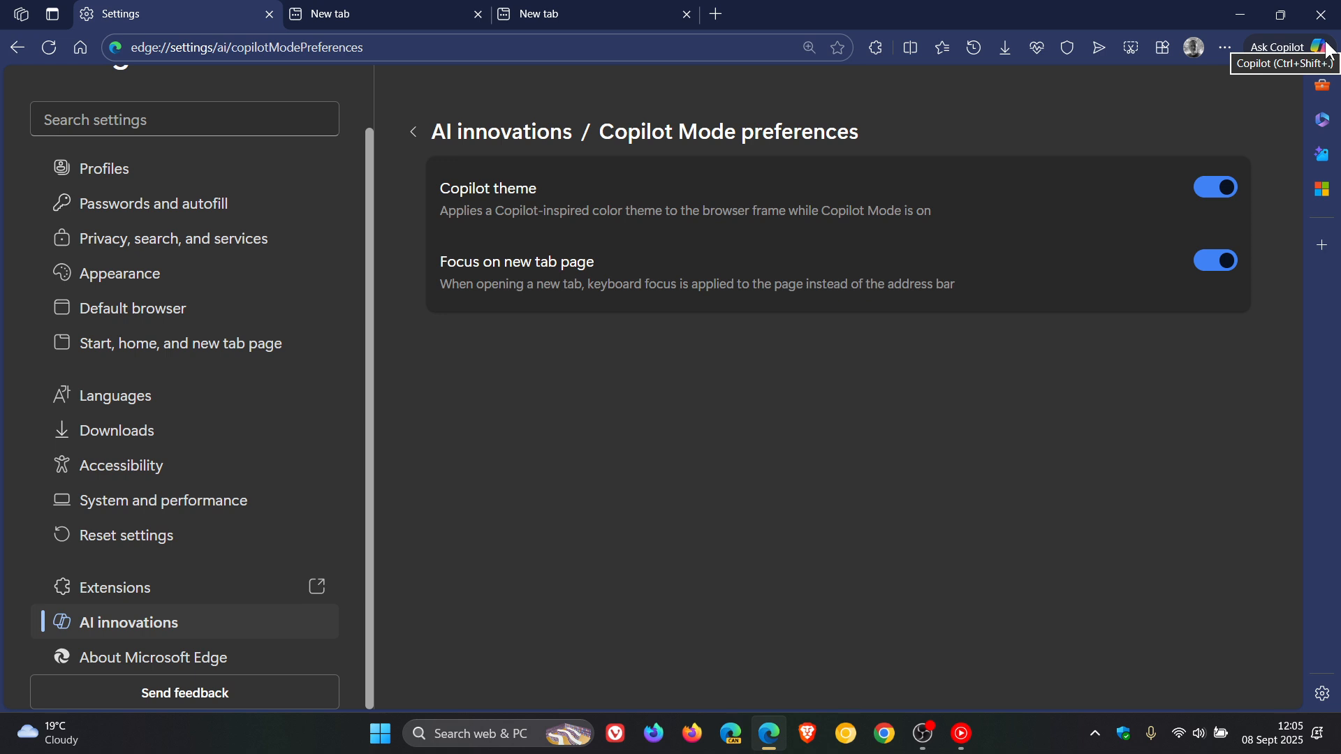
mouse_move(1325, 54)
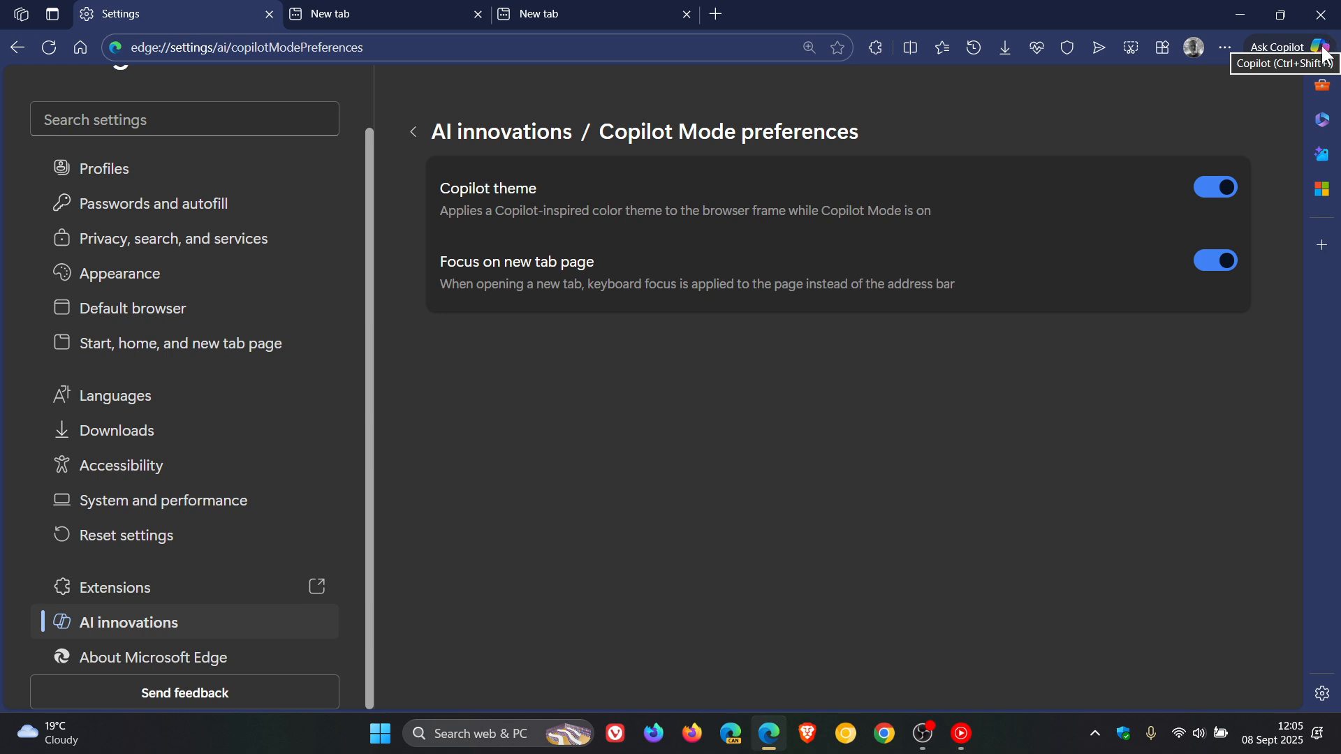
left_click(1319, 47)
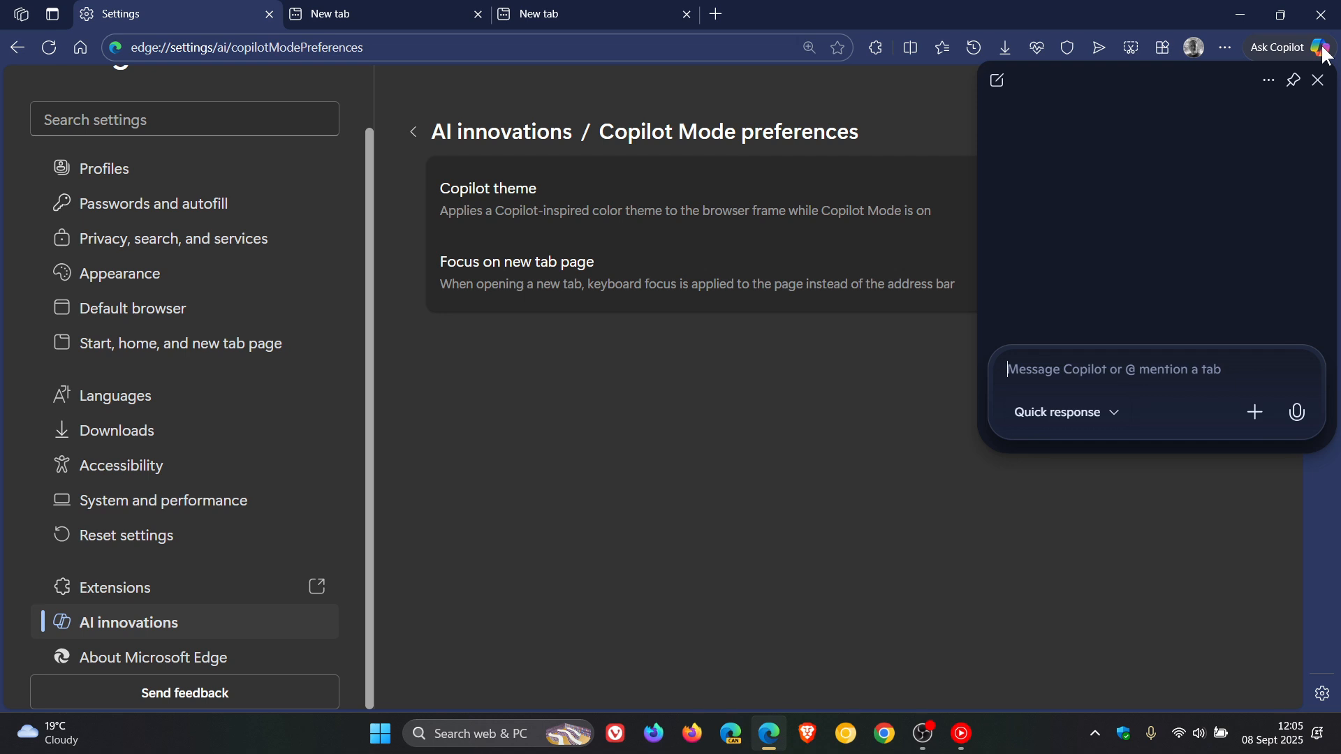
left_click(1315, 80)
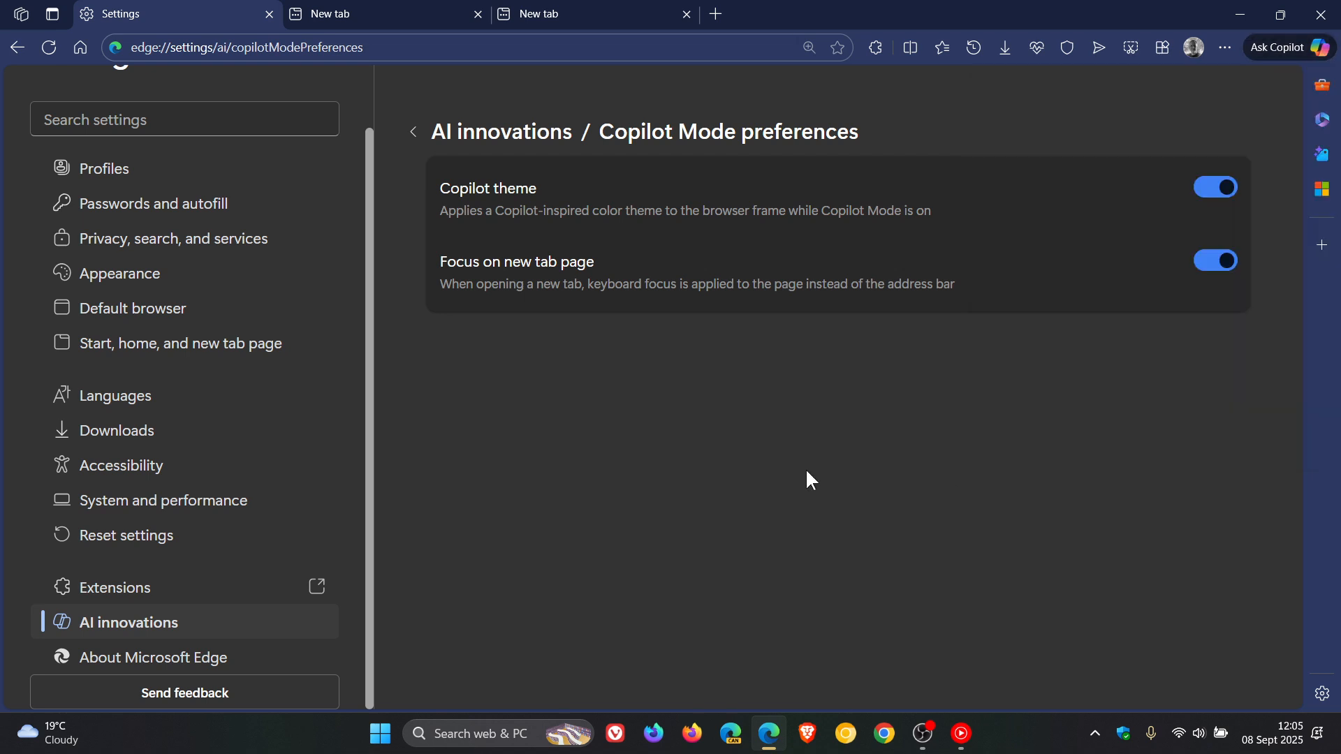
mouse_move(1087, 435)
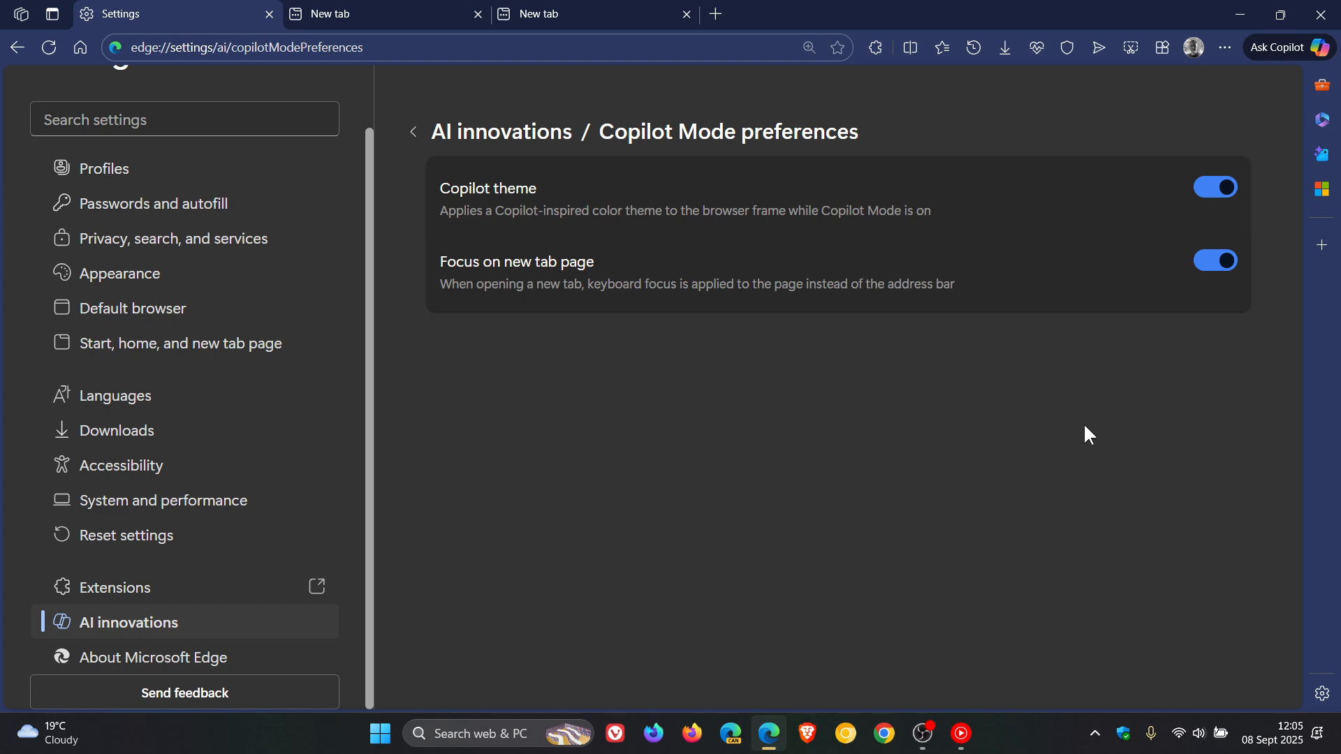
mouse_move(876, 479)
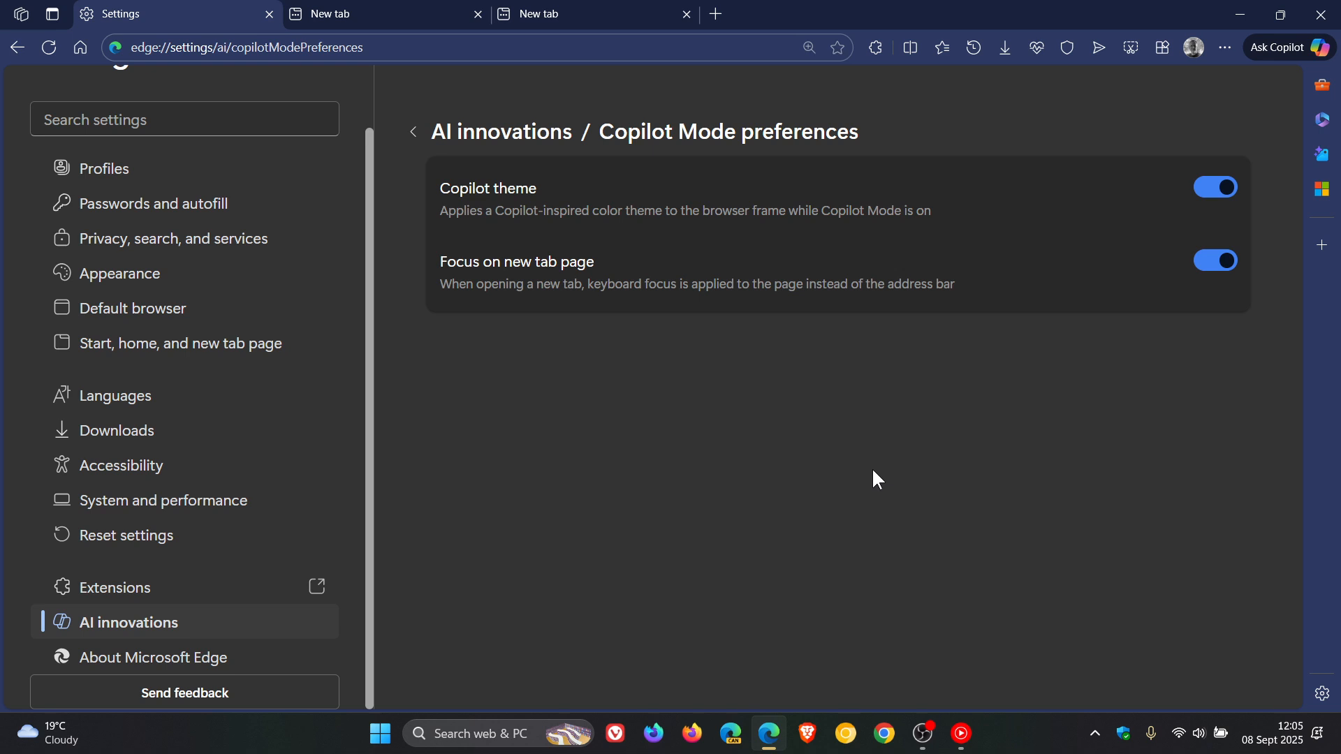
Return to AI innovations and toggle Enable Copilot Mode off, on, then off.
left_click(413, 131)
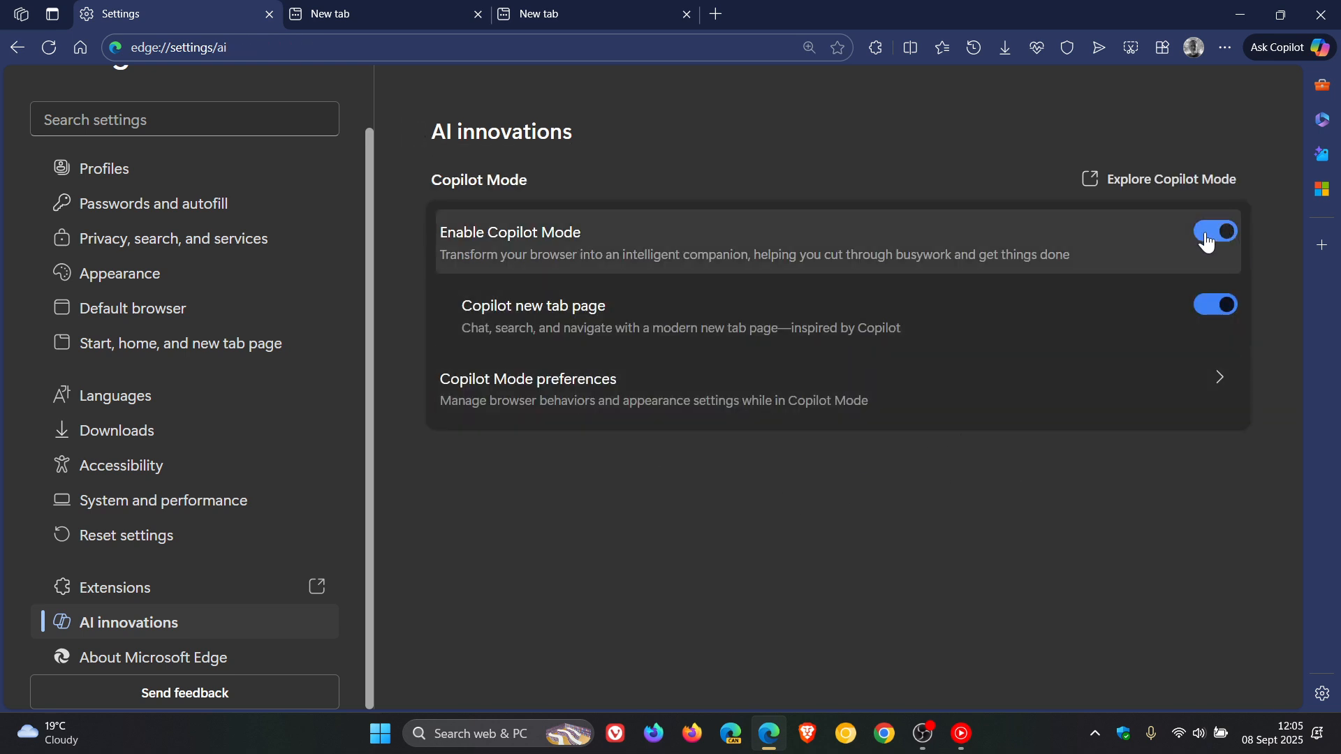
left_click(1319, 47)
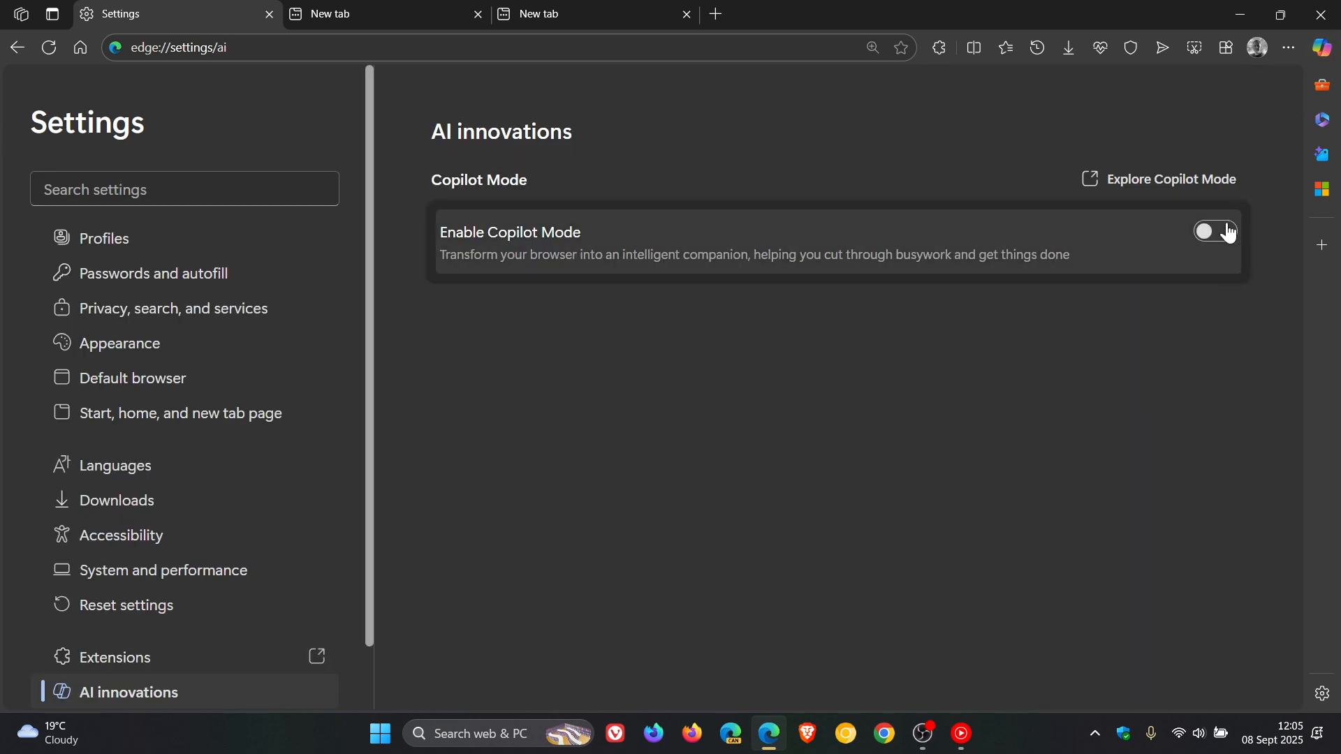
left_click(1215, 232)
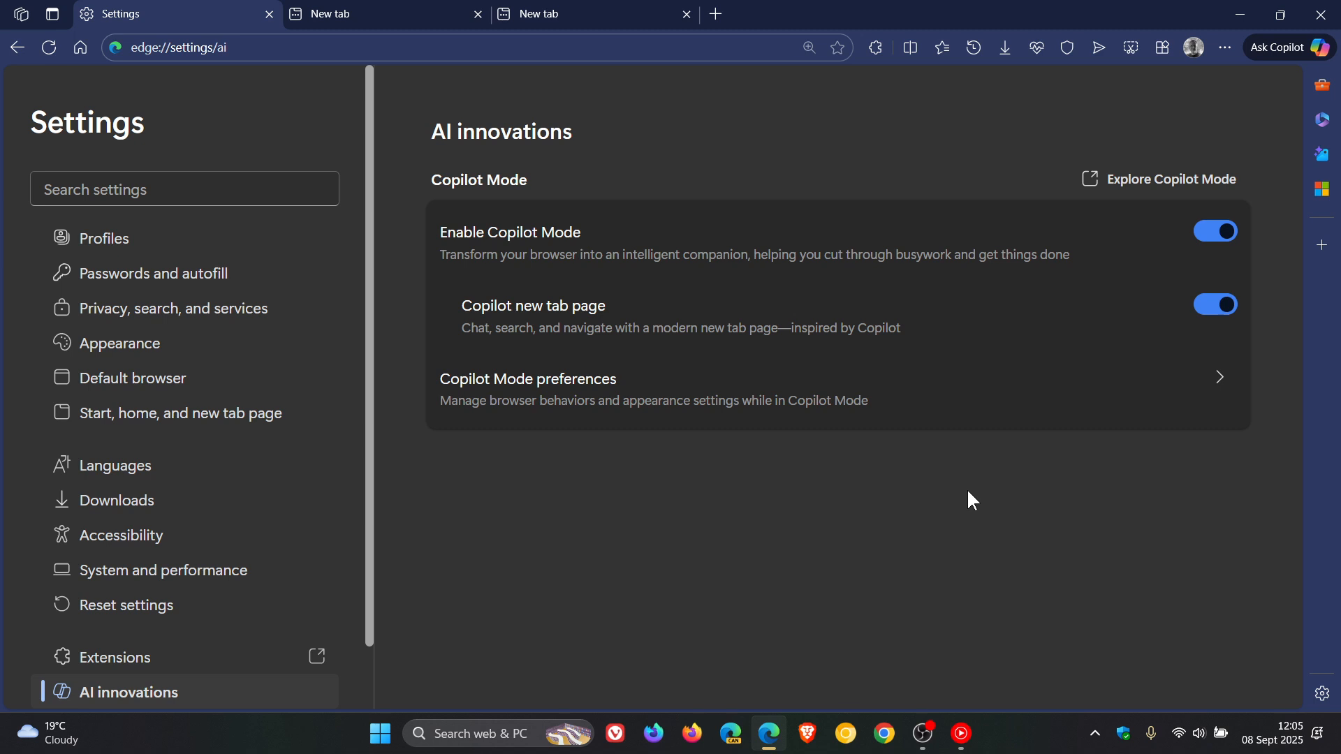
left_click(1213, 231)
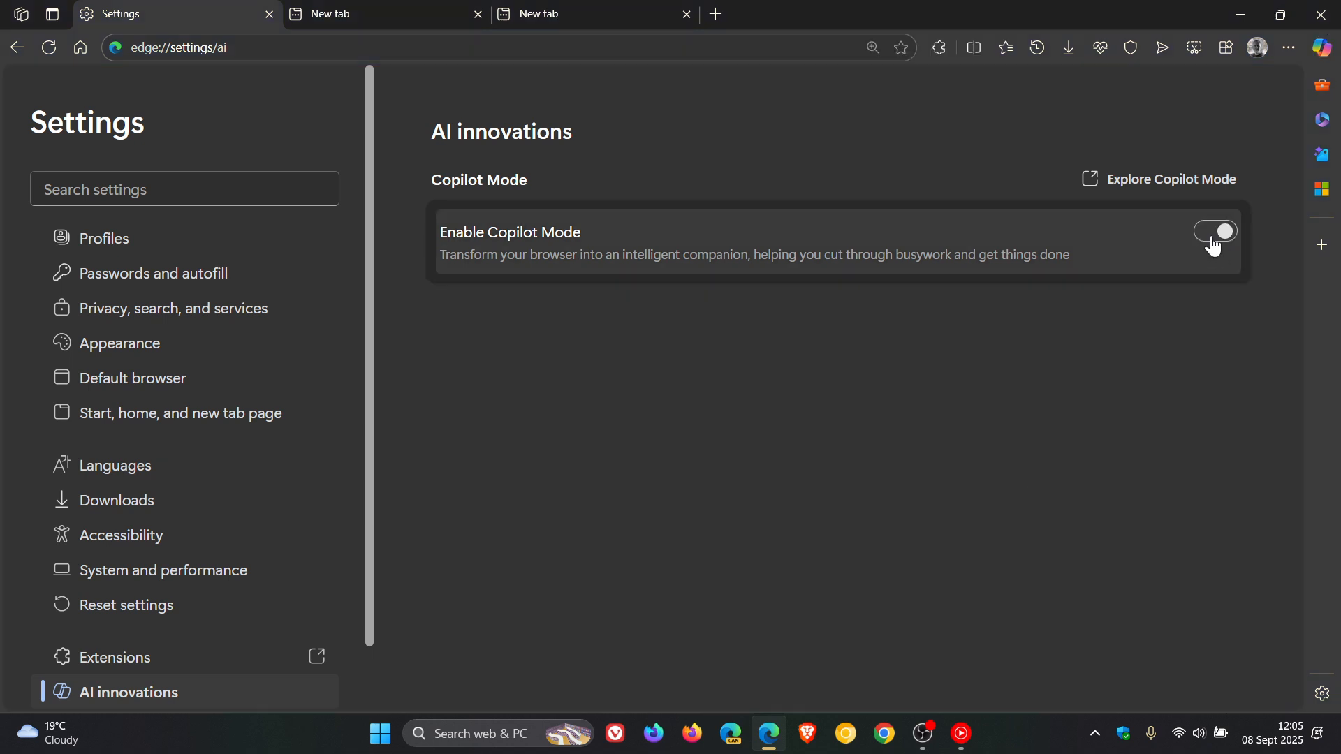
left_click(1214, 231)
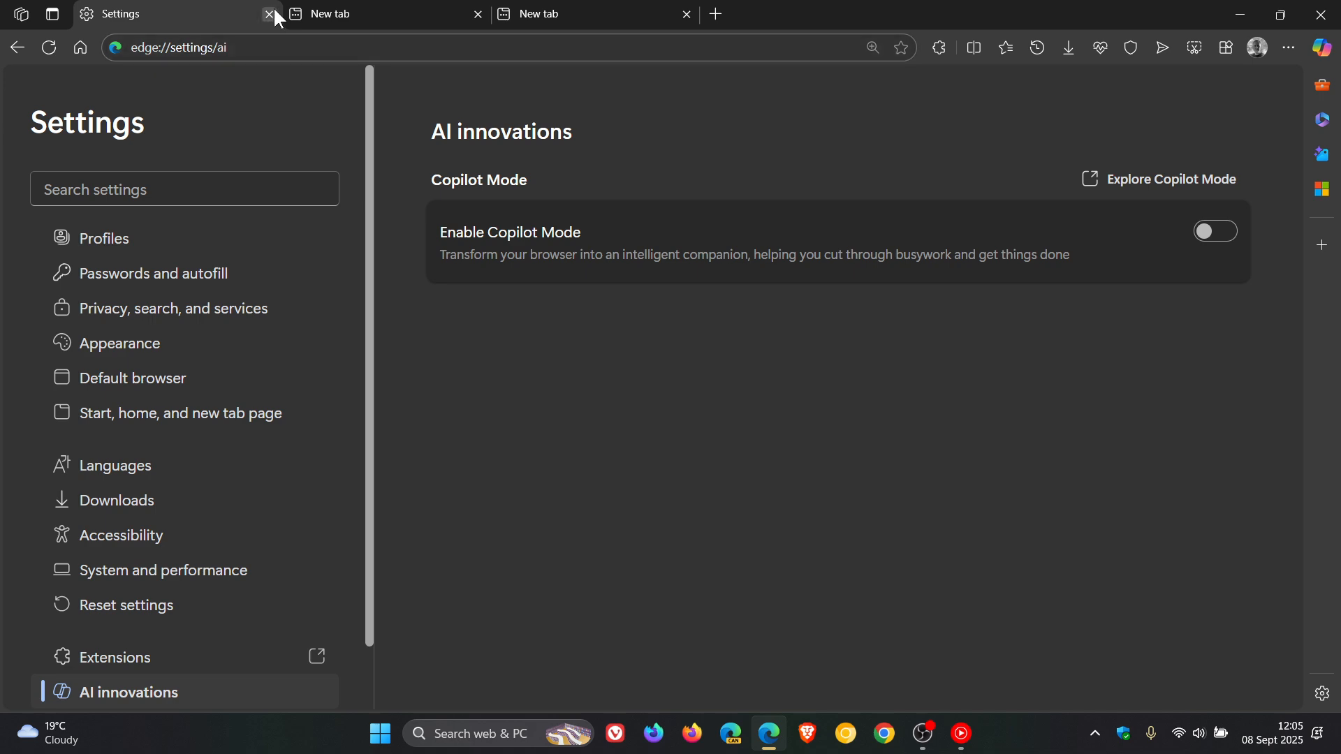
Close the Settings tab, leaving only the new tab page with search and MSN feed.
left_click(270, 14)
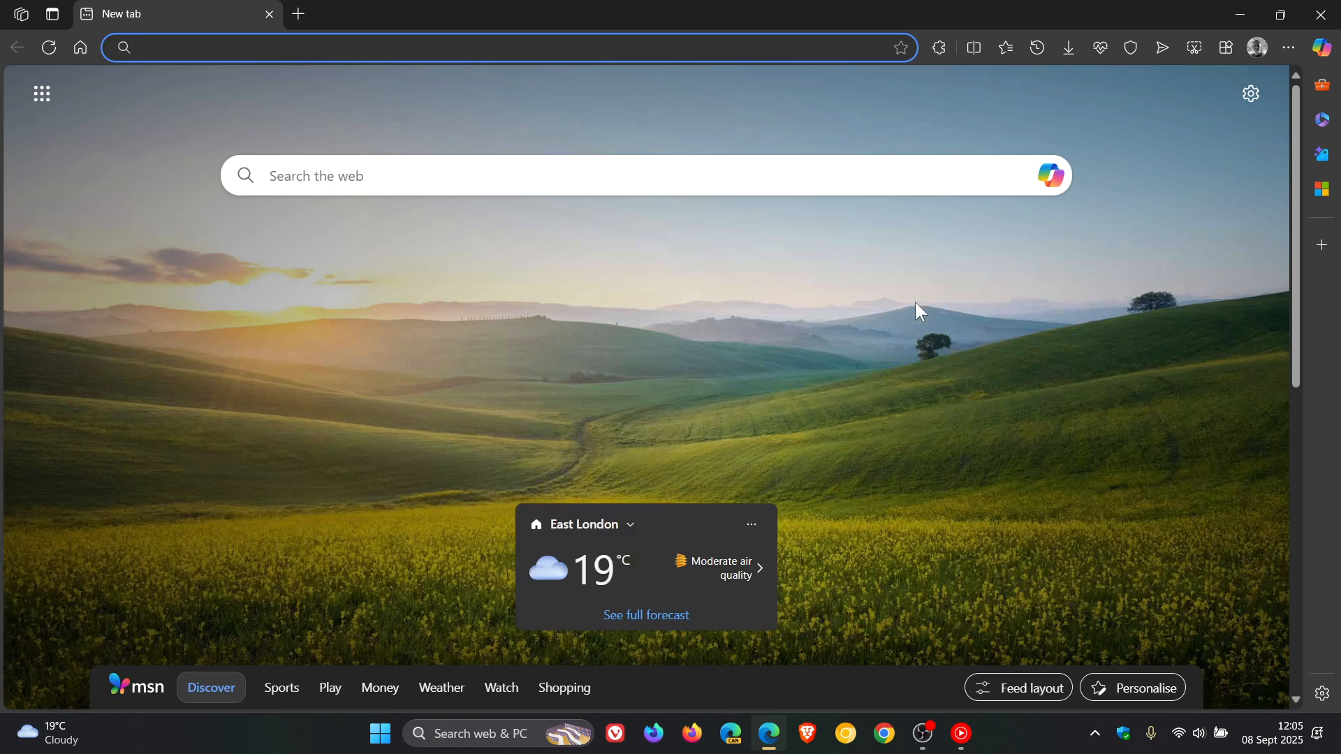
mouse_move(947, 339)
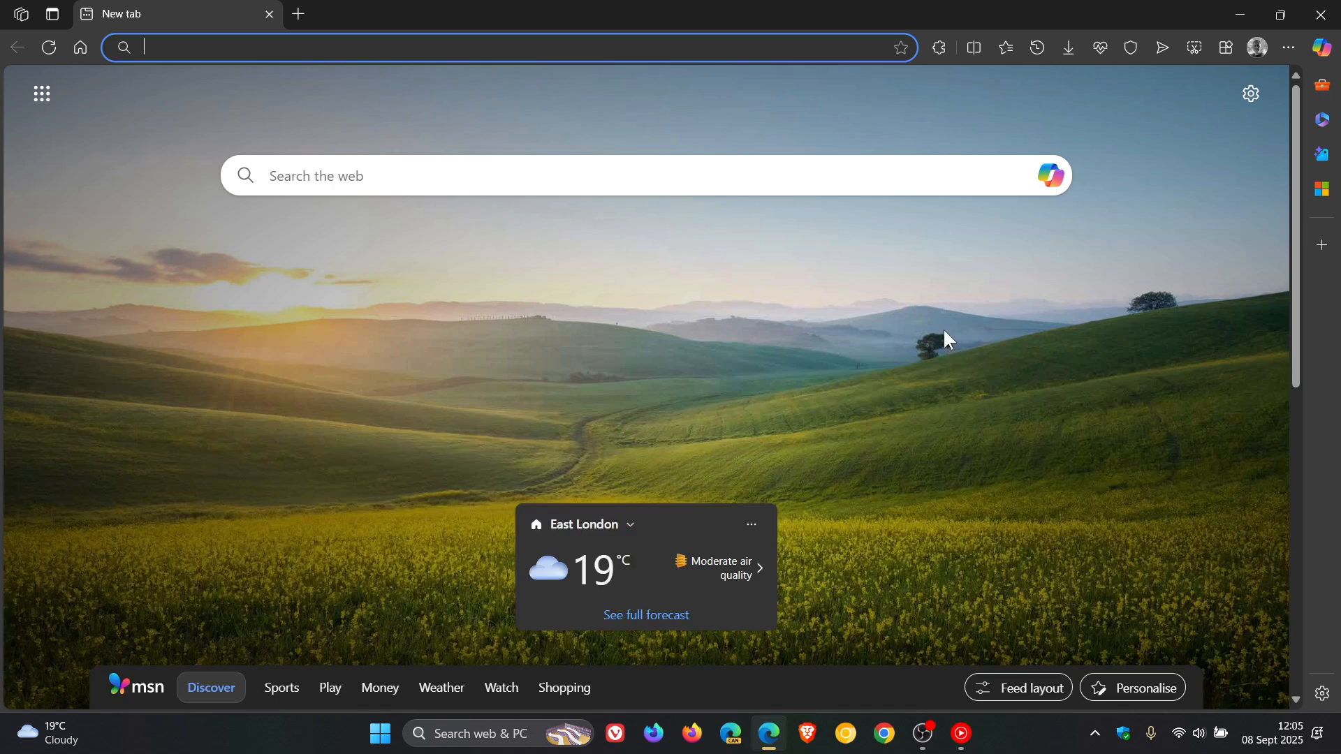
mouse_move(916, 283)
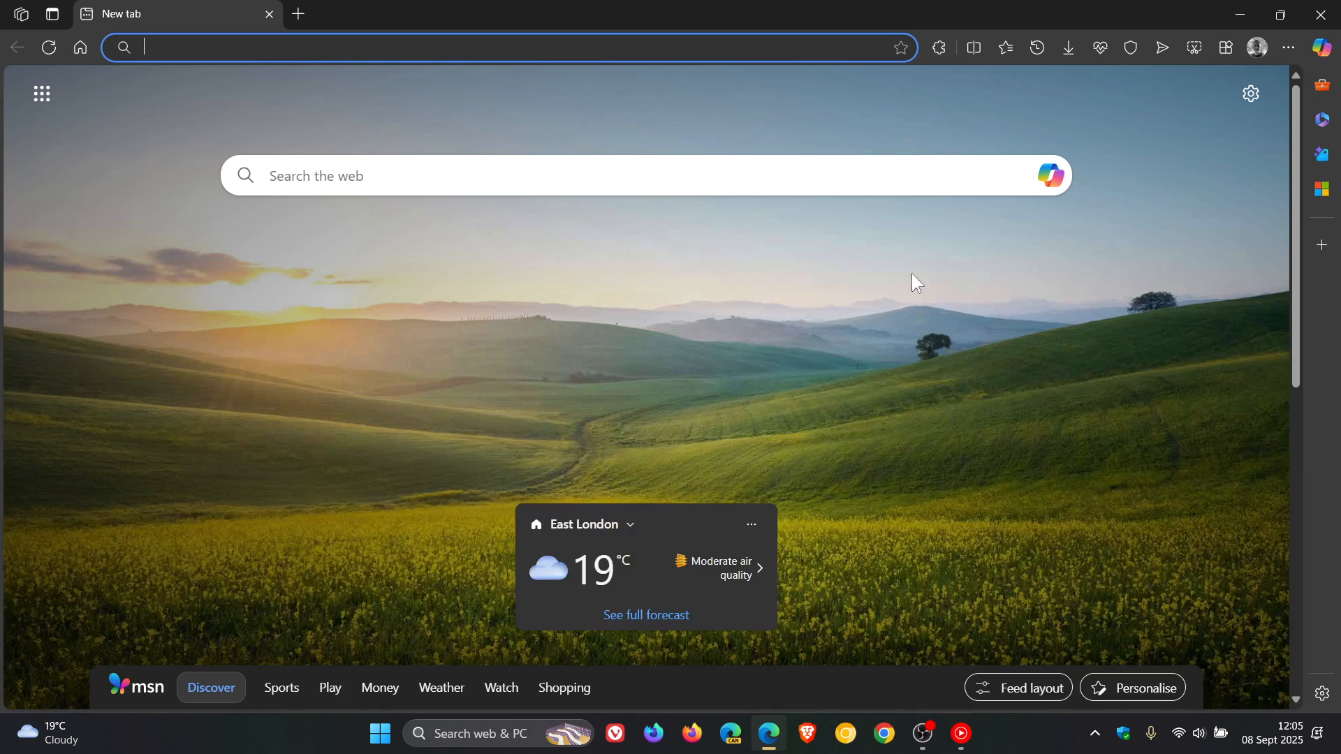